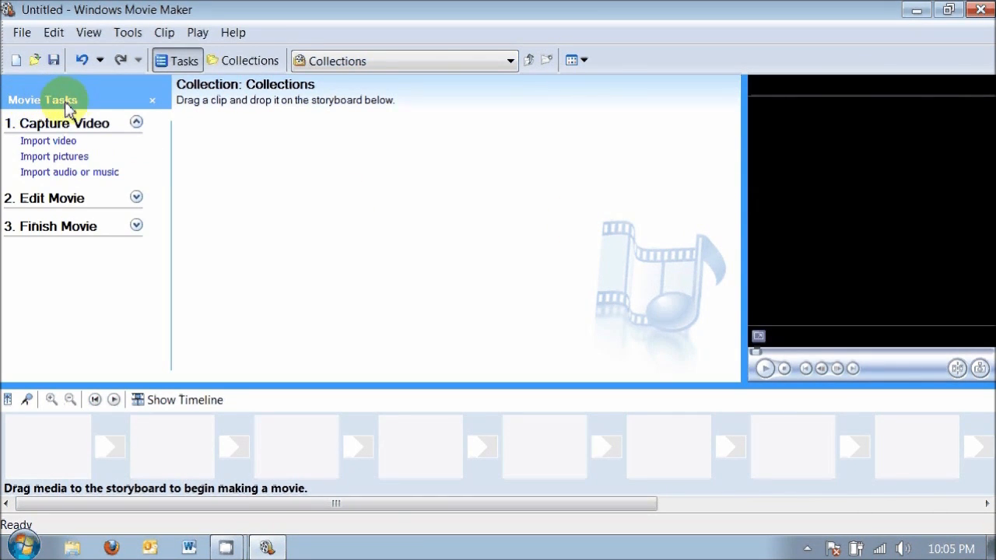
mouse_move(221, 132)
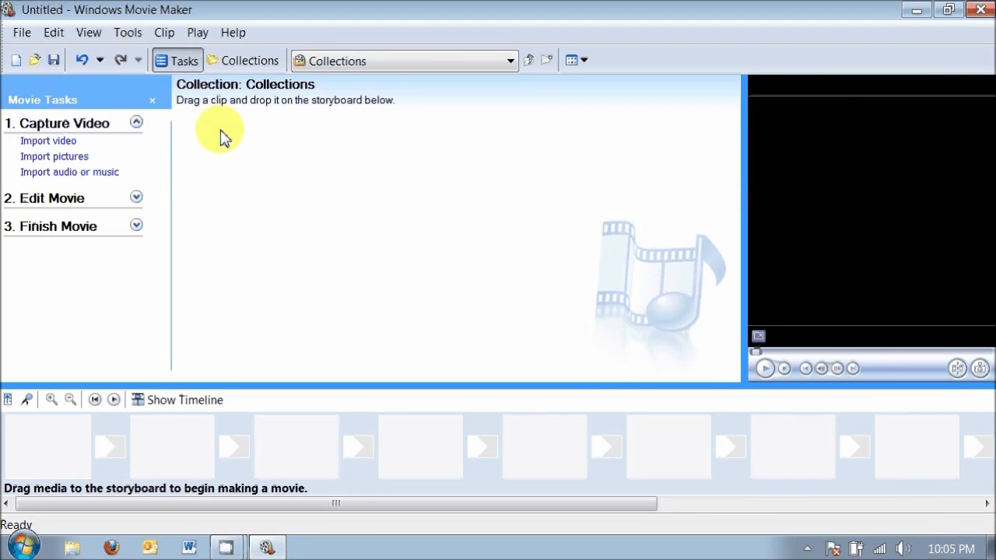
mouse_move(249, 61)
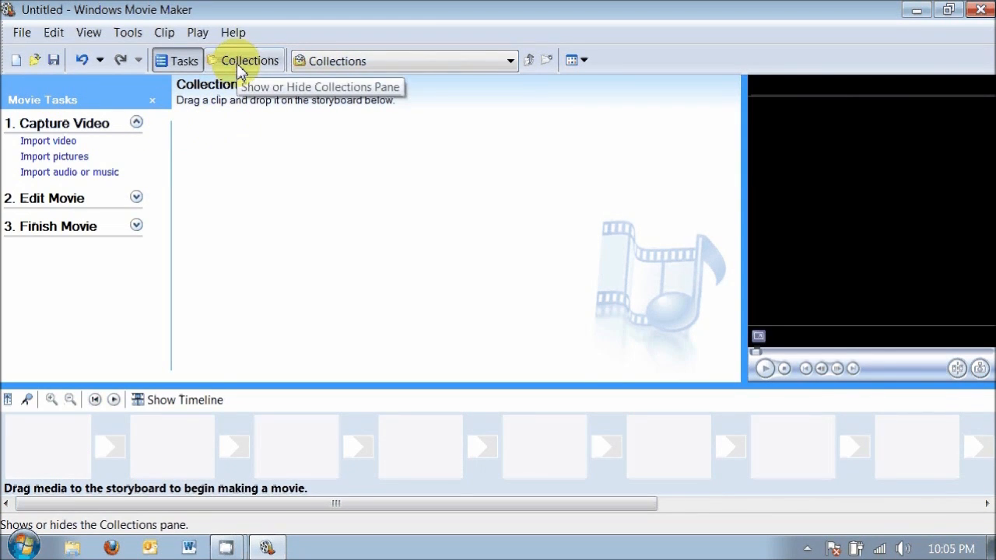
Show the Collections pane (effects, transitions, birdhouse) in place of Movie Tasks.
click(242, 60)
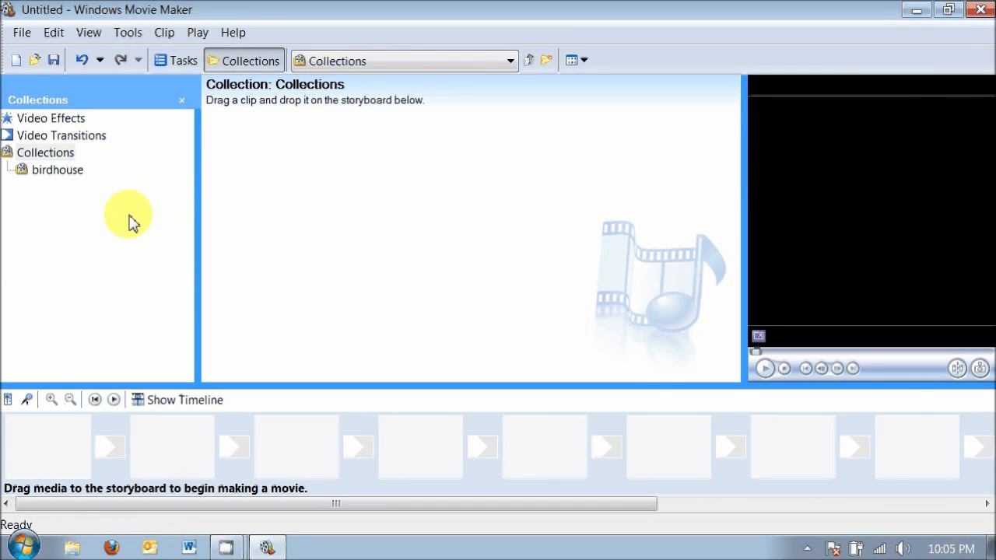
mouse_move(55, 454)
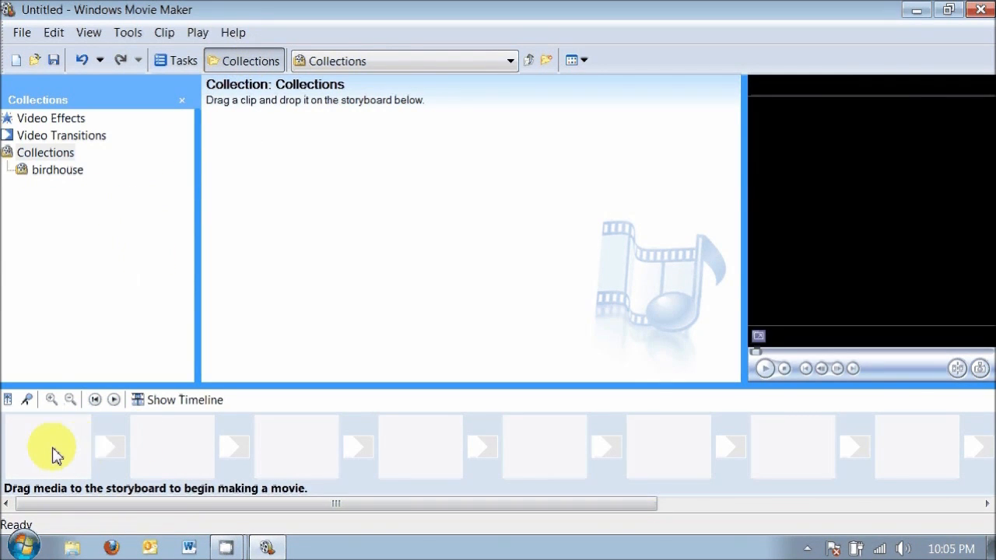
mouse_move(943, 457)
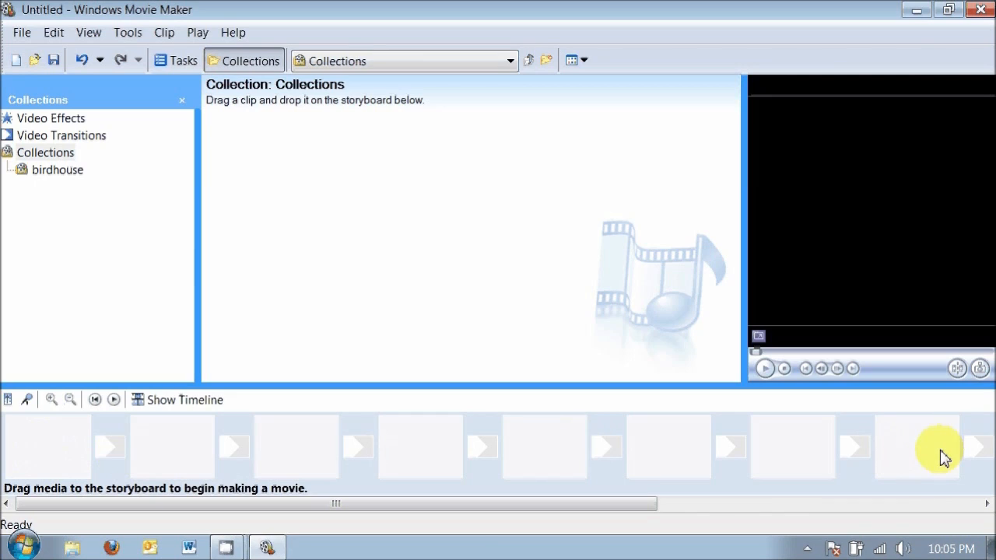
mouse_move(268, 450)
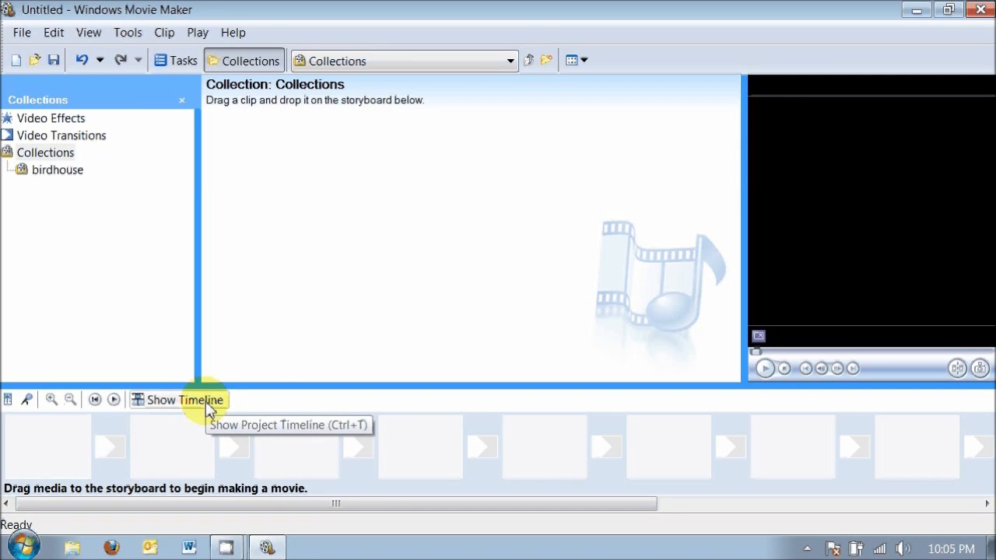
Switch to timeline view, restore the preview monitor size and narrow the collections tree panel.
click(183, 400)
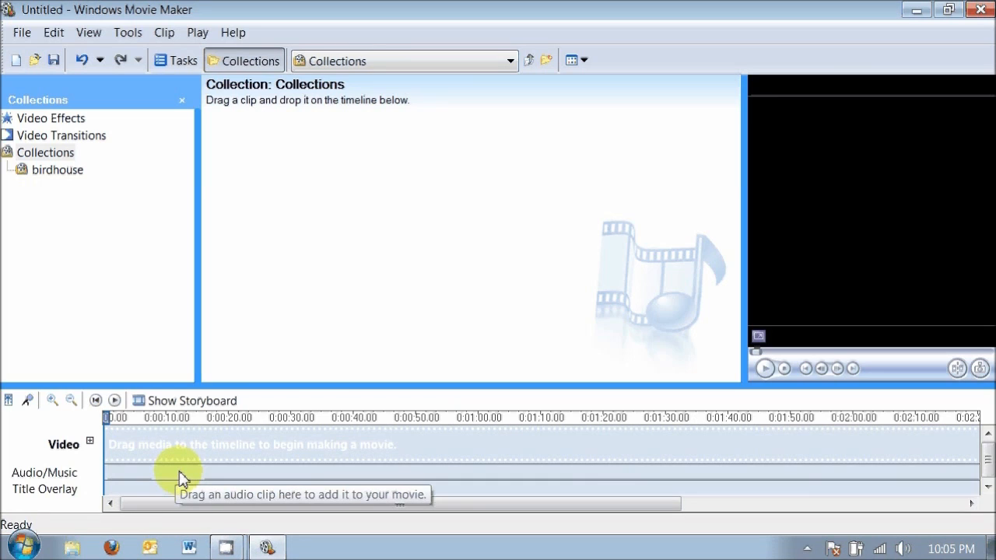
mouse_move(900, 202)
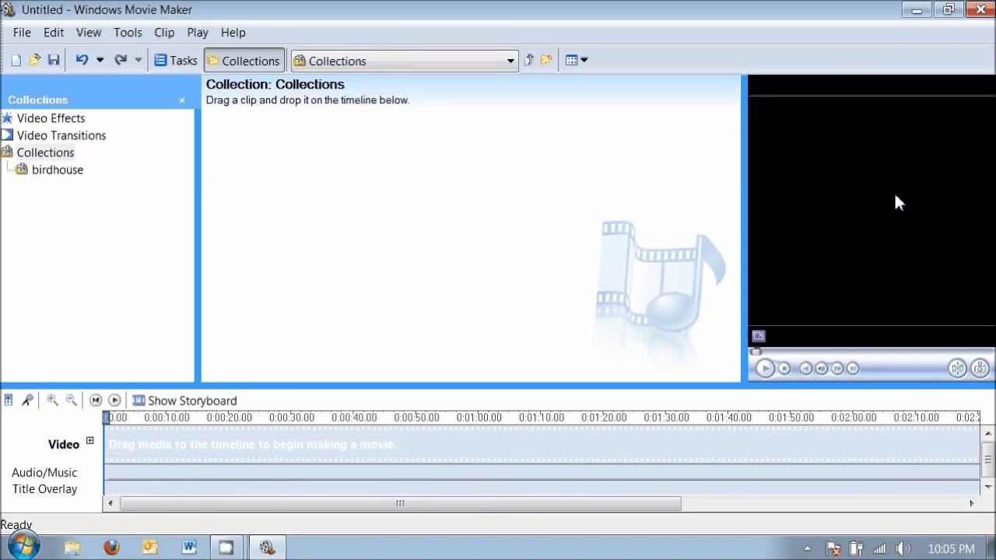
mouse_move(871, 263)
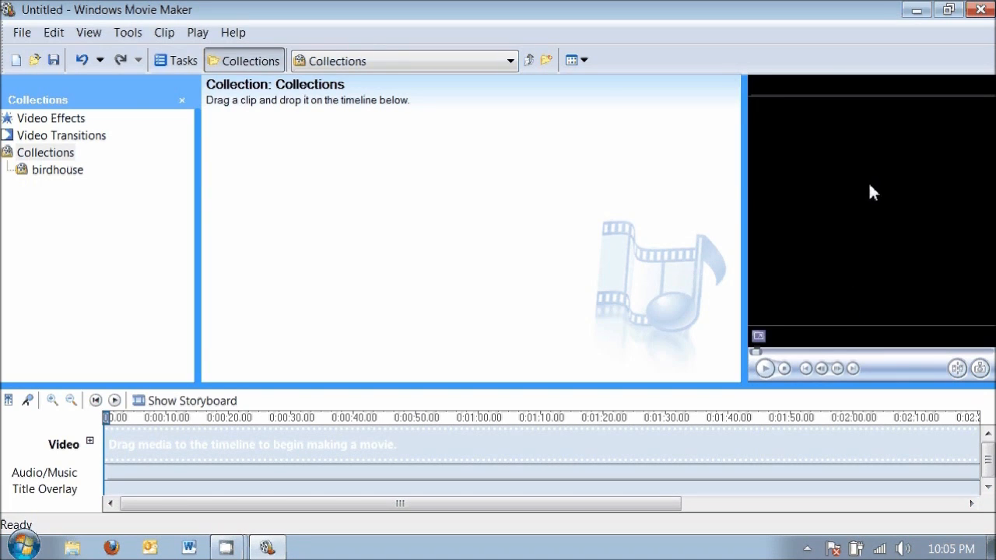
mouse_move(863, 185)
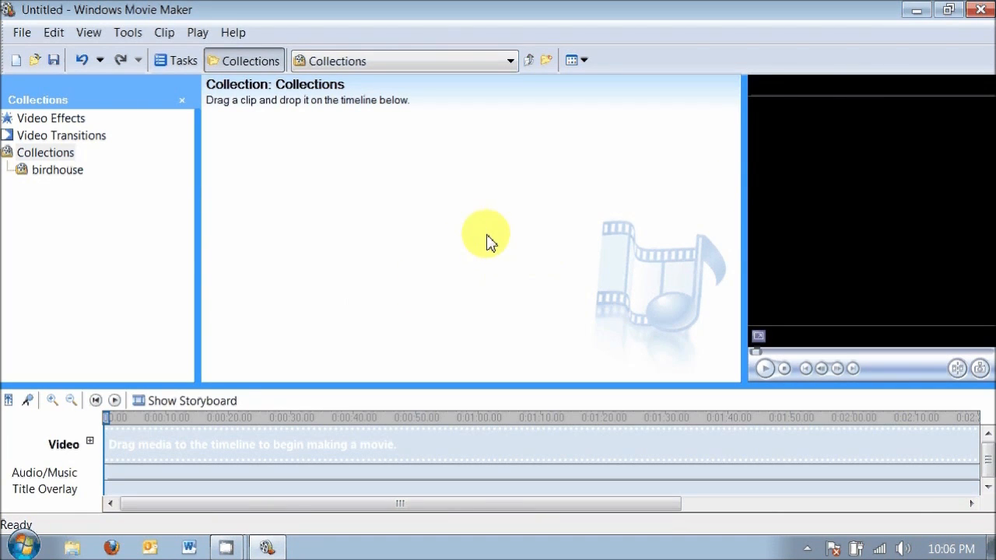
mouse_move(386, 389)
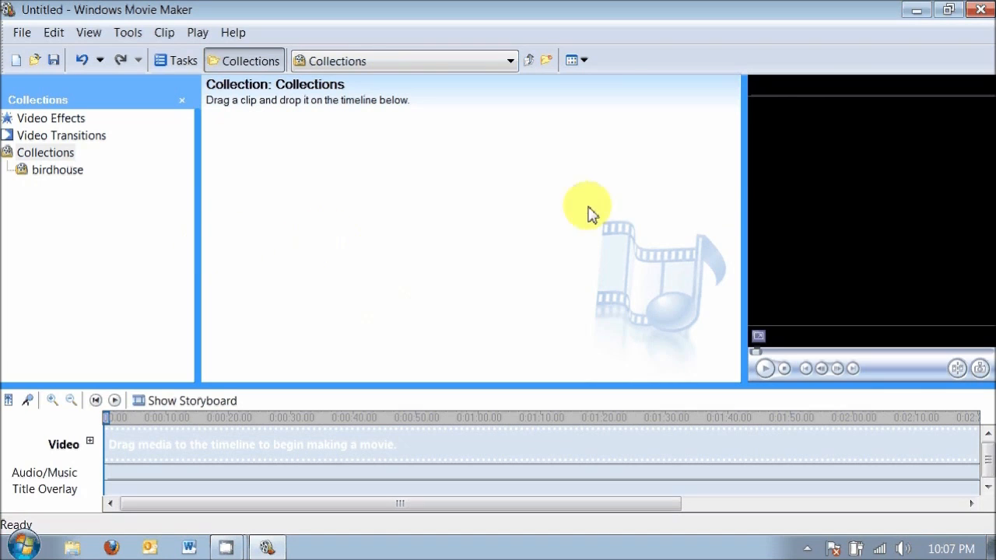
mouse_move(467, 382)
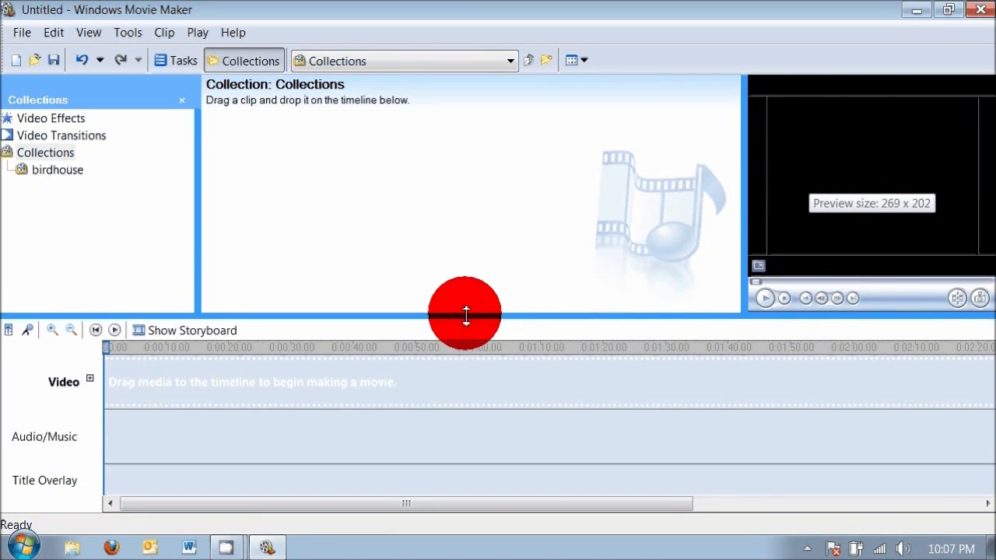
drag(466, 314, 483, 296)
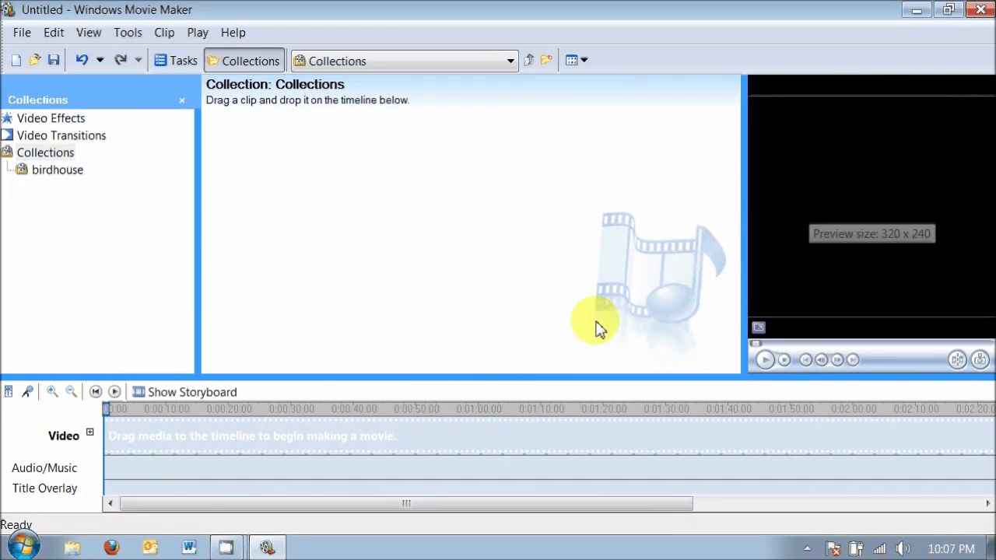
drag(746, 218, 735, 218)
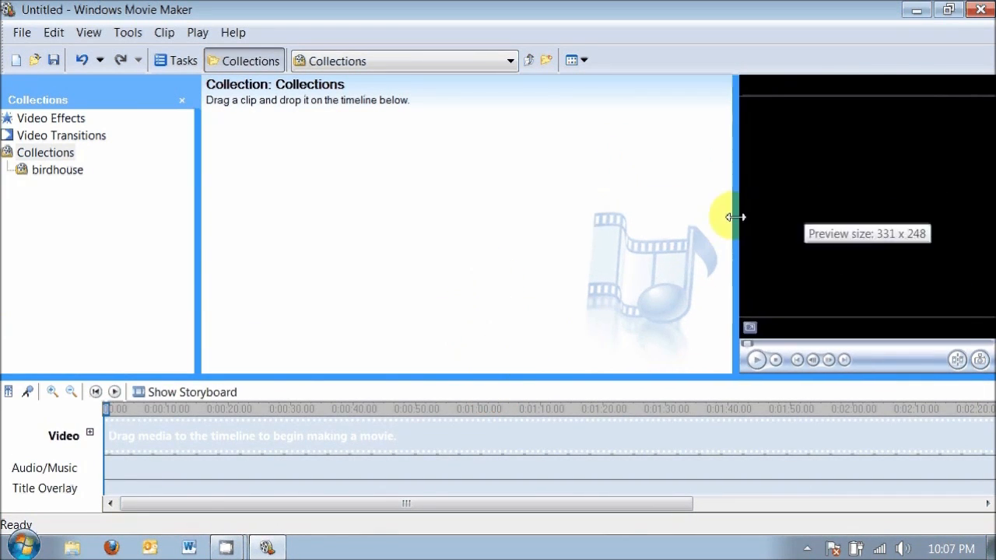
drag(735, 216, 541, 216)
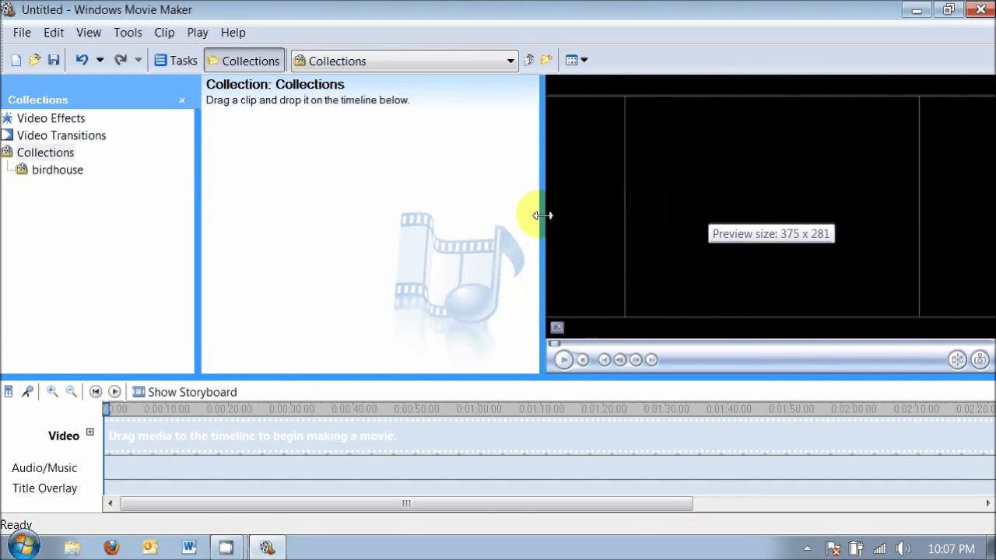
drag(542, 214, 747, 215)
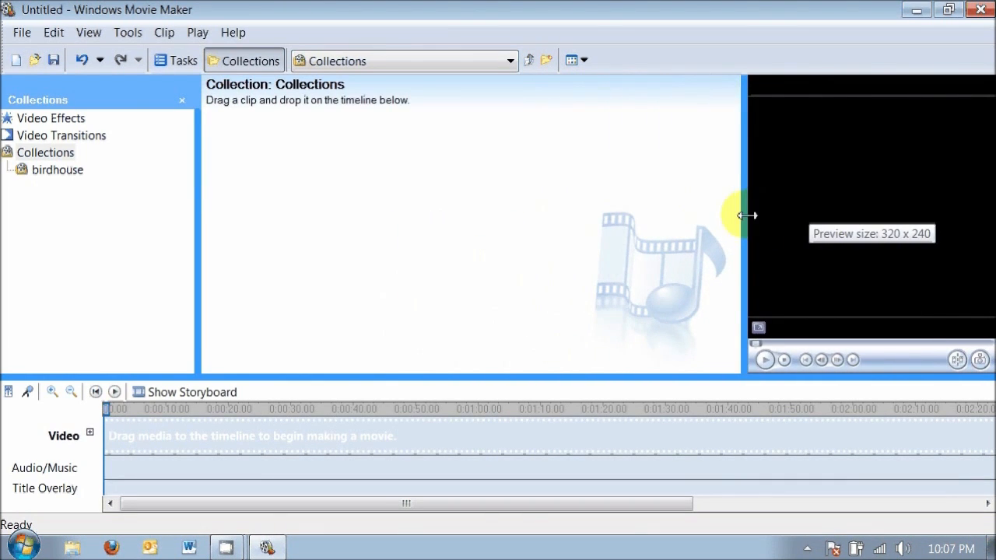
mouse_move(183, 195)
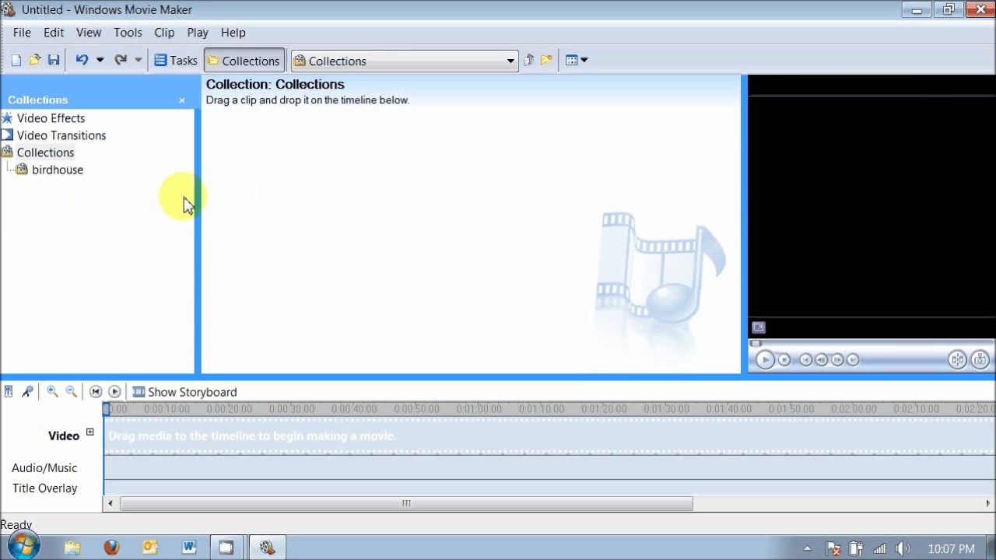
drag(199, 209, 376, 208)
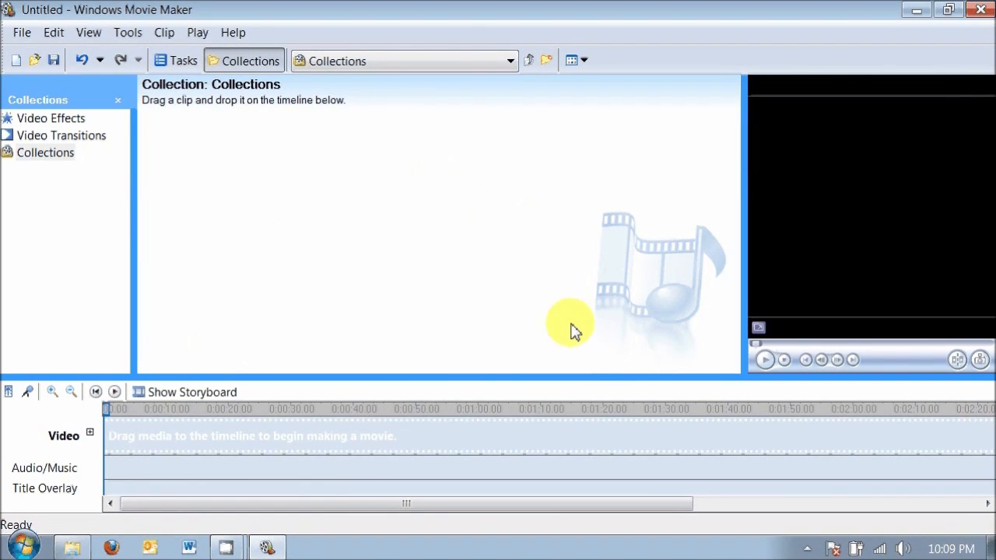
mouse_move(513, 206)
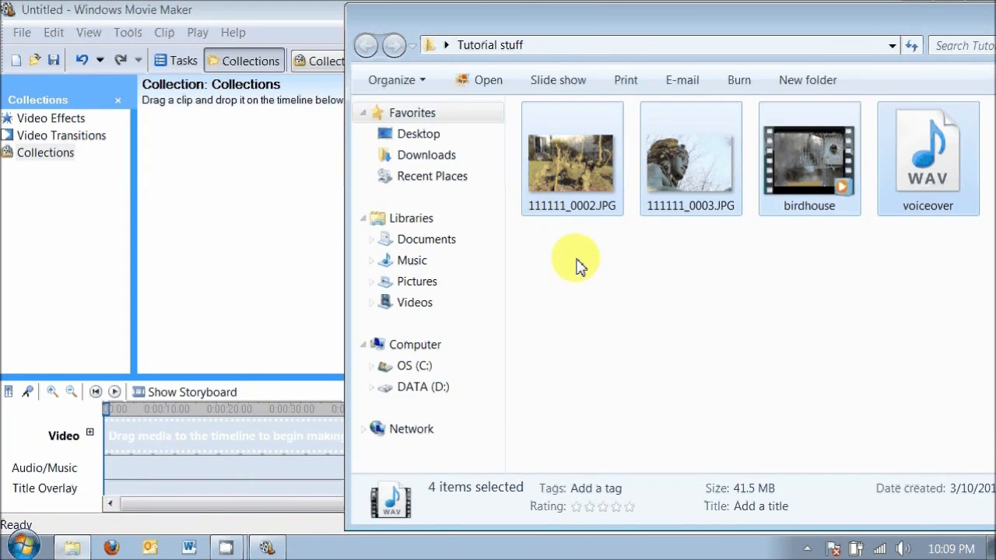
Drag the two JPGs, birdhouse clip and voiceover from Explorer into the main Collections folder.
drag(572, 159, 249, 179)
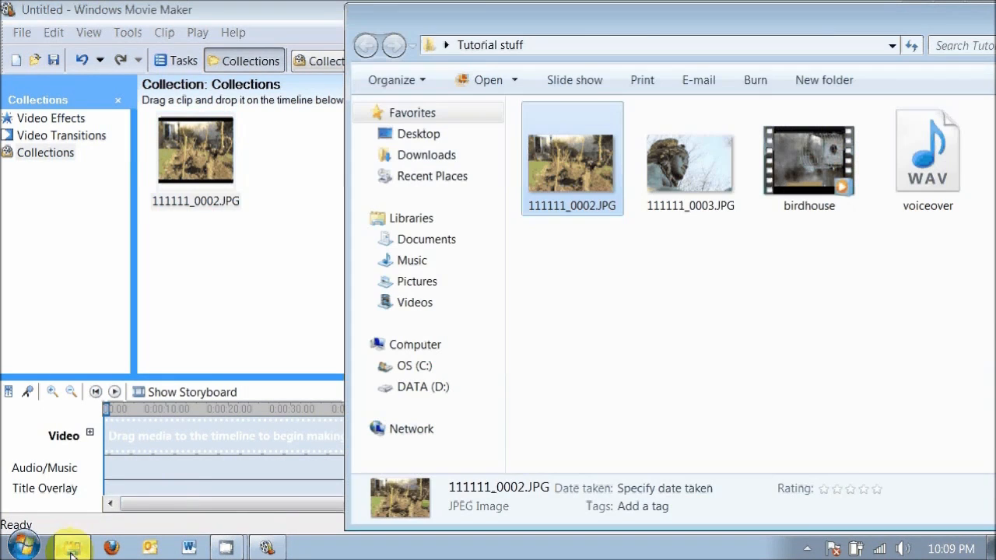
click(690, 159)
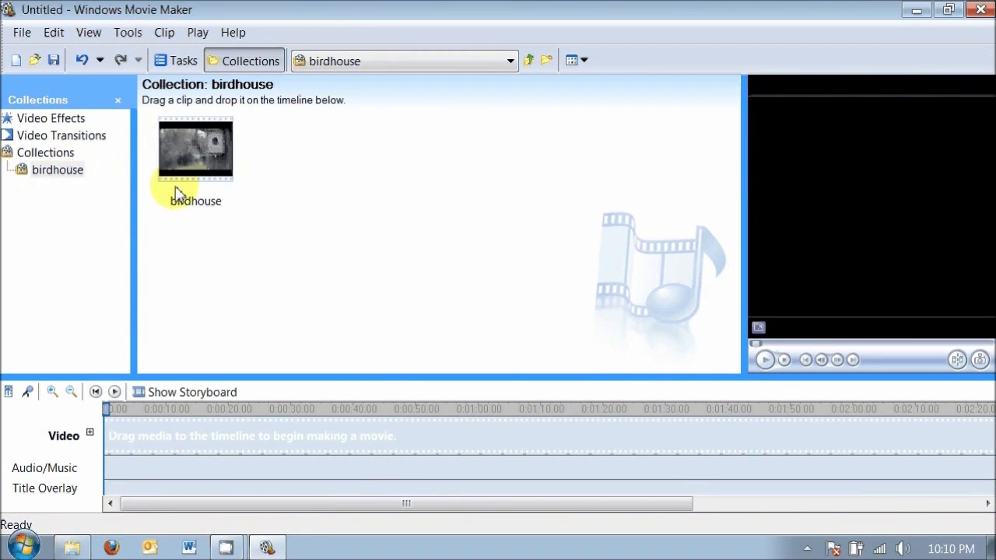
mouse_move(204, 205)
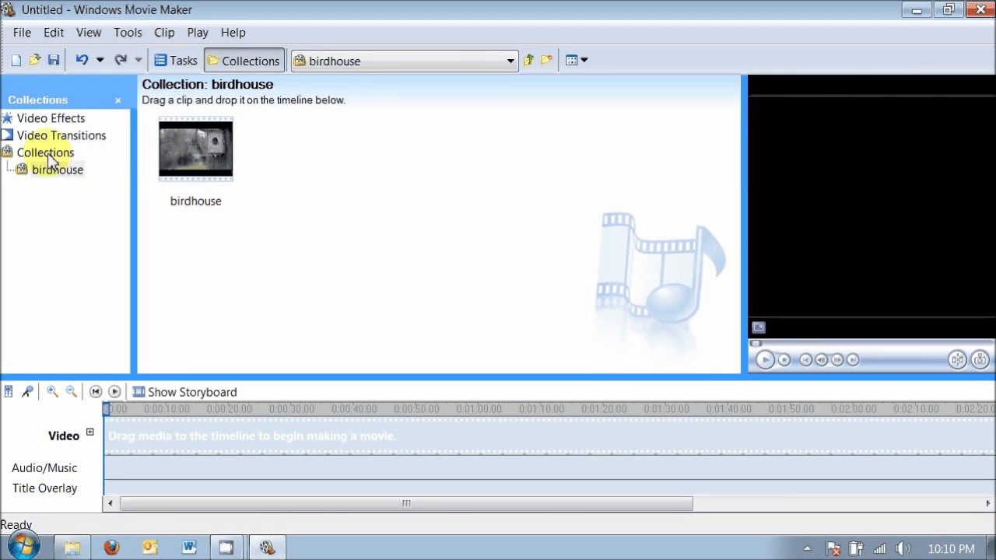
mouse_move(206, 159)
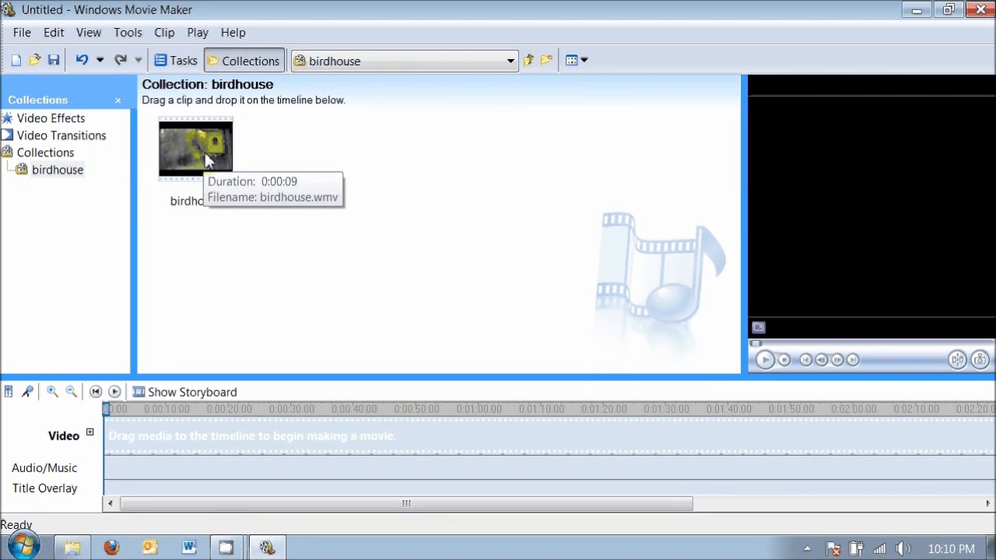
click(196, 148)
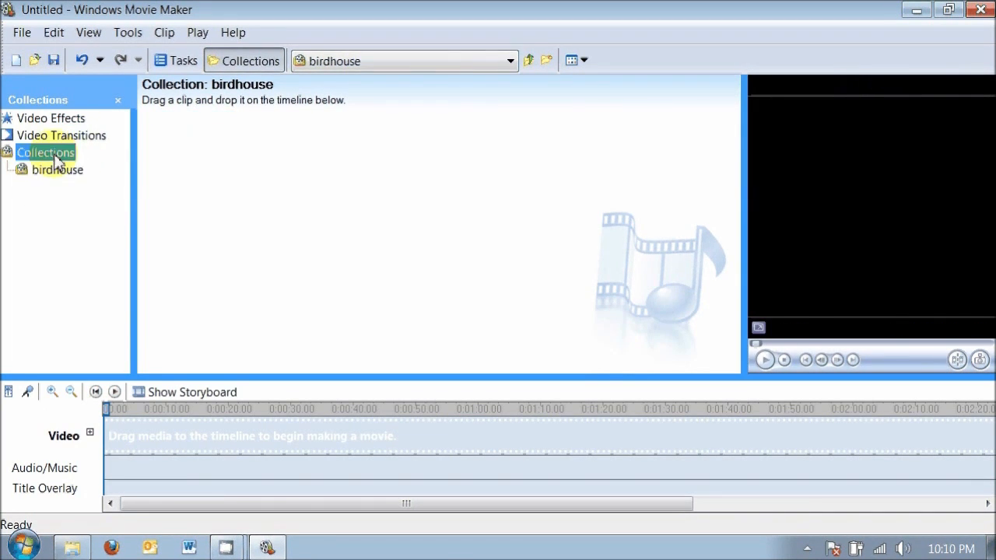
click(46, 152)
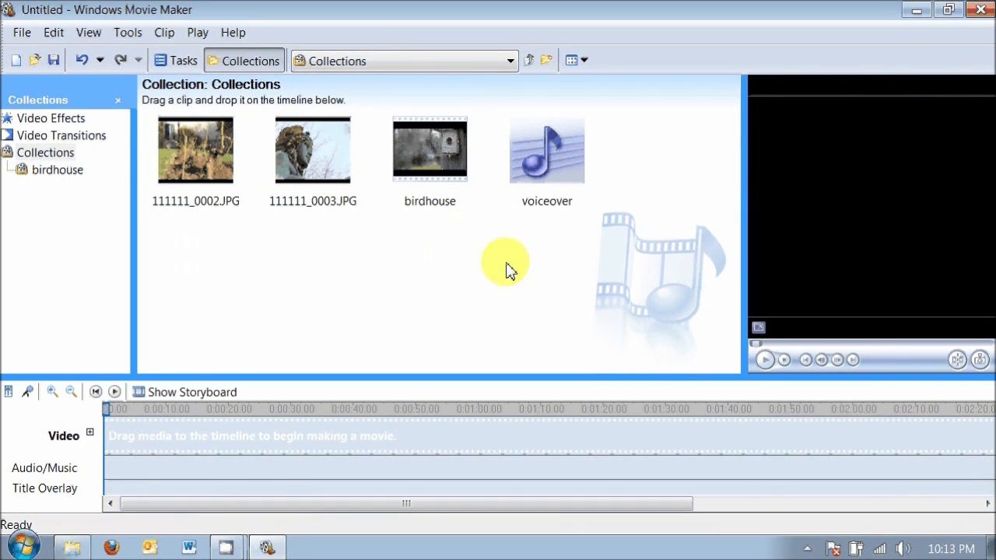
mouse_move(106, 480)
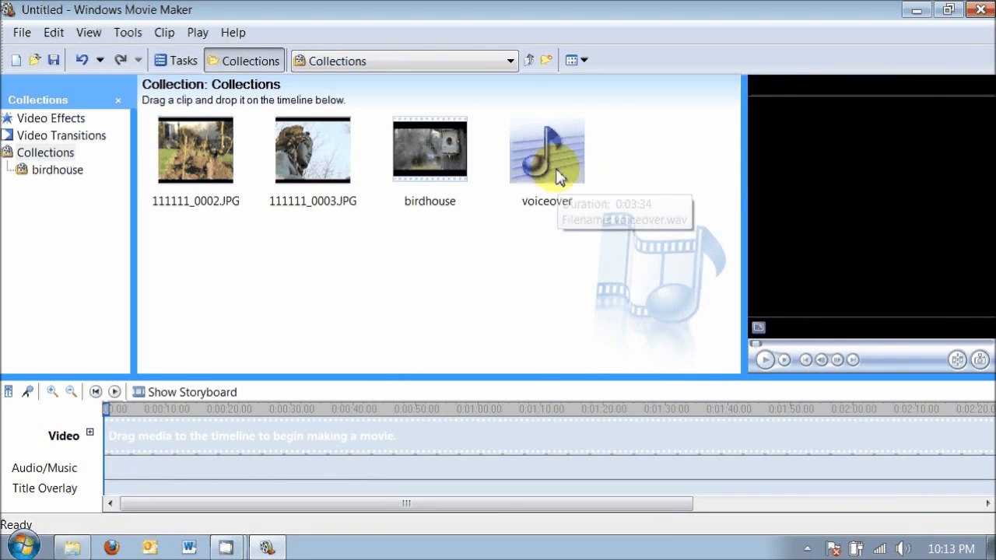
Place the voiceover audio file on the Audio/Music track of the timeline.
click(546, 150)
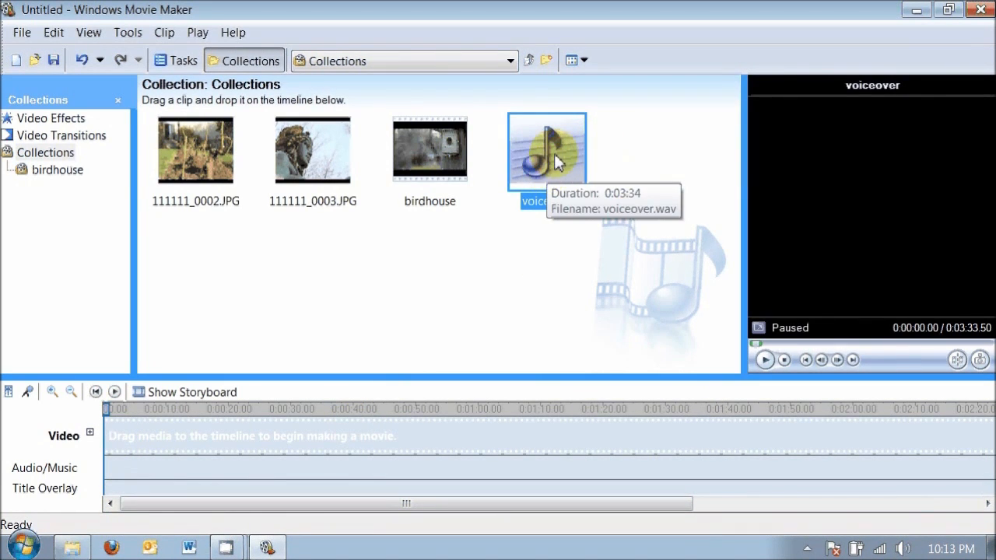
mouse_move(588, 210)
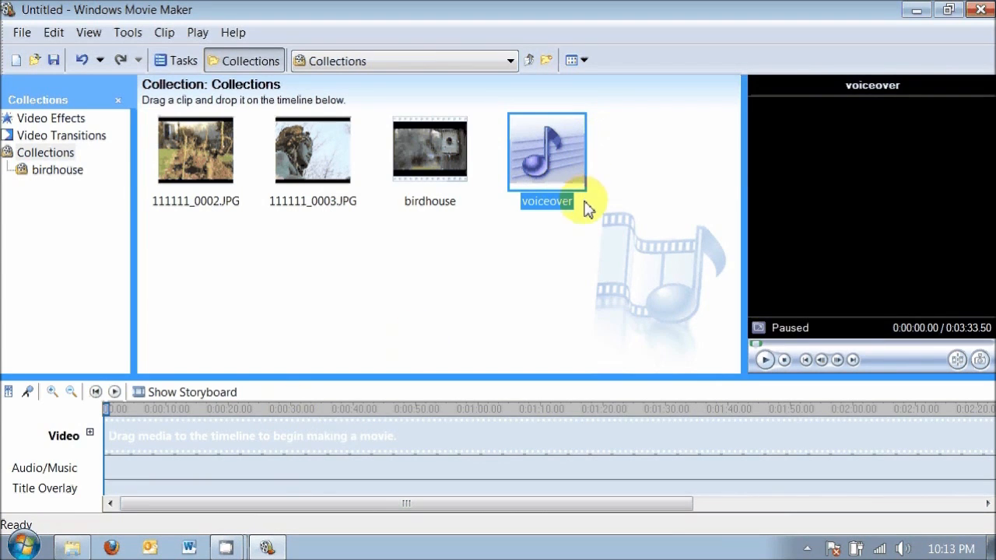
mouse_move(547, 159)
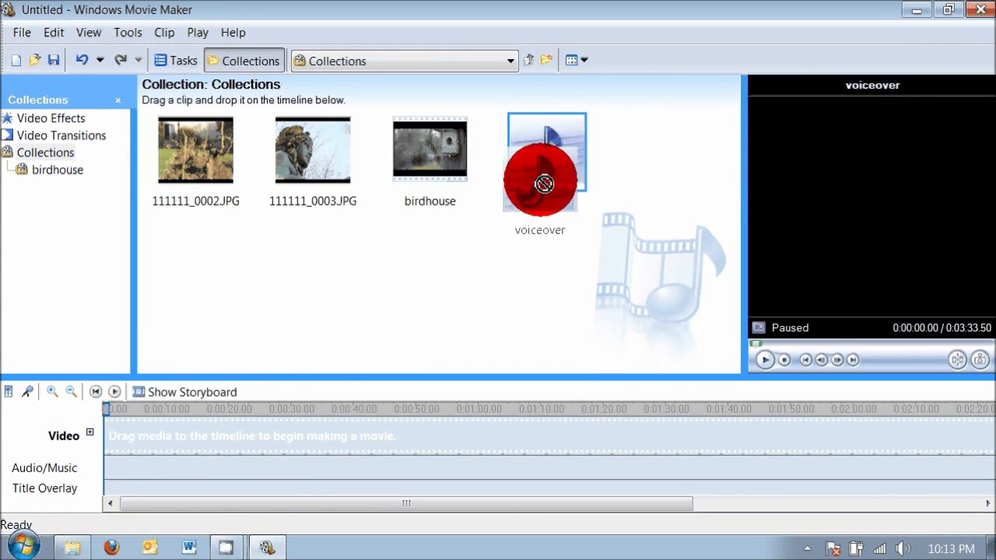
drag(539, 163, 109, 479)
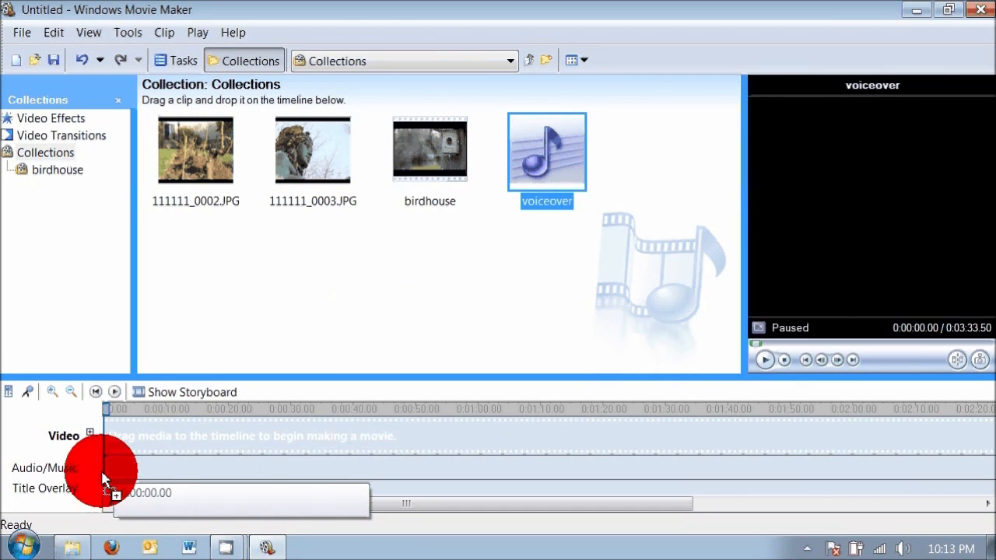
drag(547, 153, 156, 467)
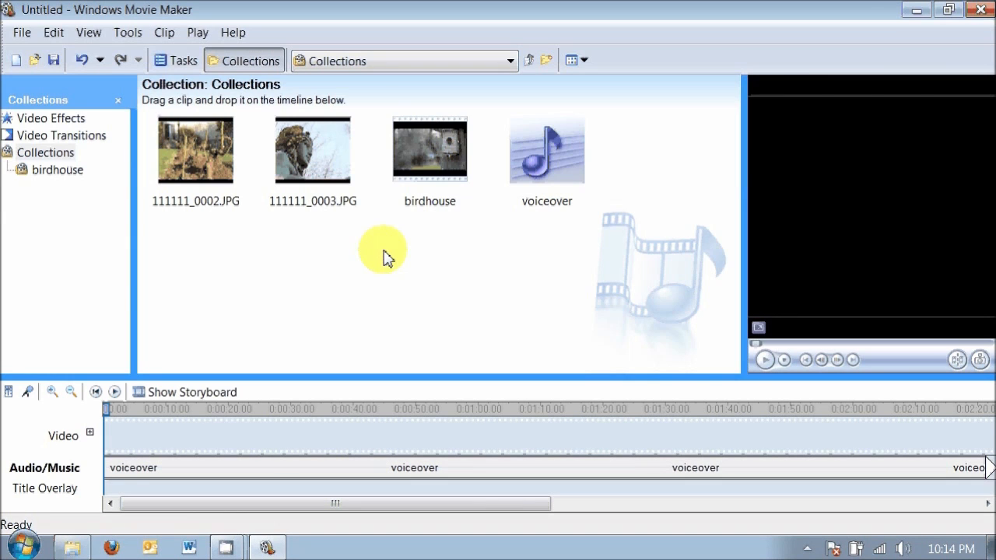
Put 111111_0003.JPG and 111111_0002.JPG at the start of the Video track.
click(196, 150)
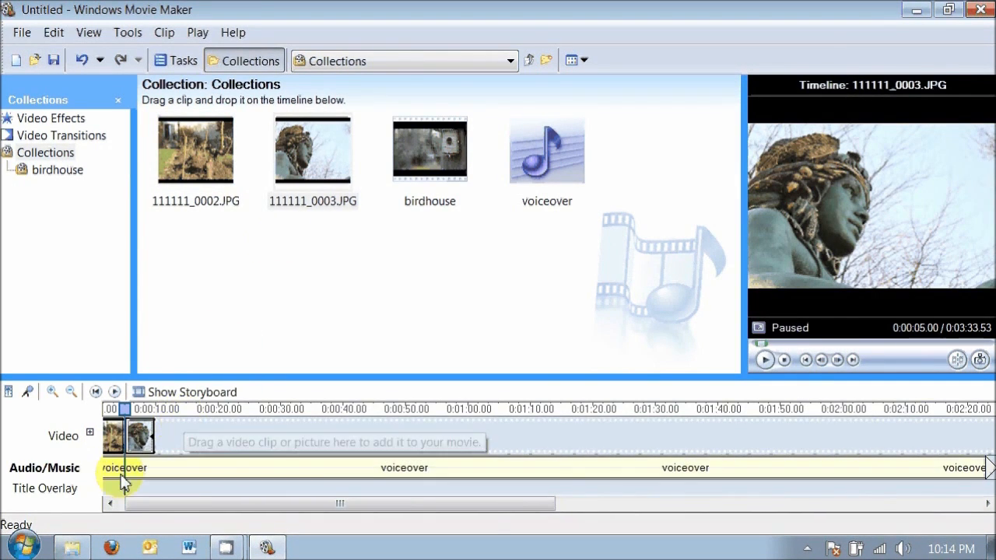
mouse_move(719, 201)
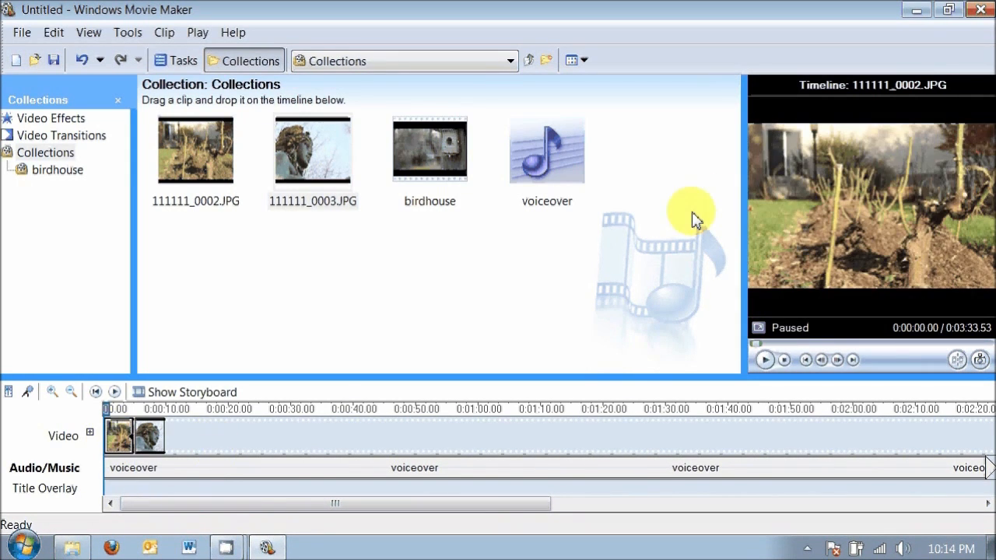
click(150, 434)
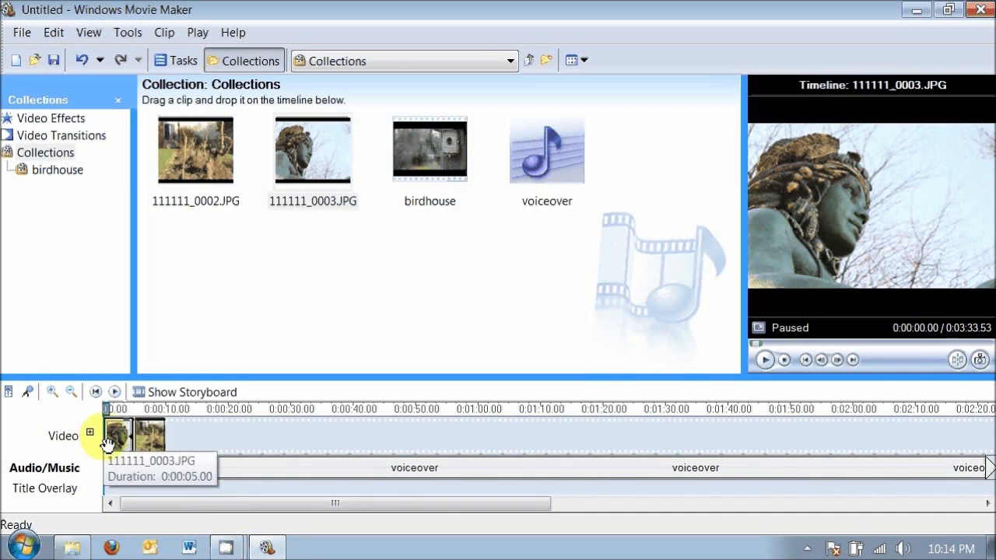
mouse_move(196, 444)
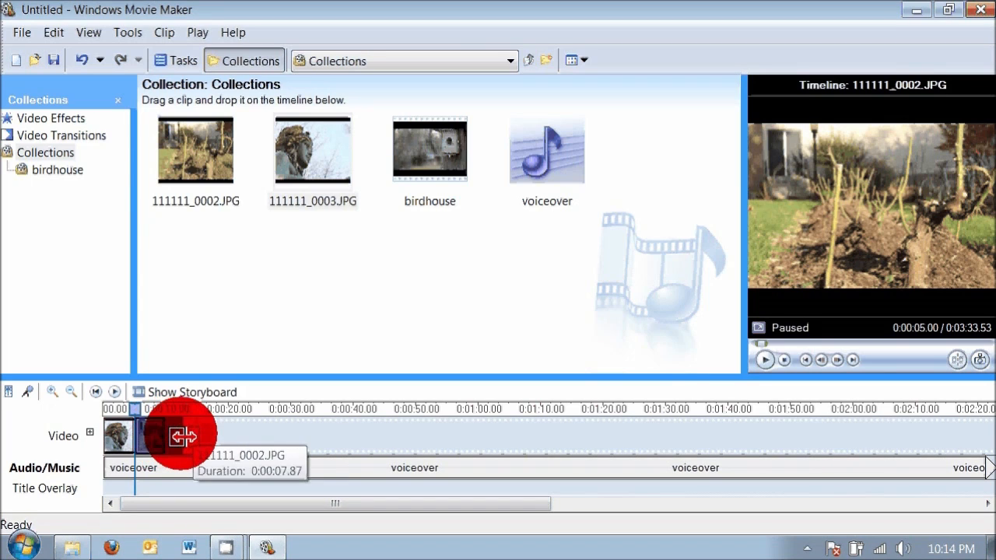
Stretch the 111111_0003 picture clip to about 50 seconds on the video track.
drag(187, 435, 233, 434)
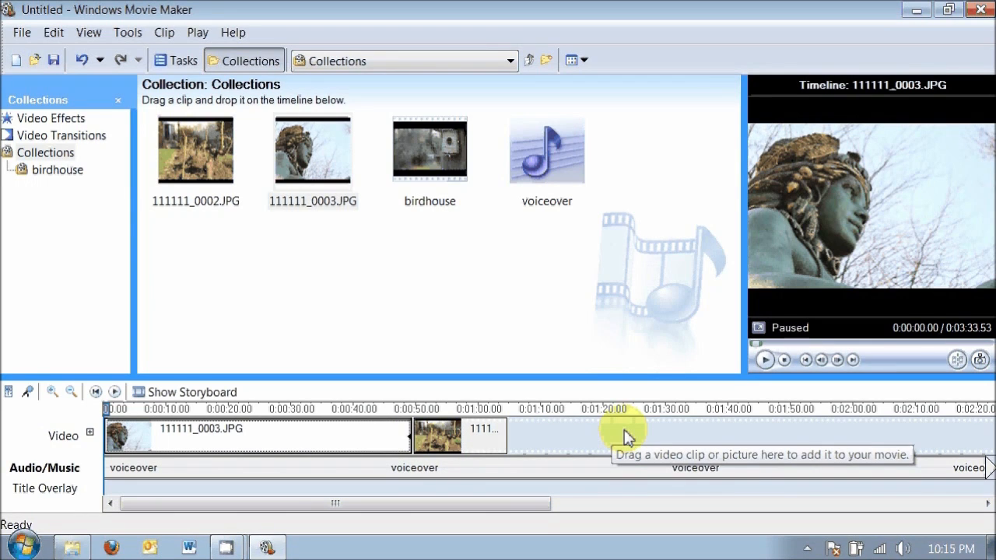
mouse_move(320, 426)
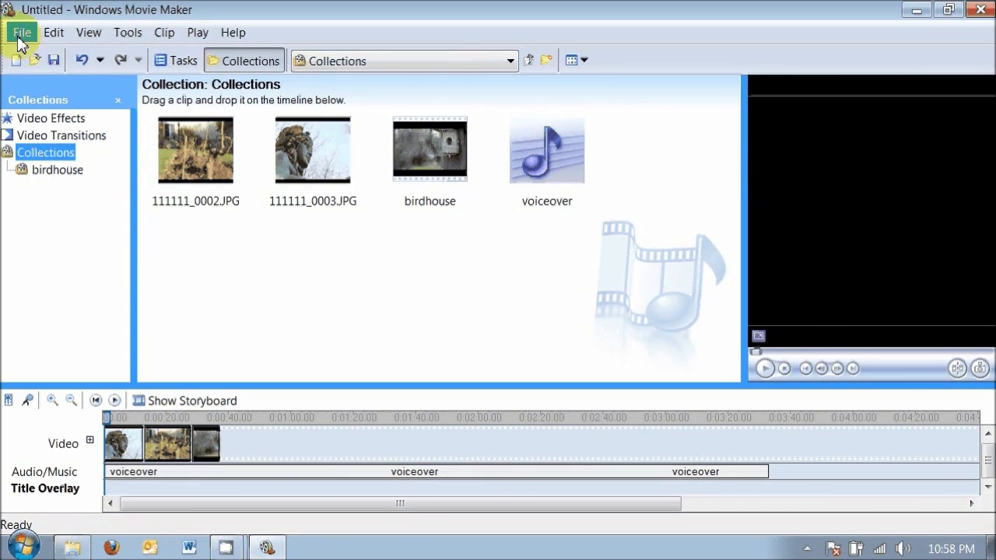
Save the project as Untitled.MSWMM in My Videos, overwriting the existing file.
click(22, 31)
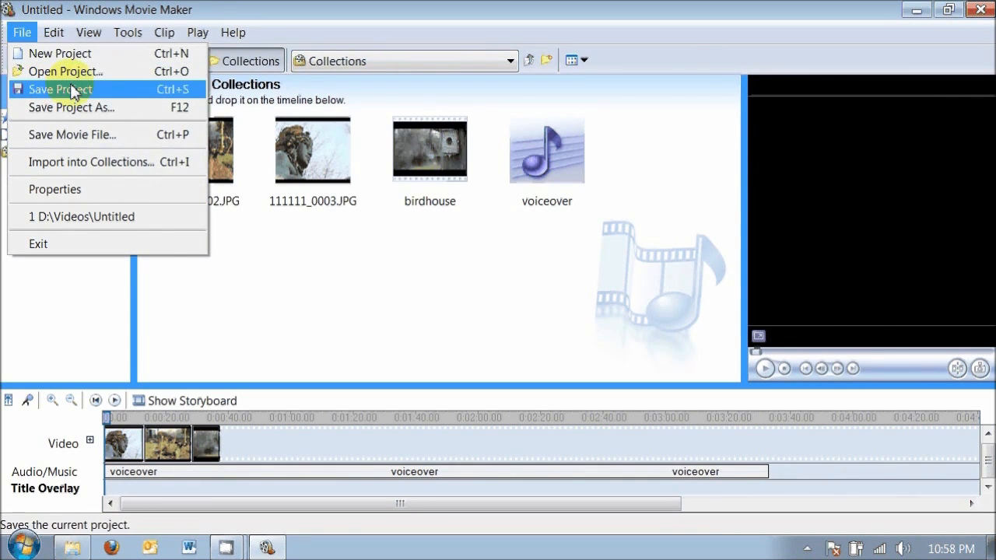
click(70, 109)
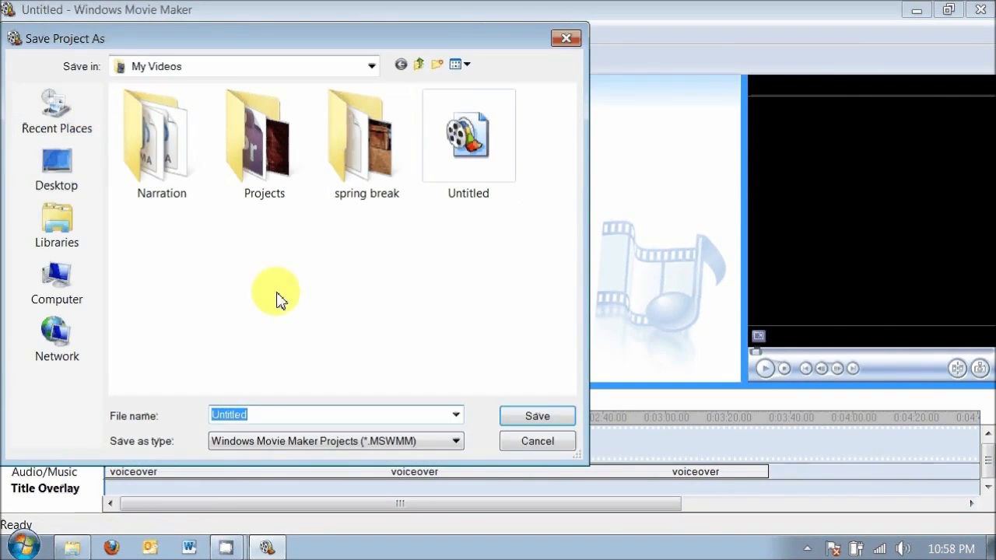
mouse_move(410, 385)
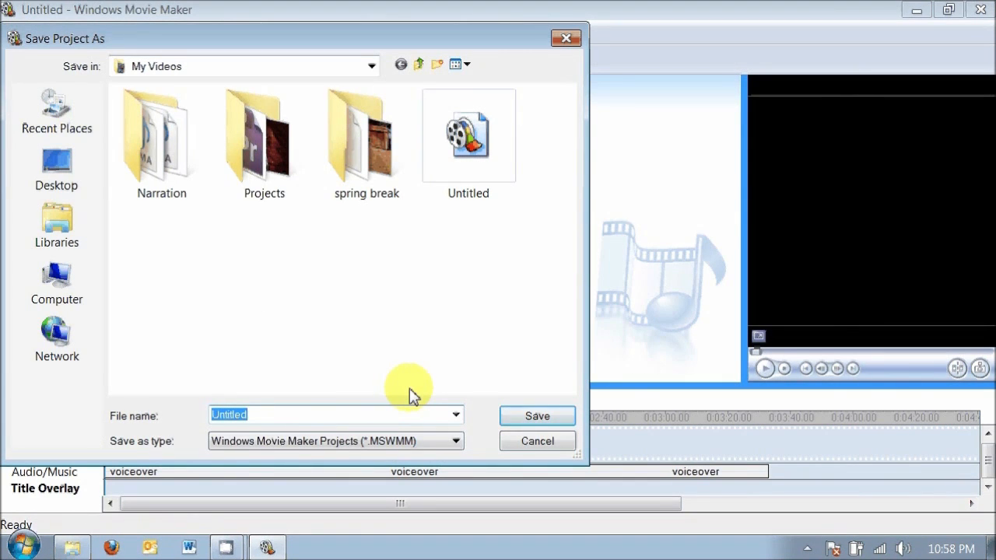
click(537, 415)
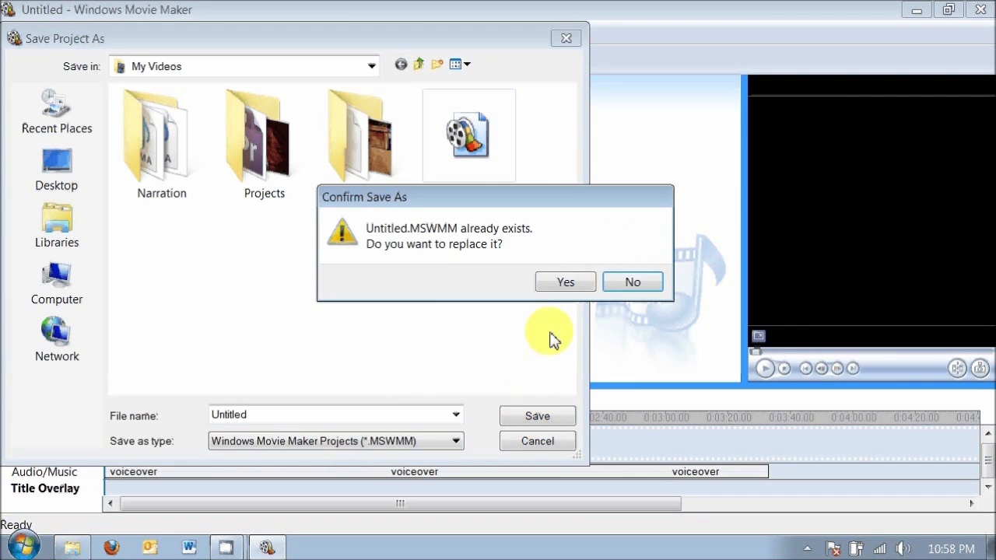
click(565, 282)
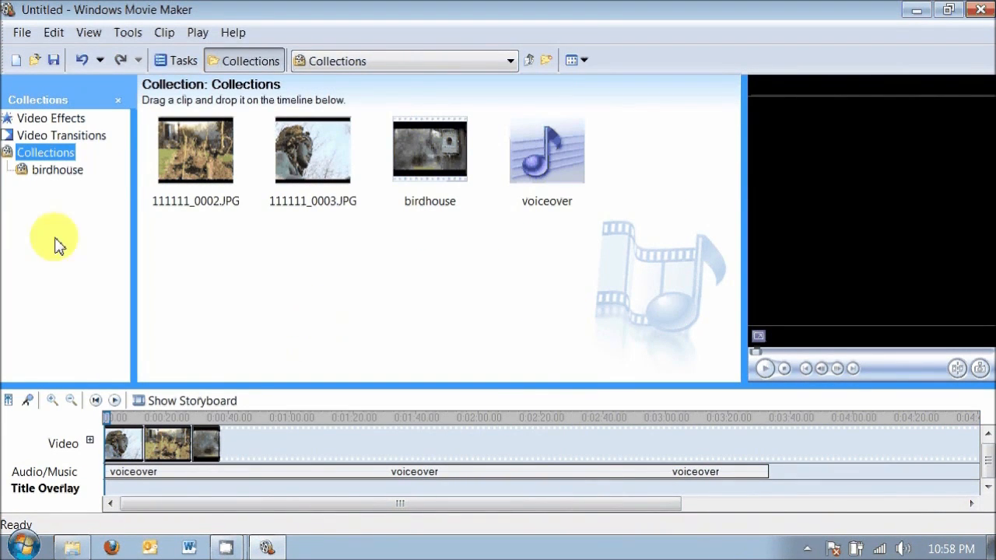
click(21, 31)
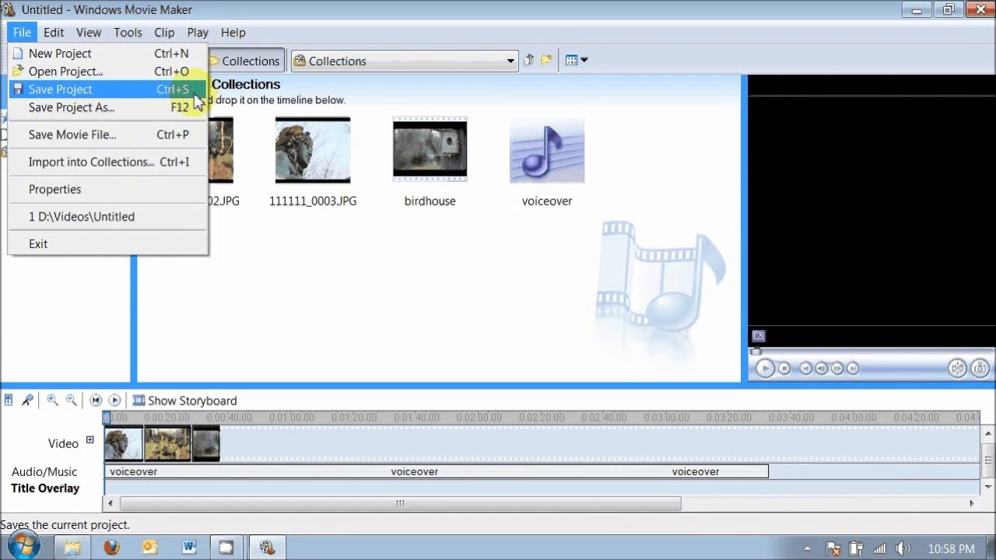
mouse_move(183, 100)
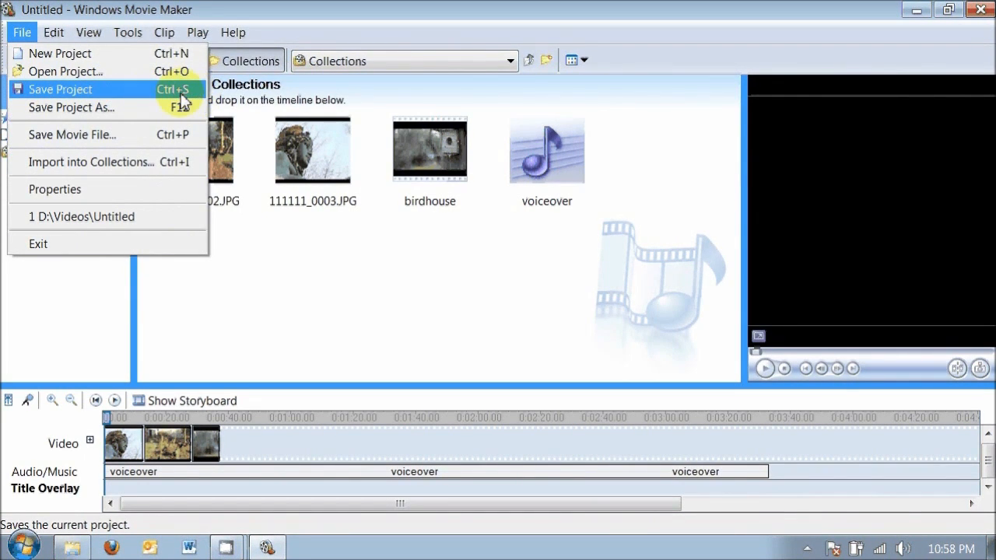
mouse_move(411, 320)
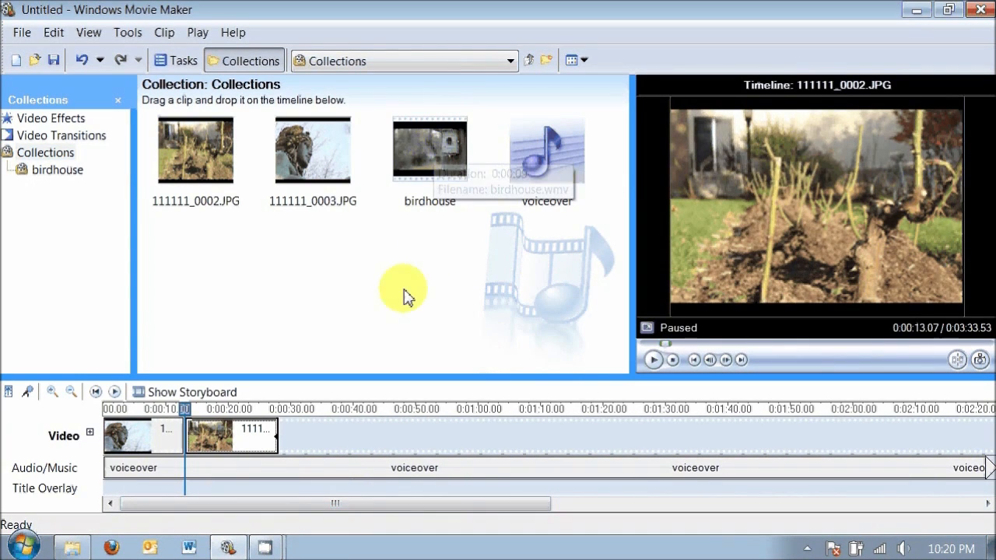
Drop the birdhouse clip onto the Video track right after the two pictures.
click(430, 149)
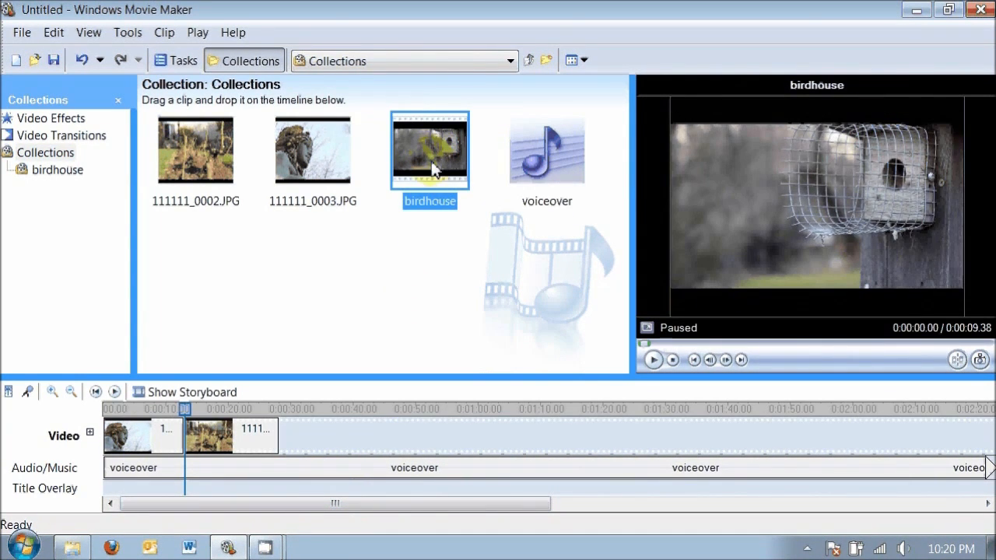
drag(429, 149, 272, 436)
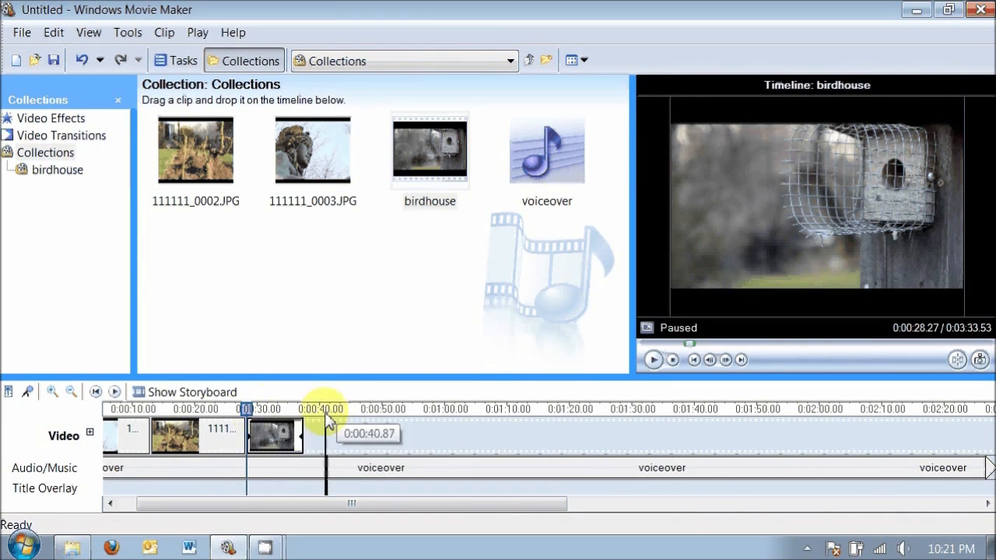
mouse_move(298, 433)
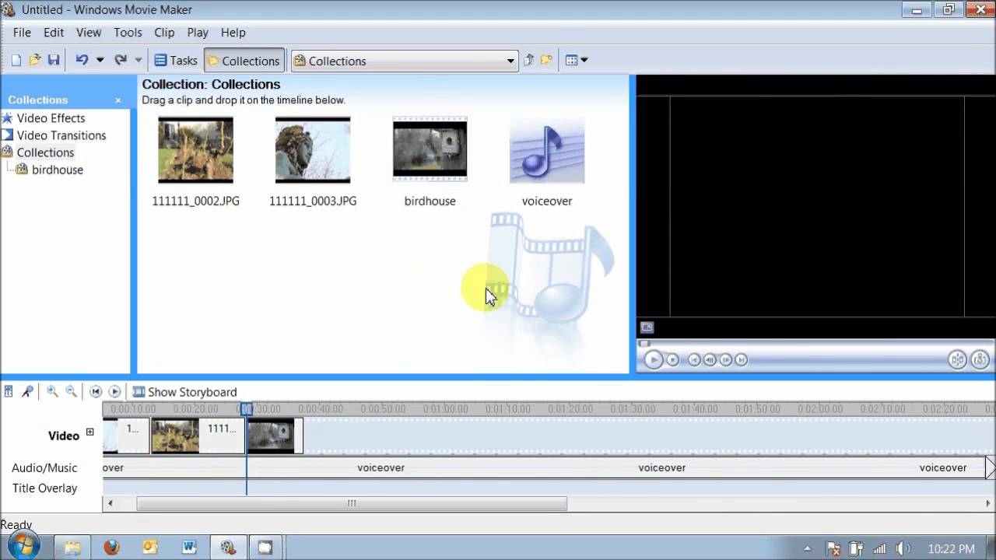
mouse_move(346, 378)
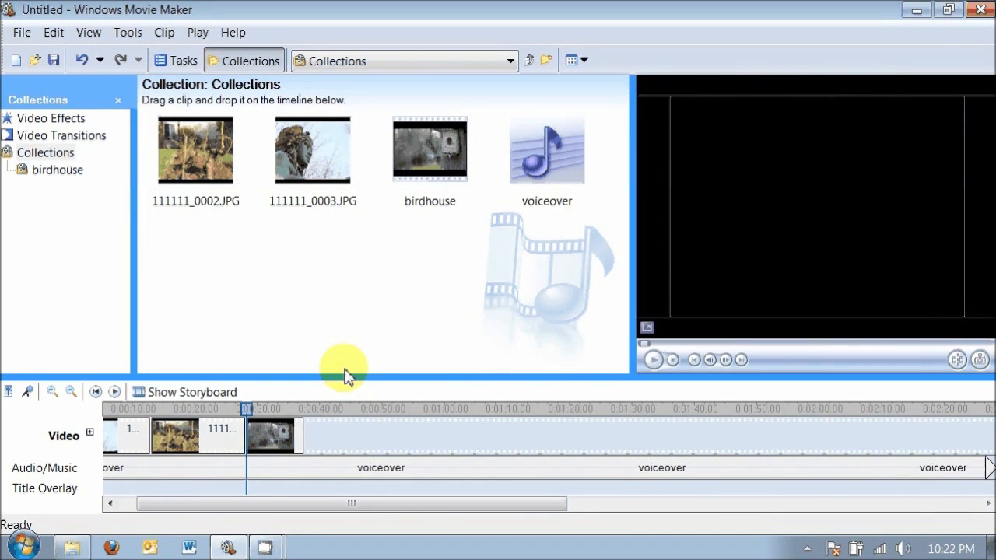
Move the playhead to 0:00:33.00 inside the birdhouse clip and split it there.
click(247, 408)
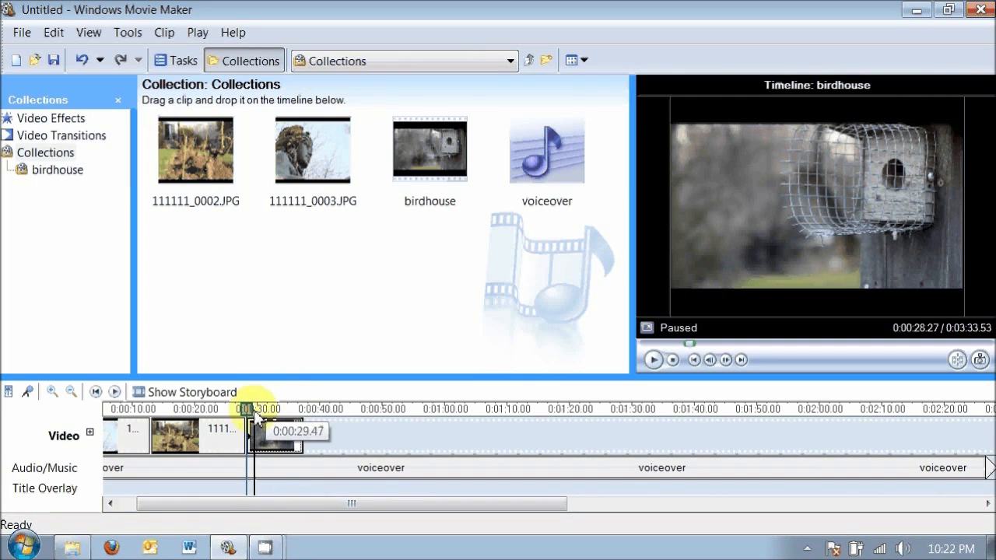
drag(255, 408, 273, 408)
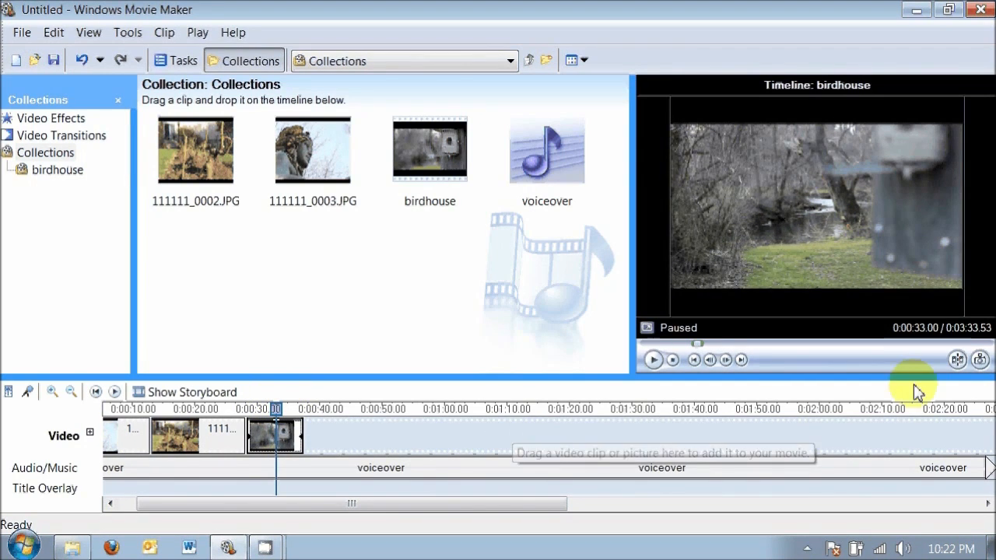
mouse_move(958, 359)
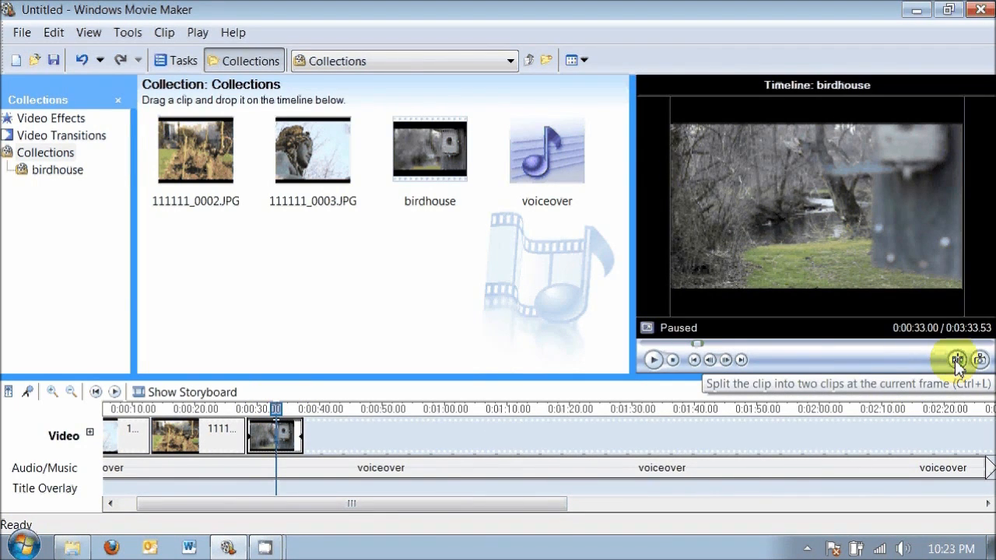
click(959, 360)
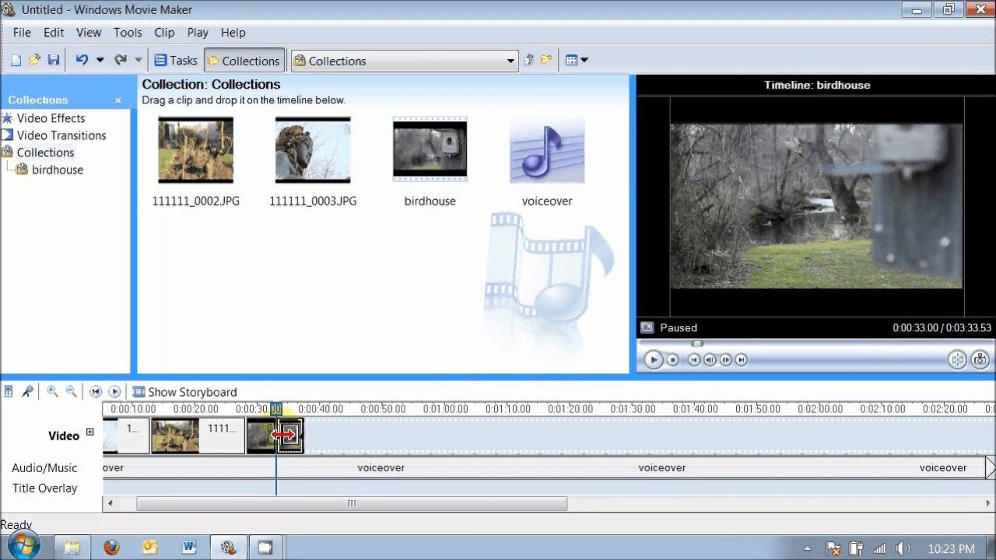
mouse_move(174, 445)
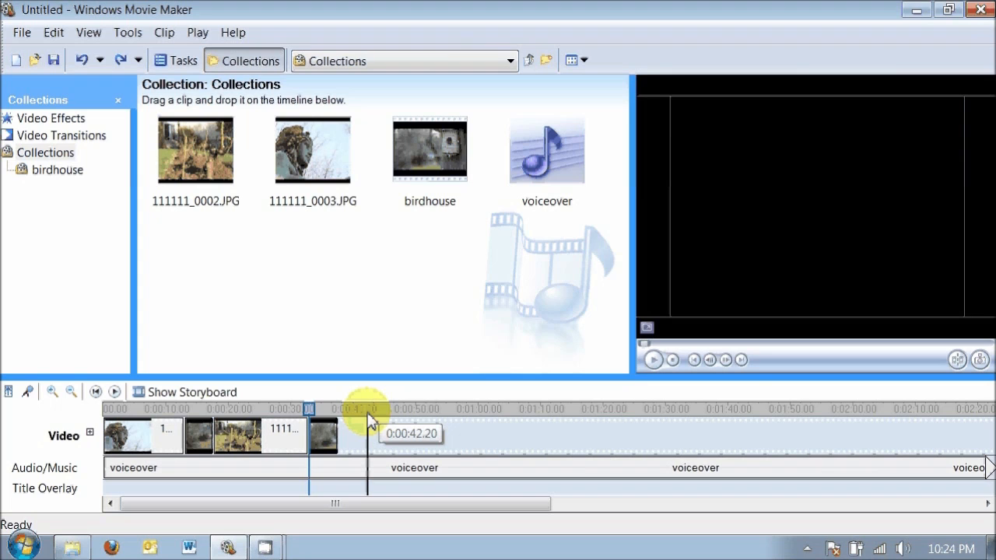
Delete the birdhouse clip from the timeline and re-add birdhouse from the collection at the end.
click(324, 434)
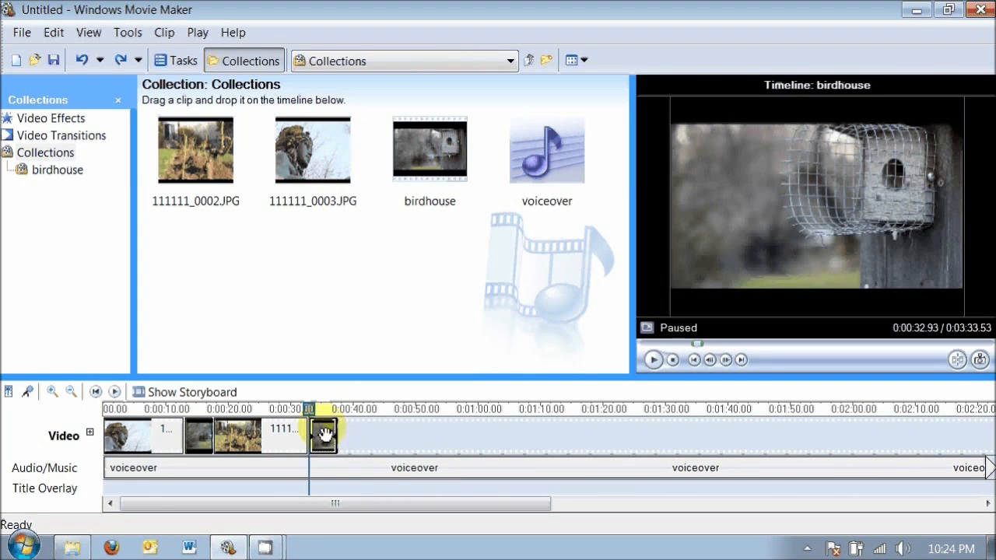
right_click(324, 434)
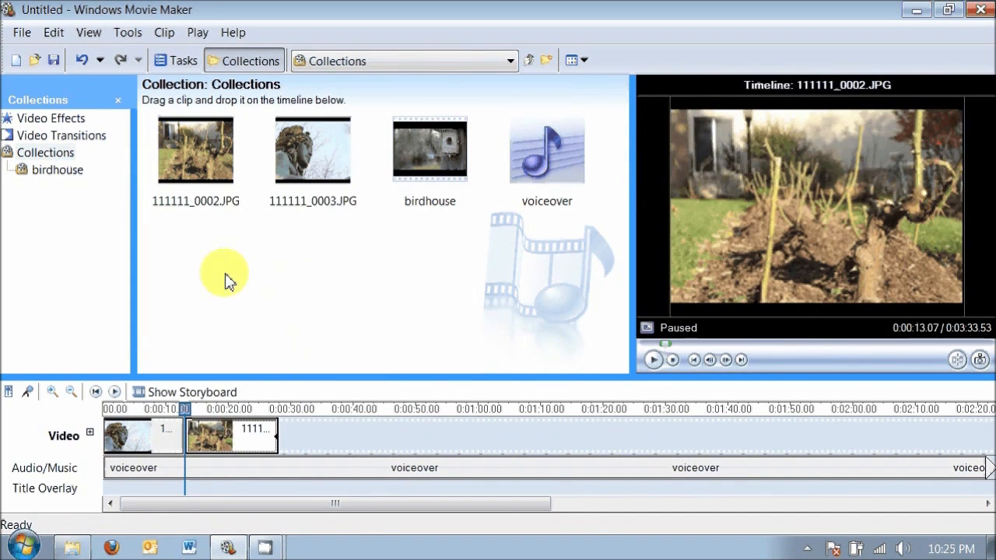
mouse_move(480, 296)
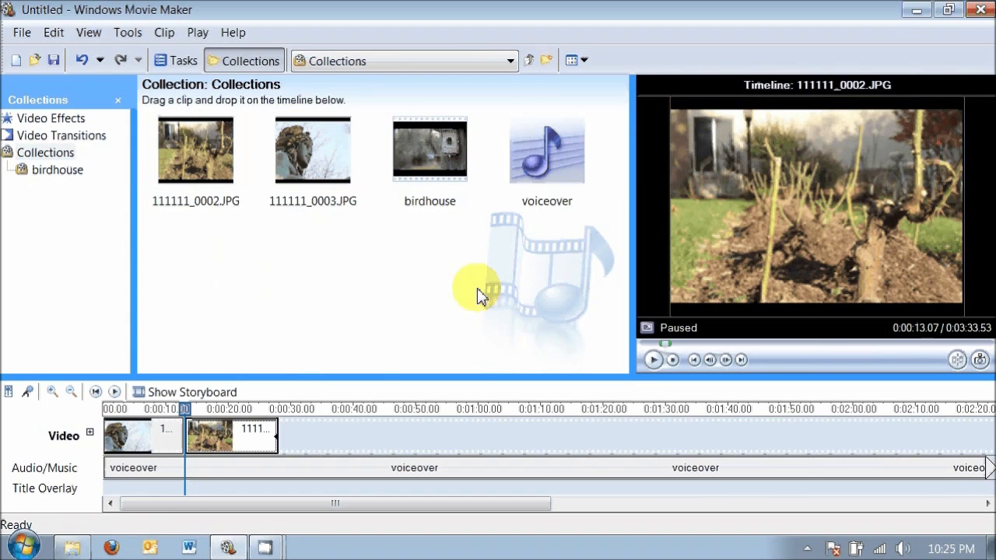
mouse_move(430, 184)
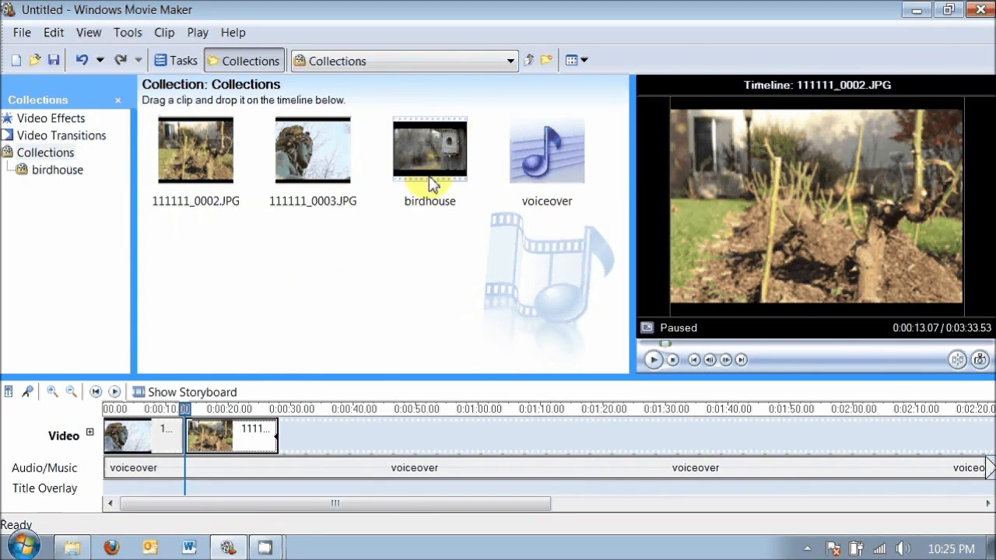
right_click(430, 148)
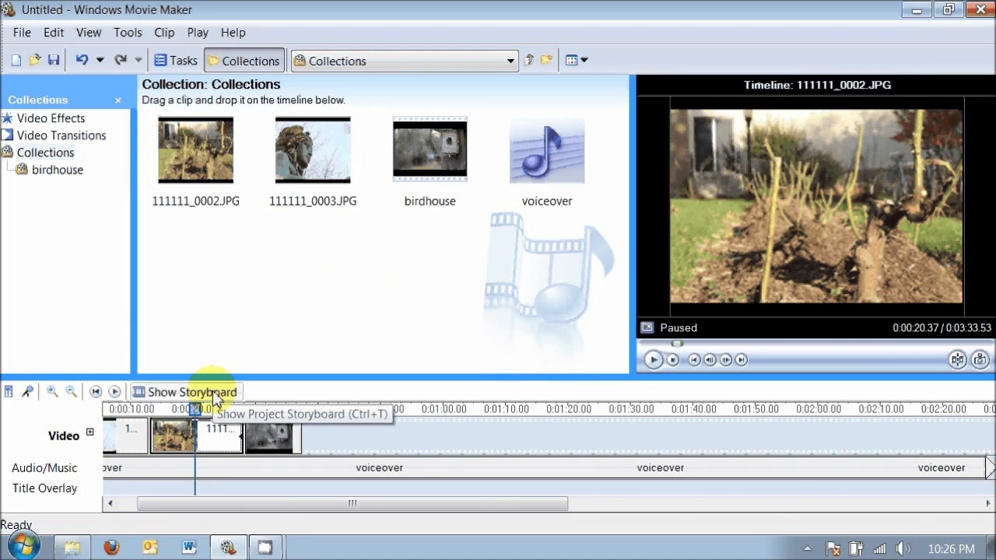
Switch the project to storyboard view and drop a Fade transition between the first two pictures.
click(184, 392)
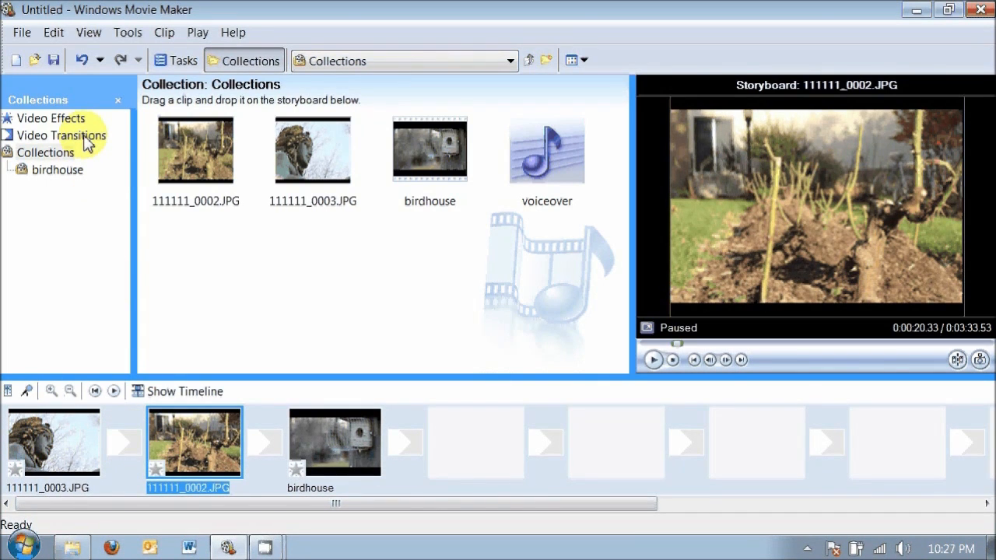
click(62, 133)
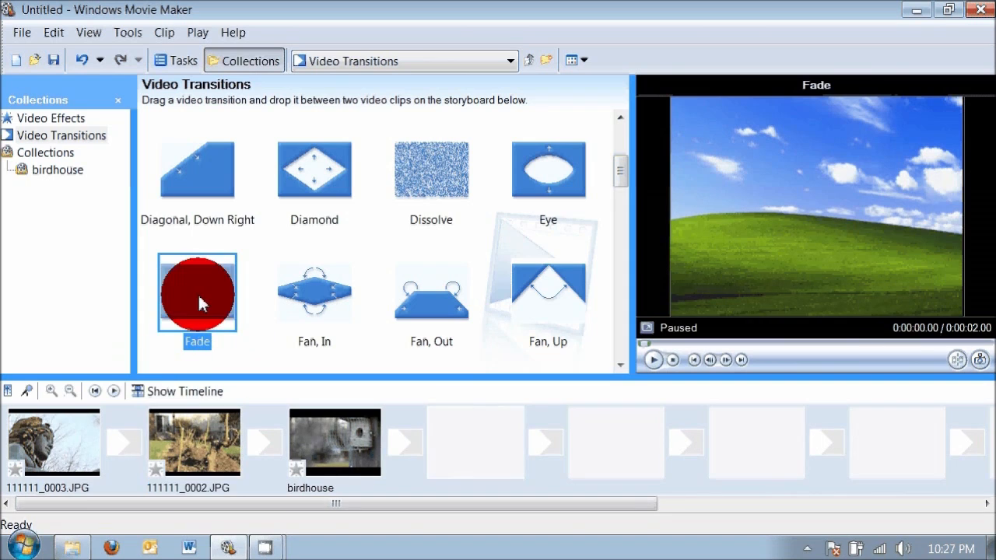
drag(196, 293, 132, 442)
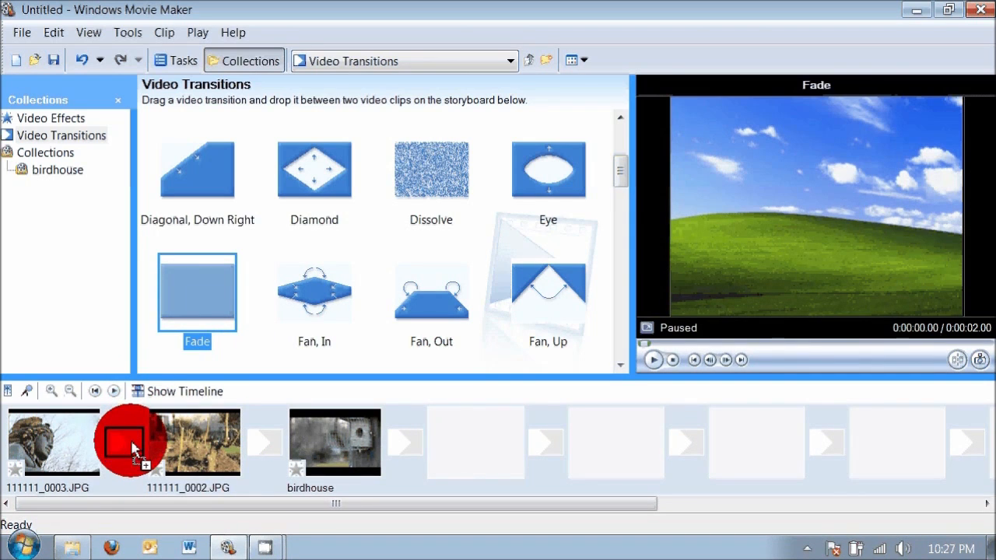
Preview the Fade transition in the monitor and bring up its context actions.
click(128, 448)
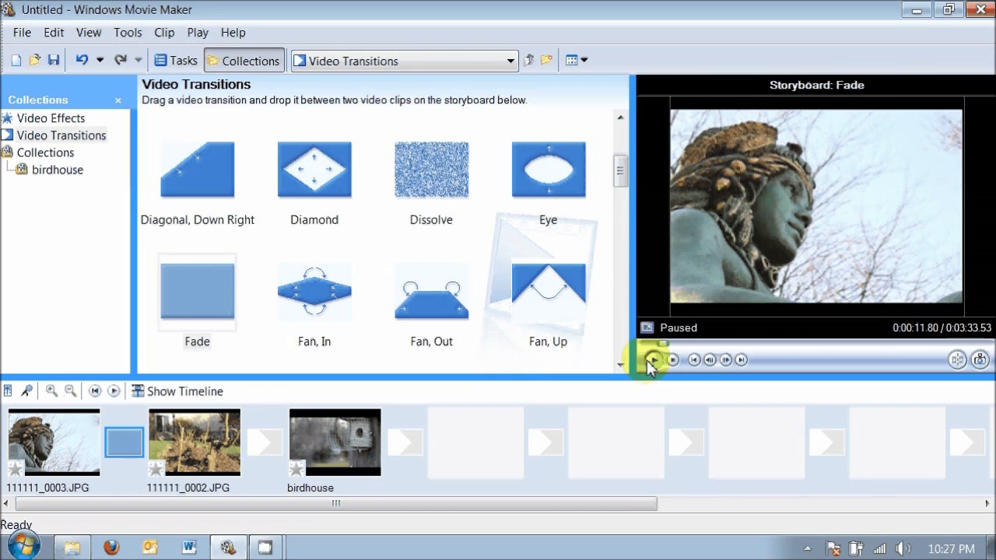
click(654, 360)
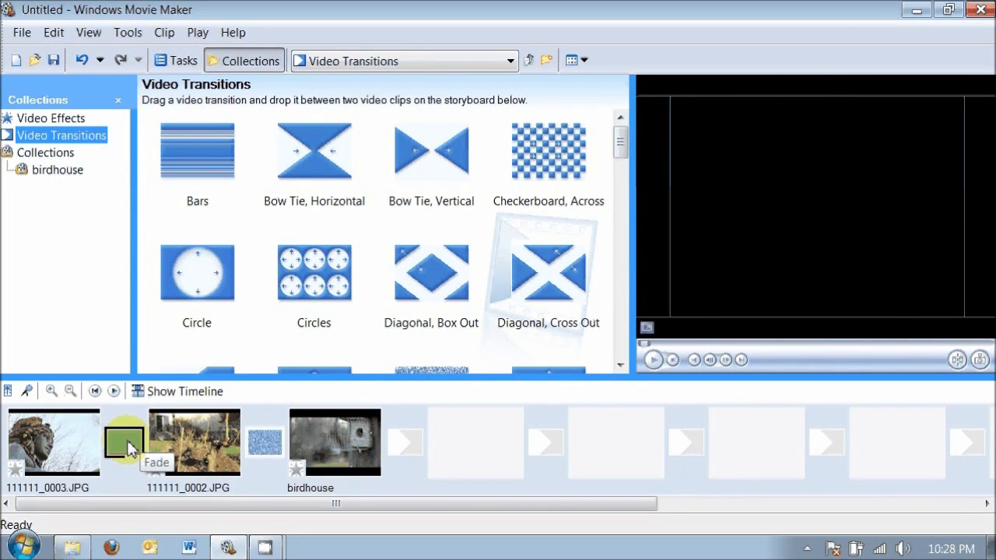
right_click(124, 442)
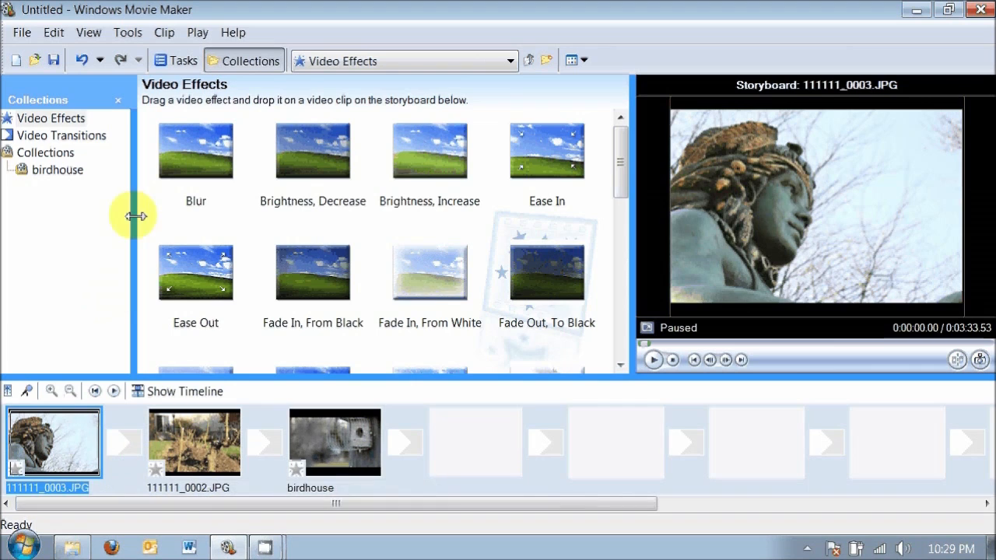
Apply the Sepia Tone video effect to the first picture, then return to the transitions list.
click(53, 119)
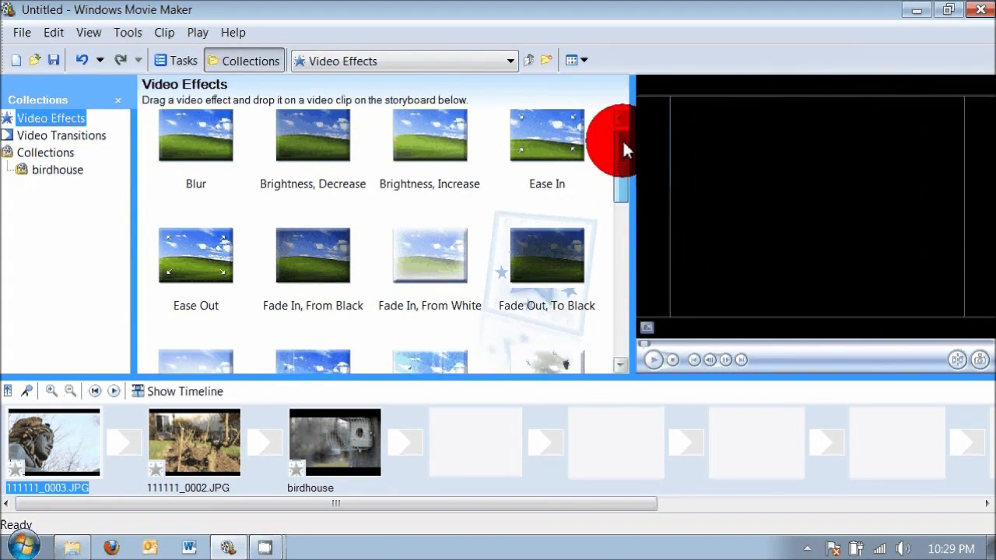
scroll(down, 3)
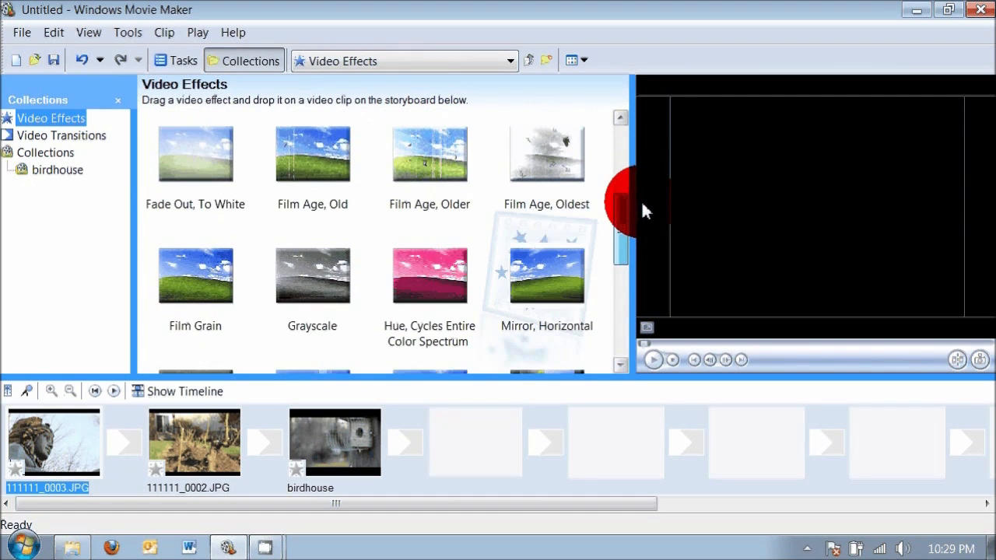
scroll(down, 3)
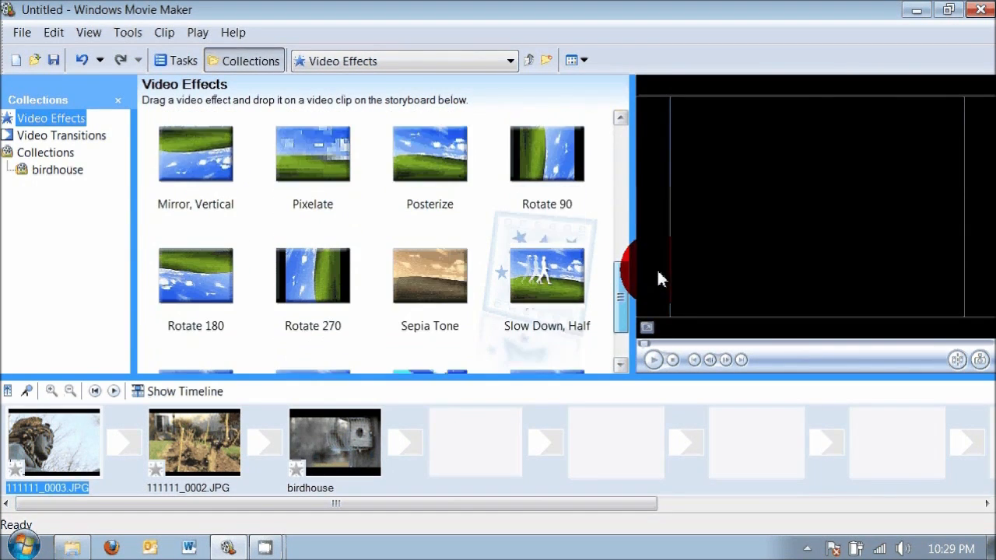
click(429, 190)
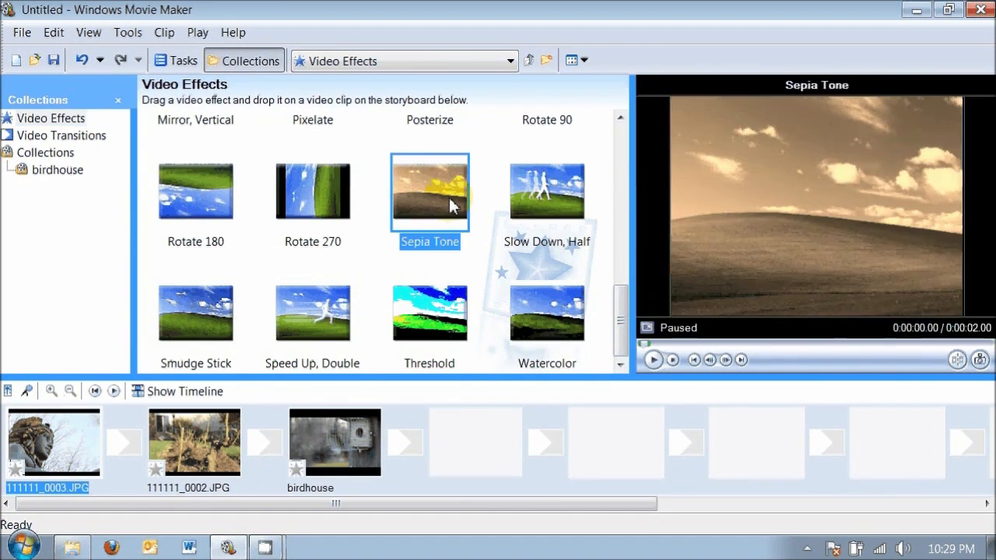
drag(429, 190, 70, 401)
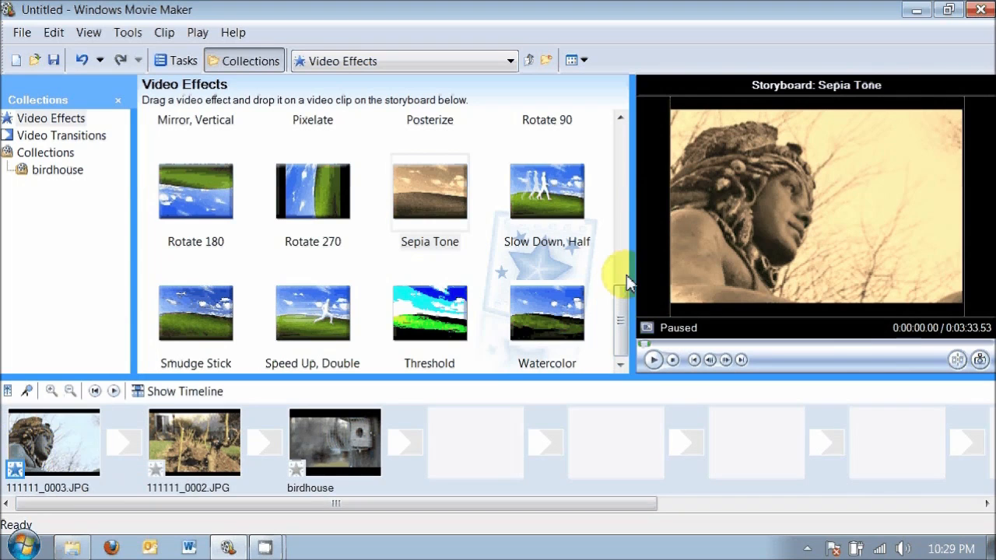
mouse_move(846, 199)
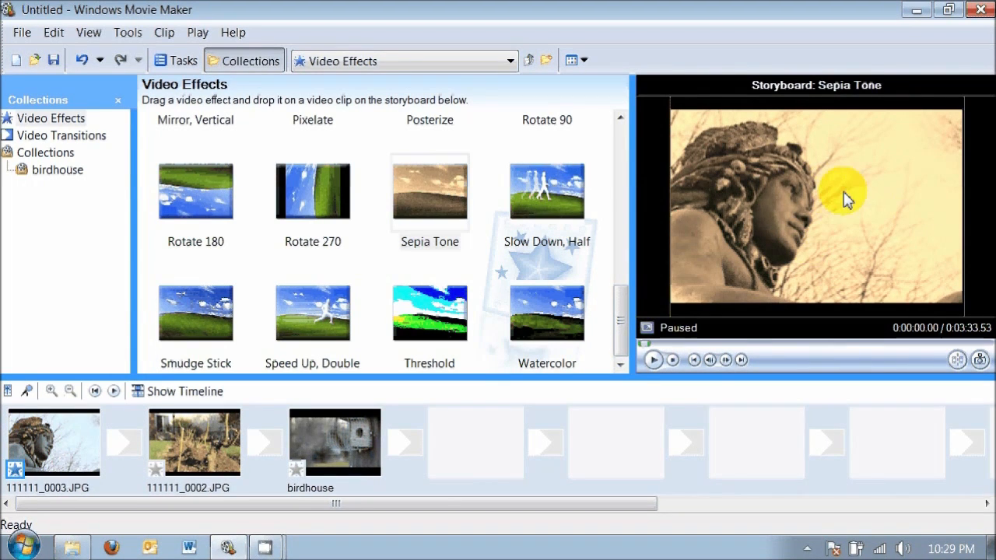
click(62, 134)
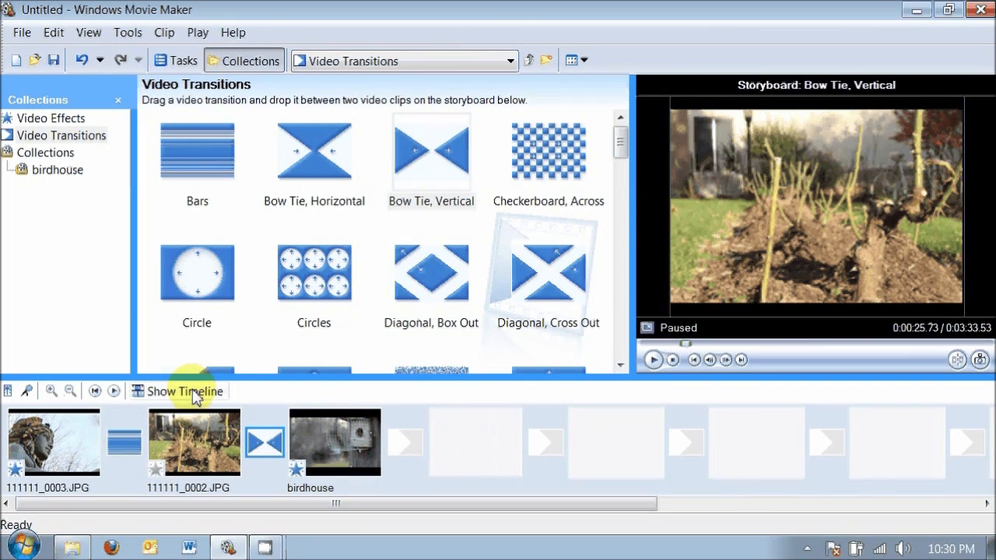
Switch back to timeline view and expand the video track to show its sub-tracks.
click(177, 393)
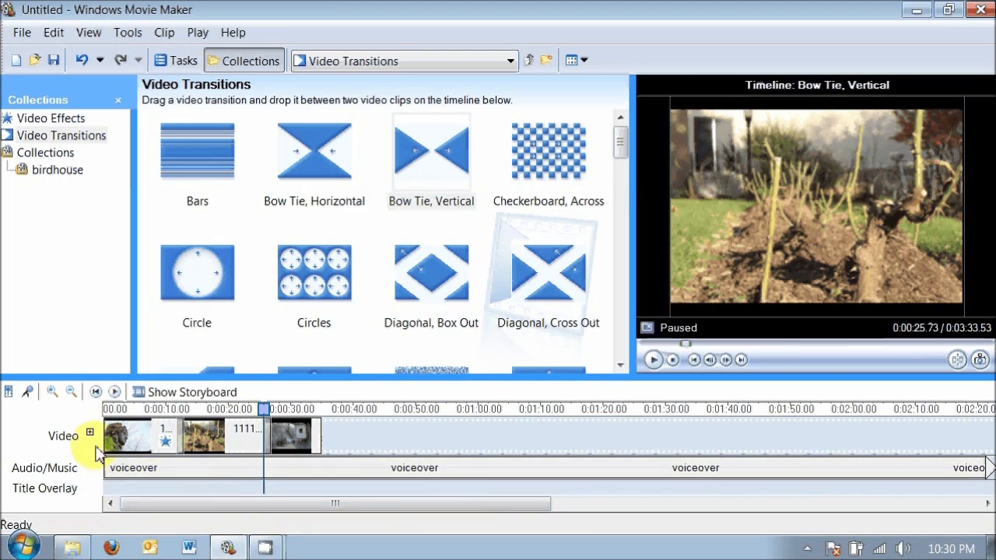
mouse_move(90, 434)
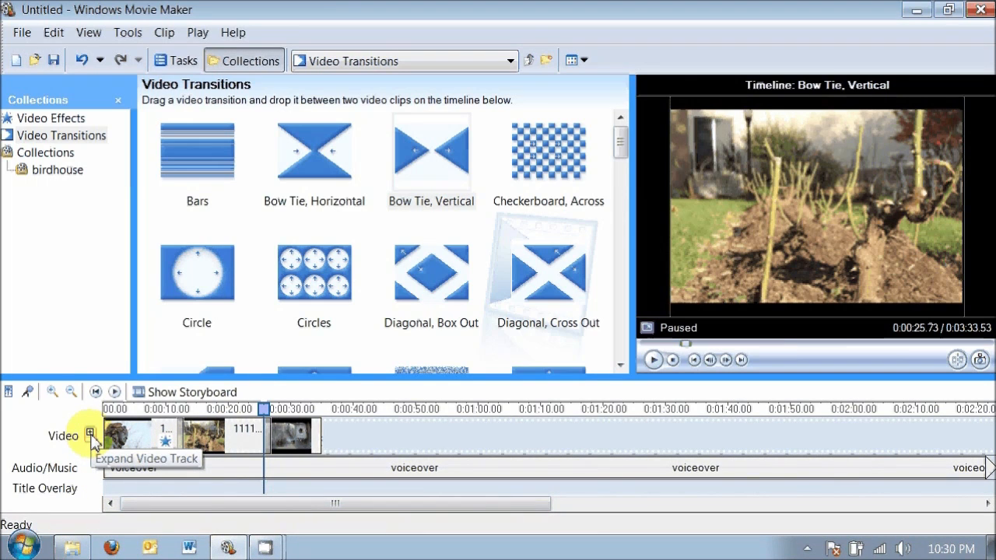
click(90, 435)
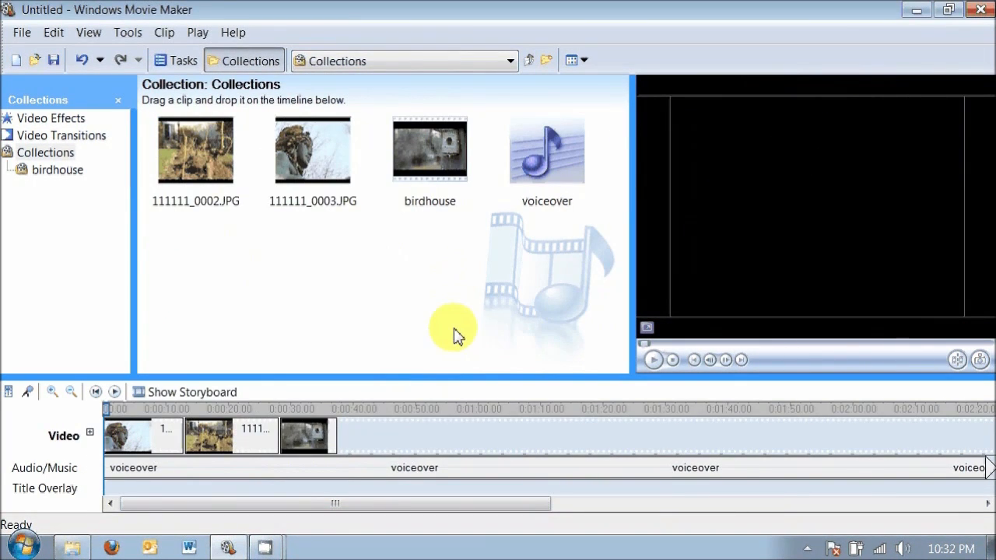
mouse_move(461, 370)
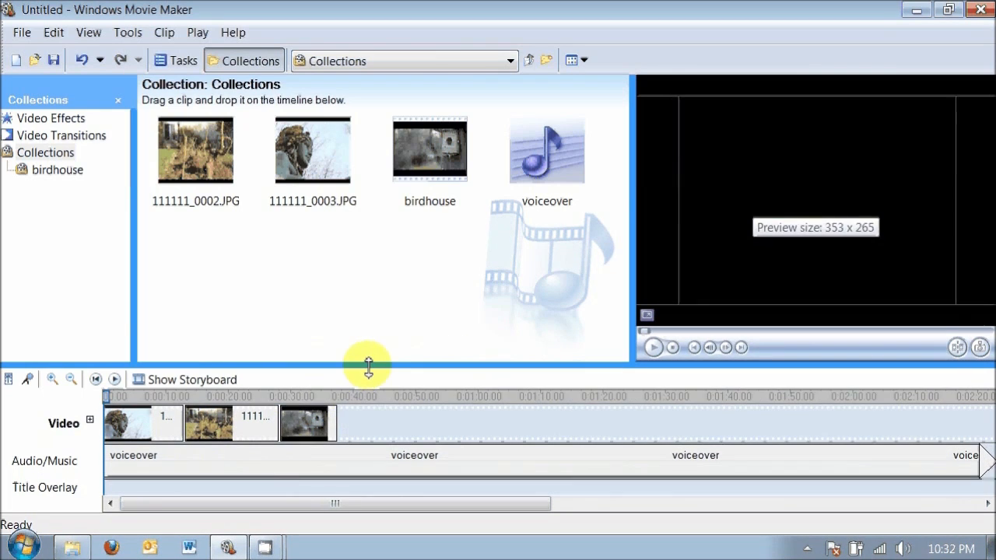
Enlarge the timeline area and open the Volume setting for the birdhouse clip's audio.
drag(367, 366, 367, 333)
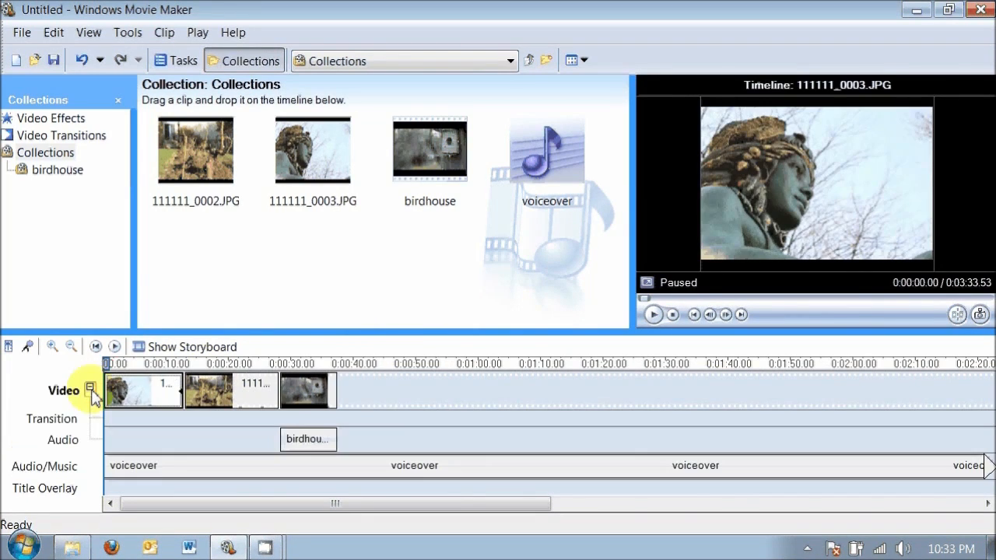
mouse_move(321, 411)
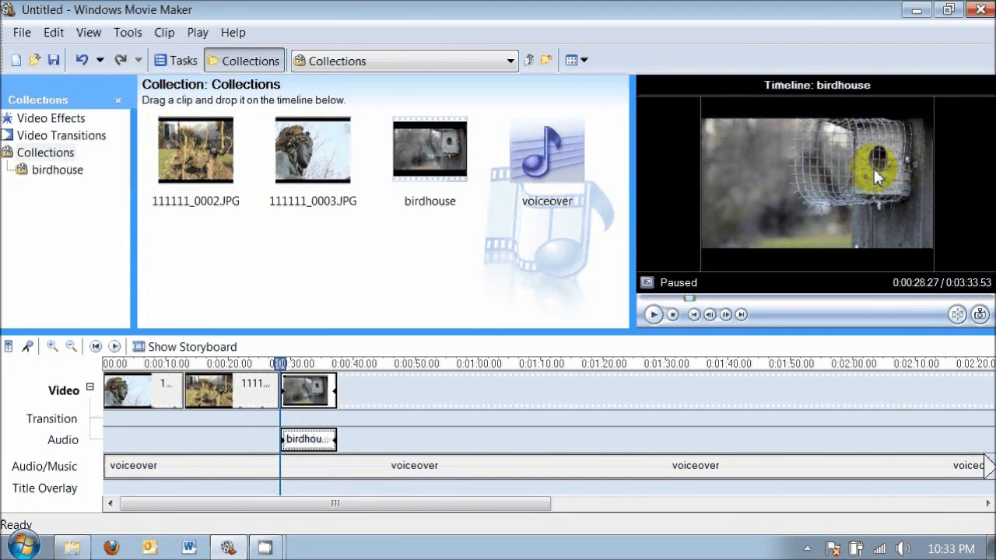
click(308, 438)
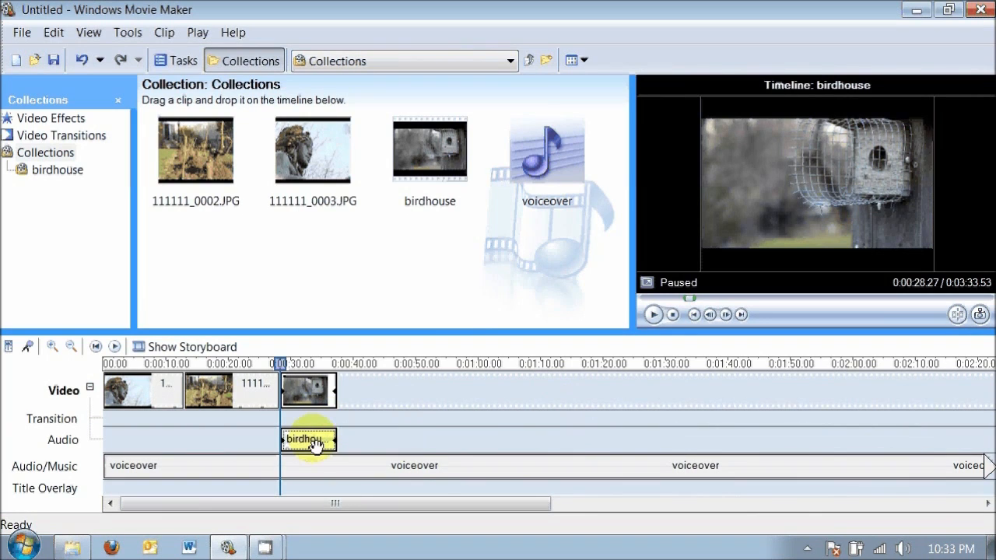
right_click(308, 438)
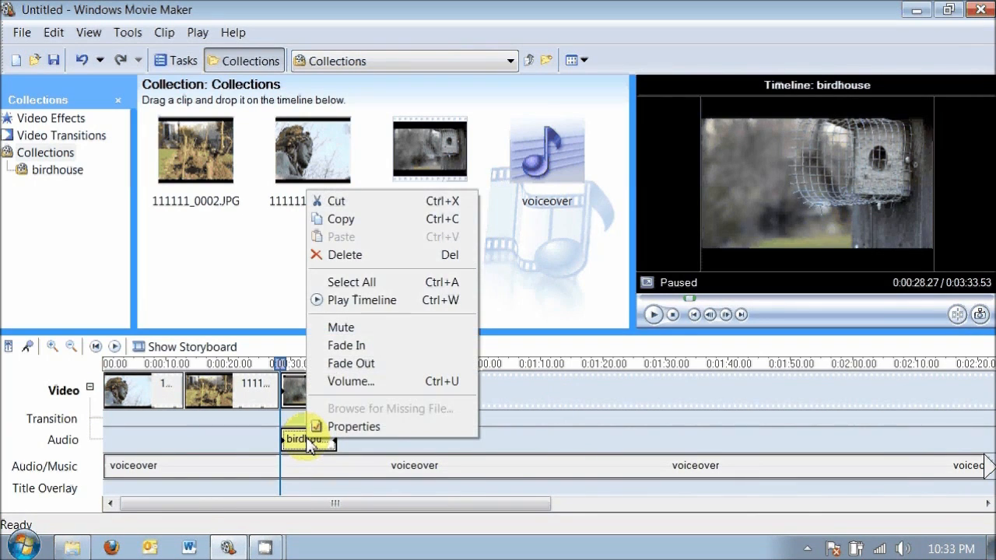
mouse_move(350, 381)
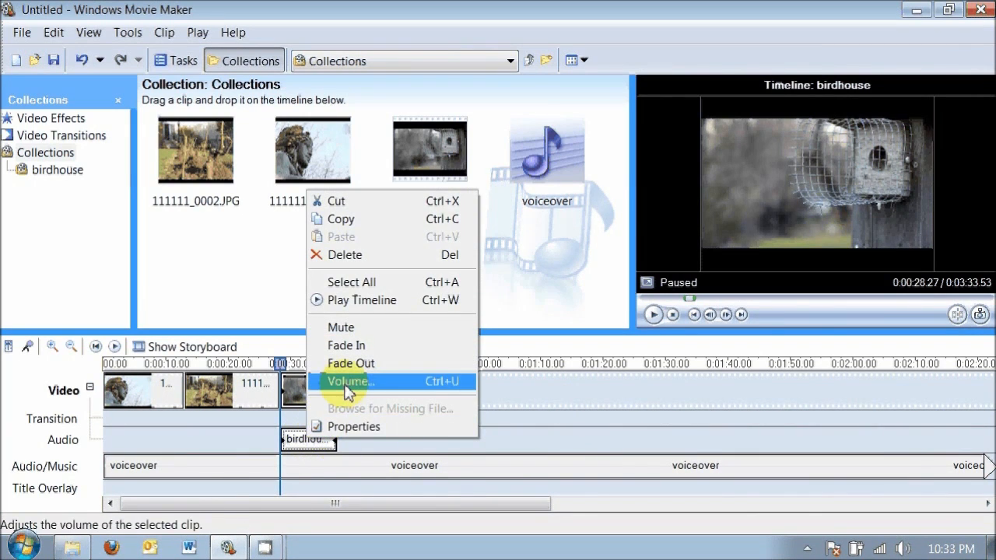
click(352, 381)
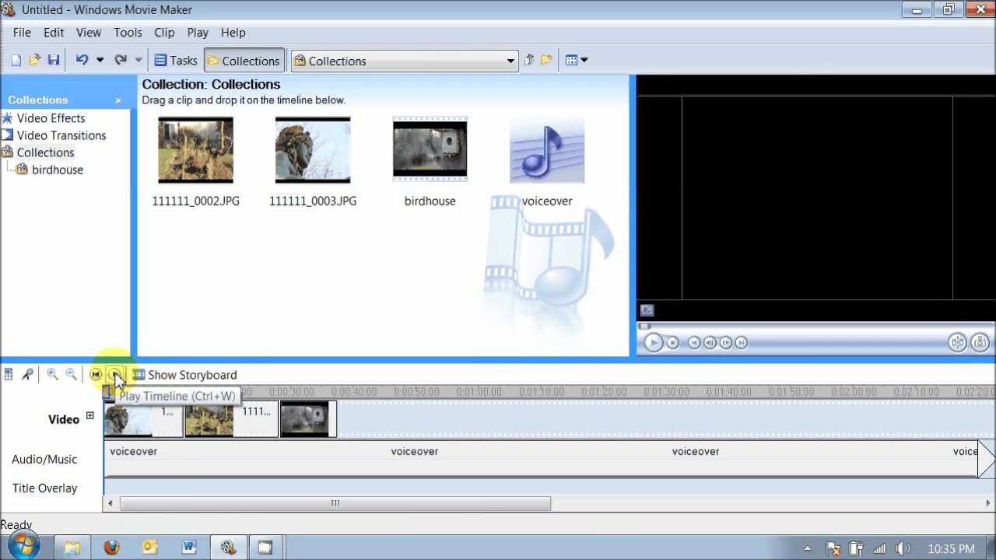
Play the whole movie, rewind to the start, then zoom the timeline in once and out twice.
click(115, 374)
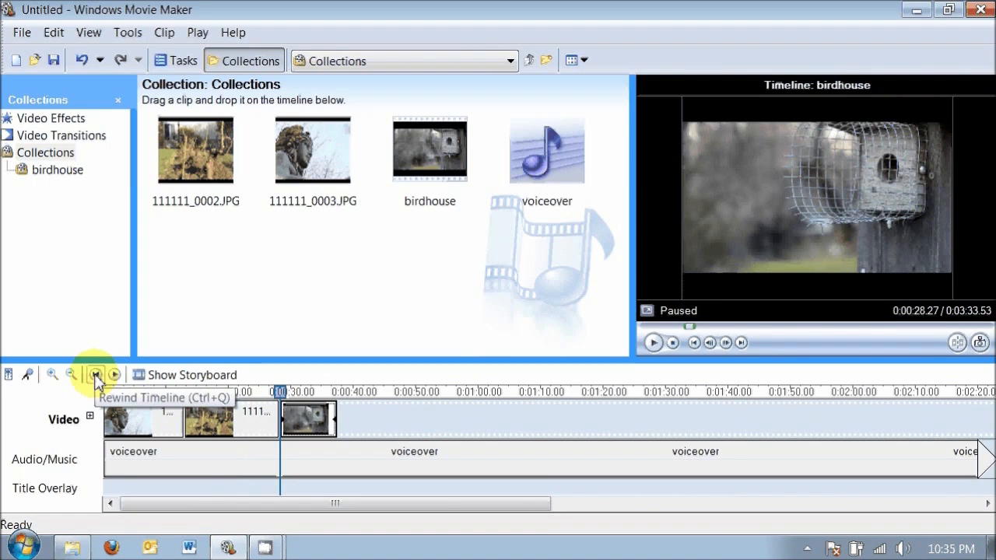
click(93, 374)
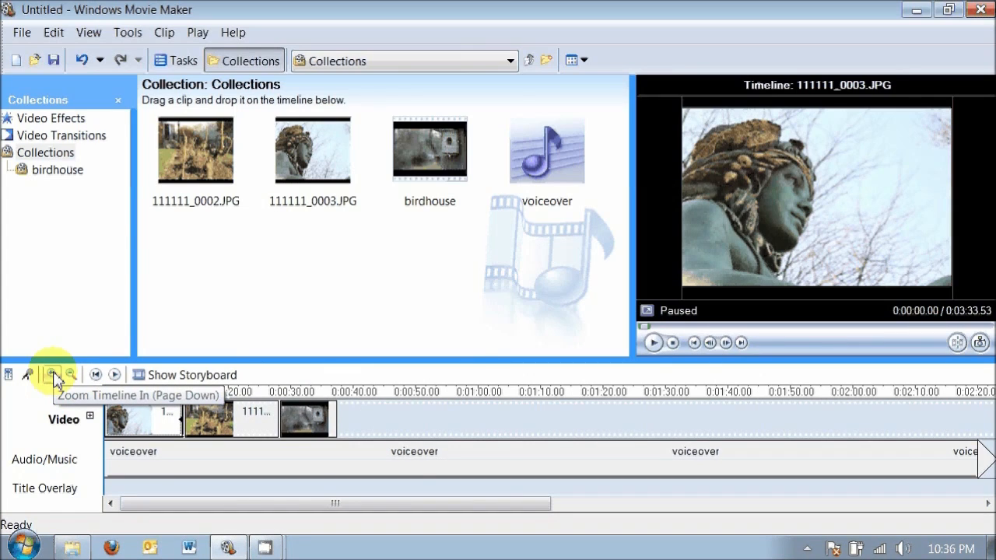
click(53, 373)
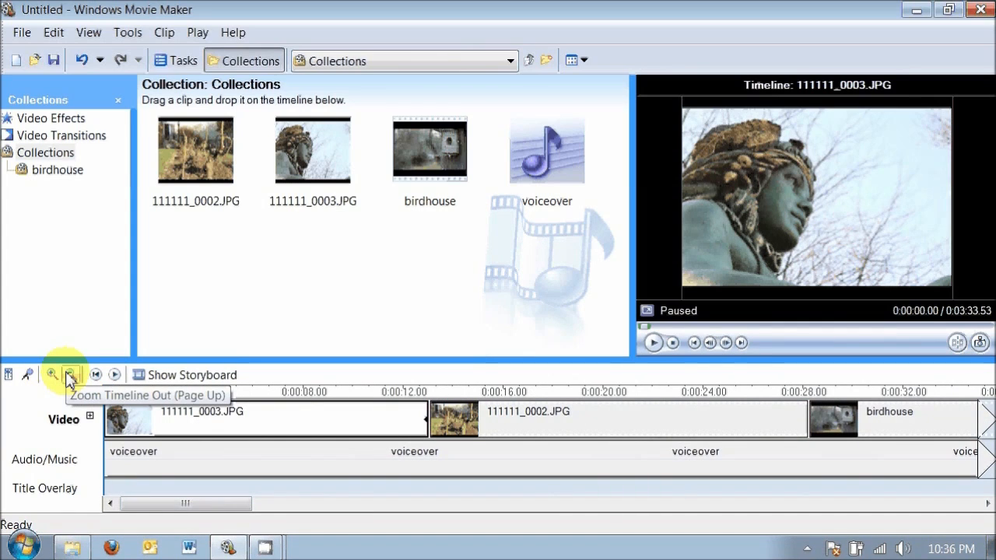
click(72, 374)
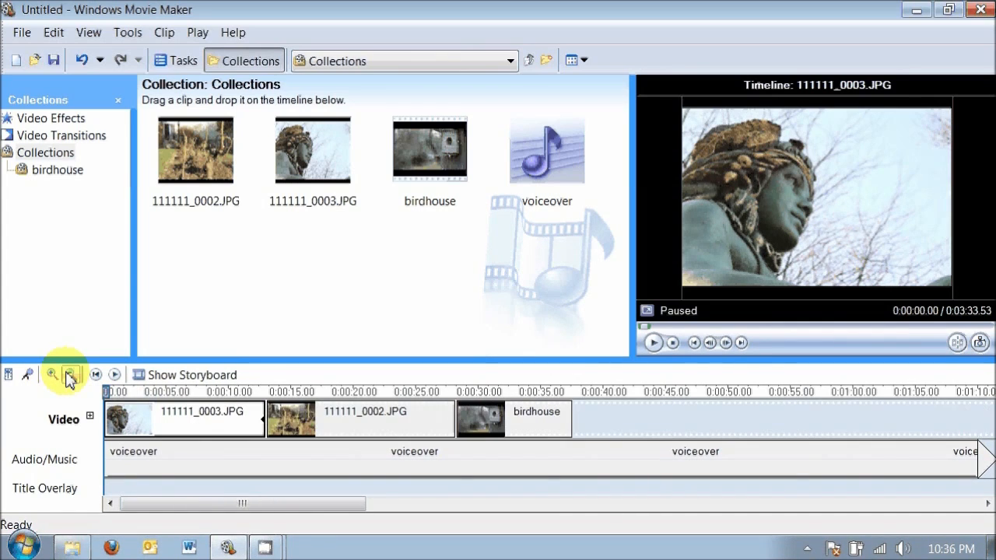
click(70, 374)
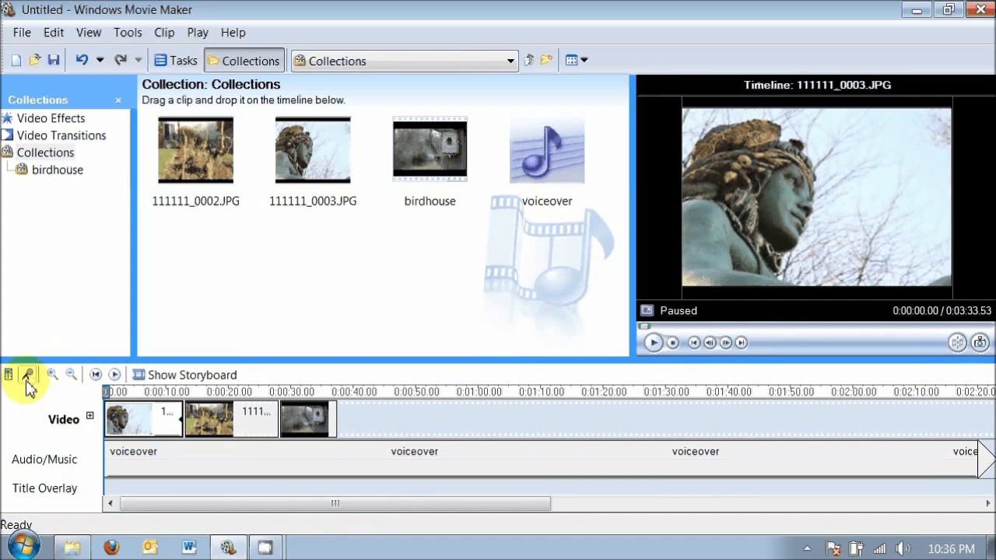
mouse_move(28, 373)
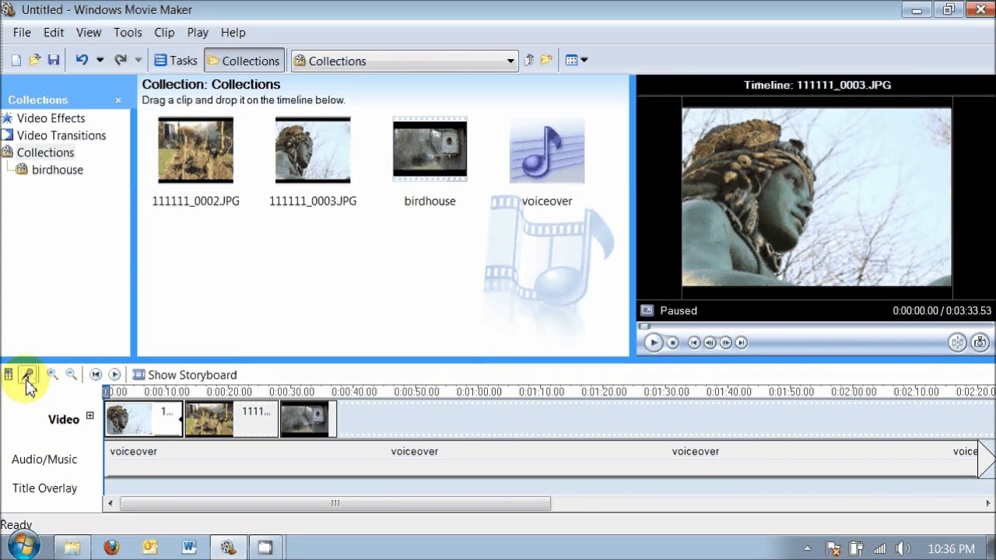
mouse_move(28, 373)
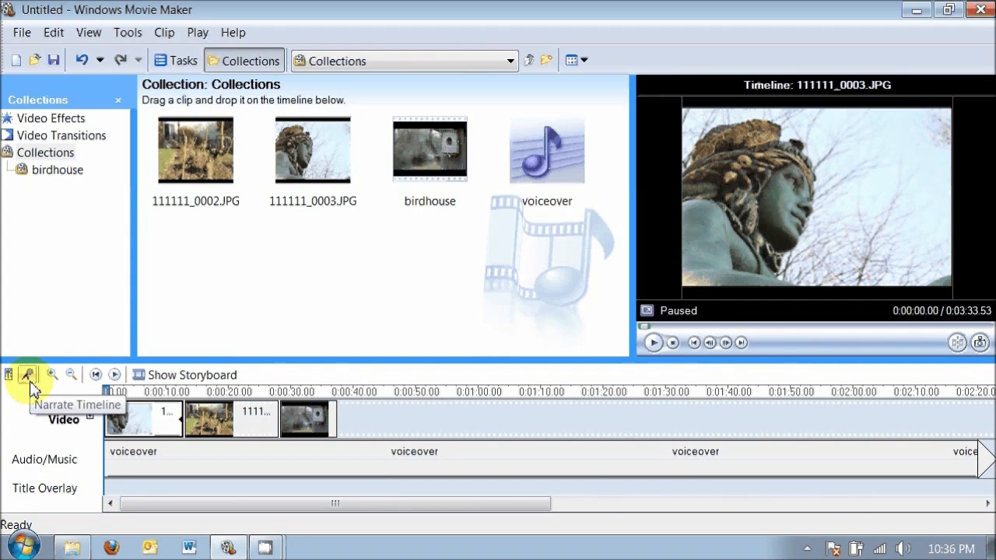
mouse_move(11, 373)
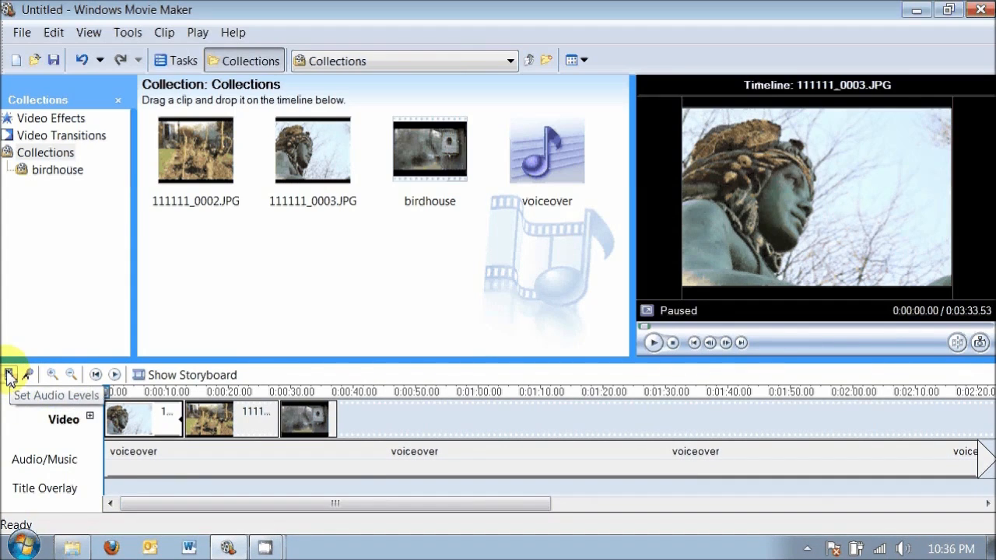
click(10, 373)
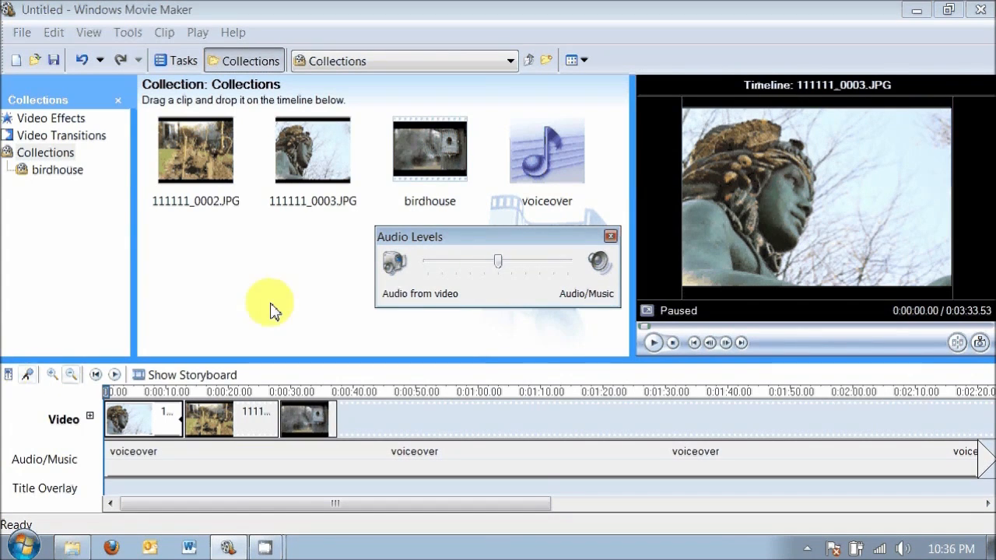
mouse_move(427, 272)
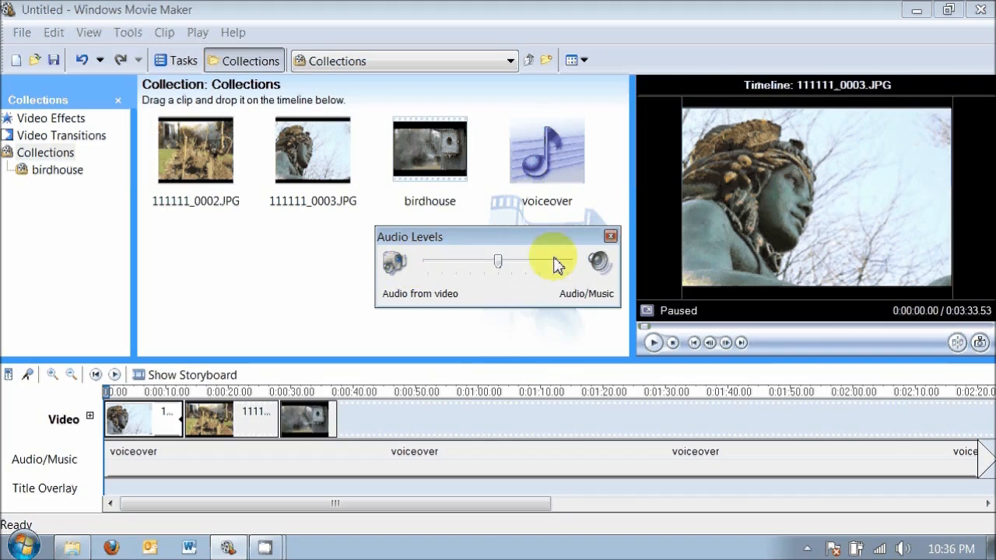
click(176, 59)
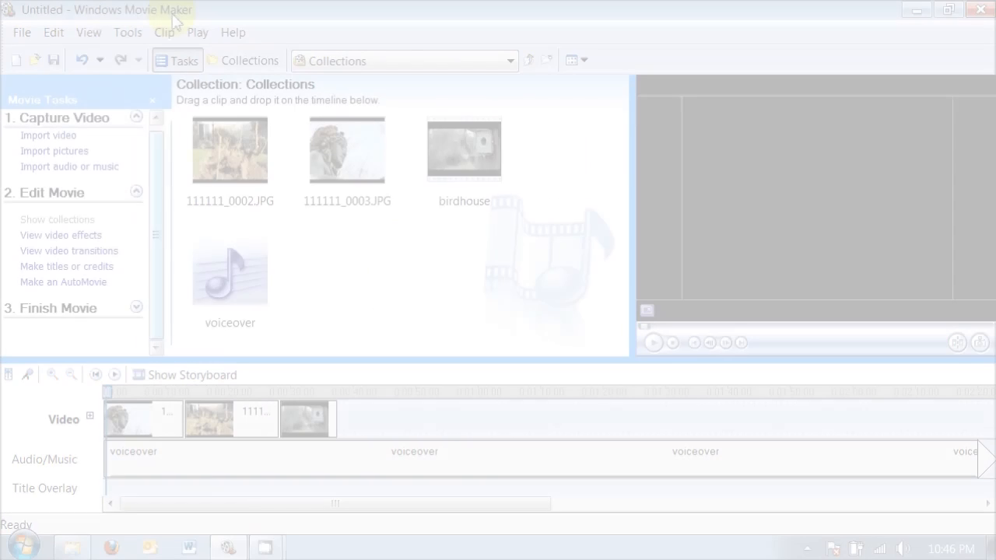
click(243, 59)
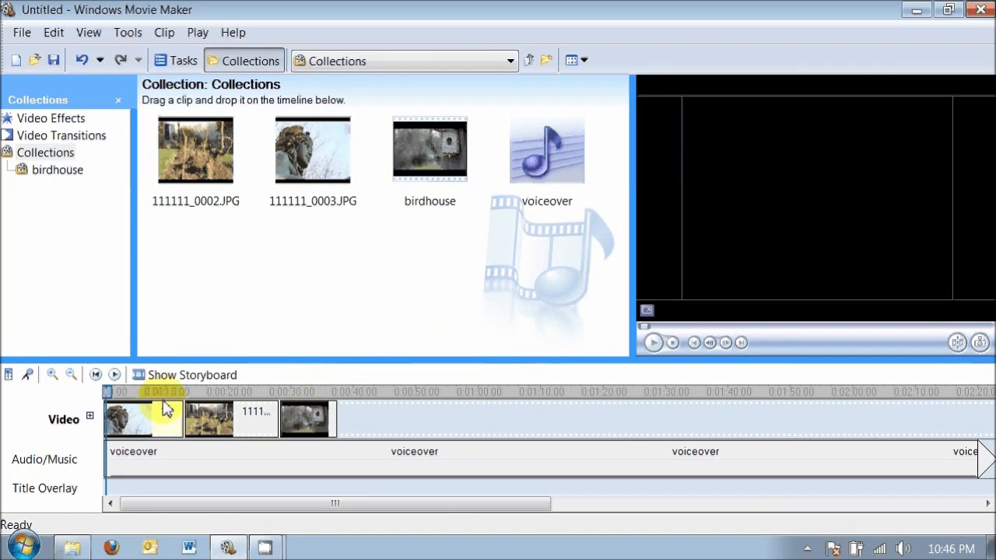
Select the first picture and start a title to be placed on the selected clip via Tasks.
click(143, 418)
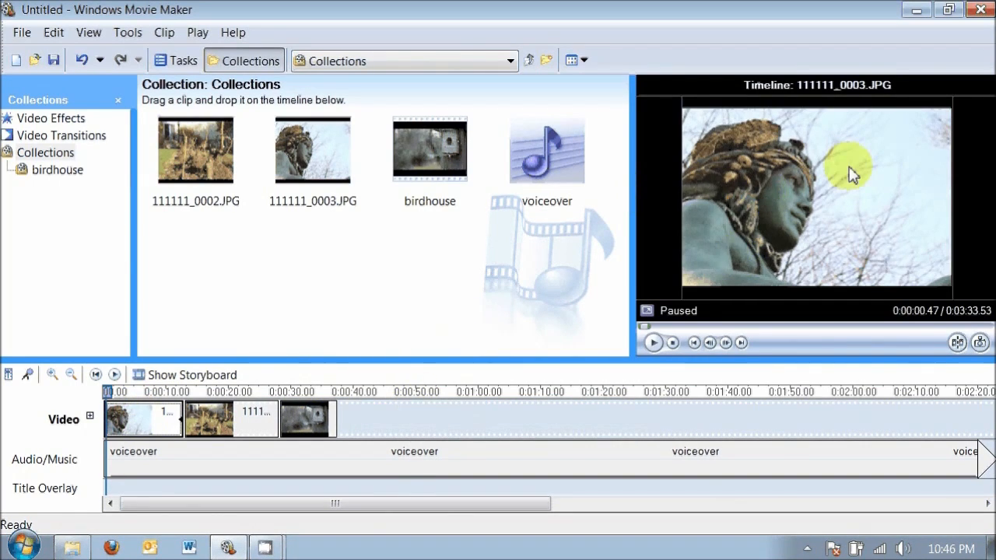
mouse_move(930, 193)
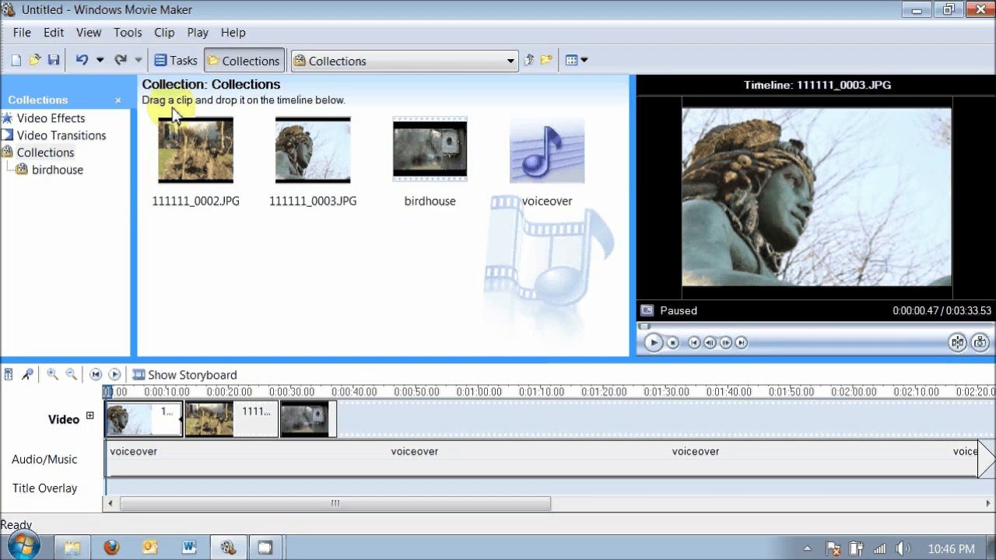
click(174, 59)
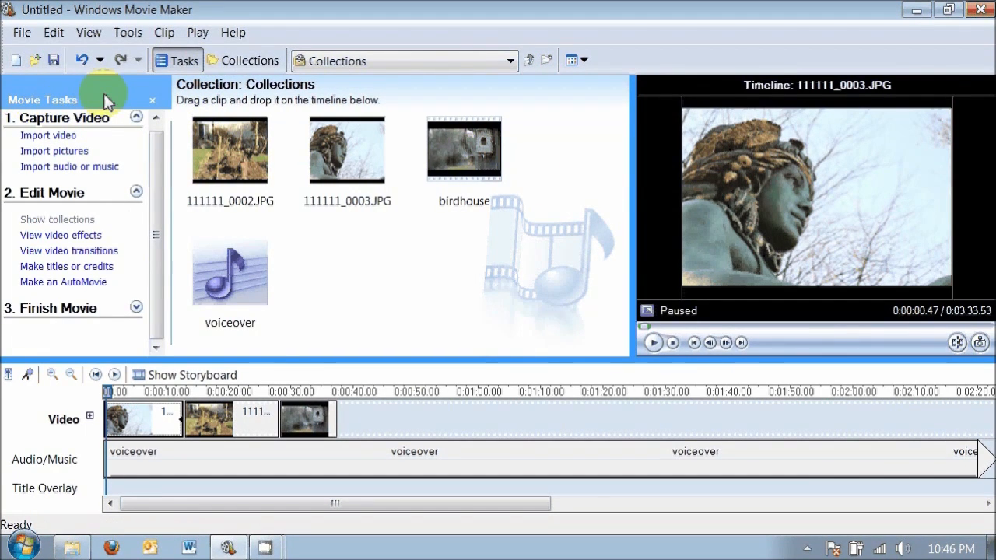
mouse_move(67, 266)
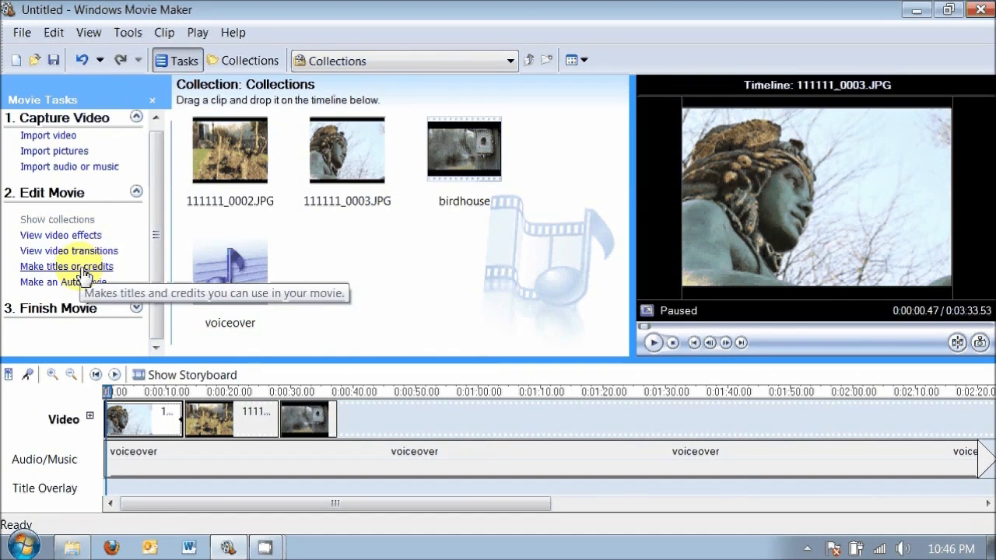
click(66, 266)
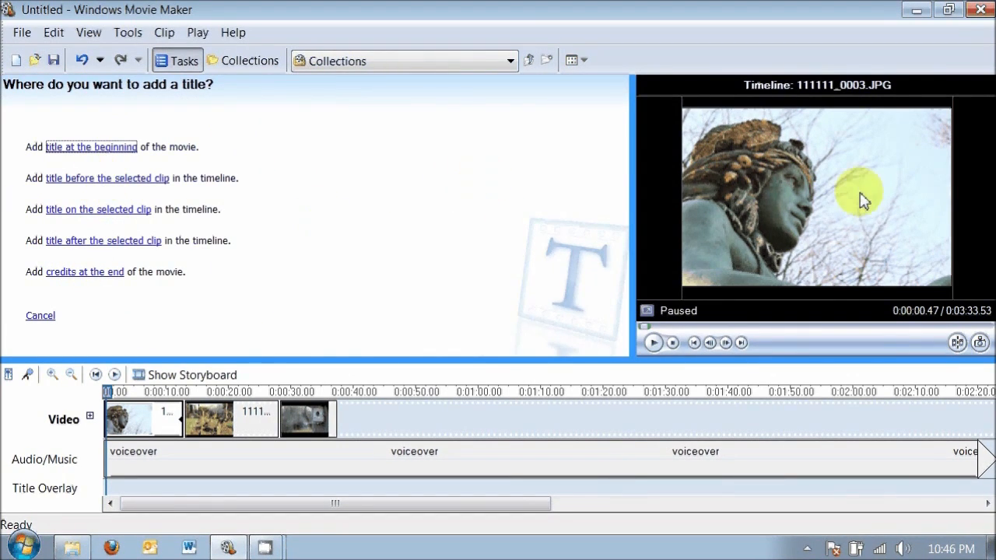
mouse_move(355, 240)
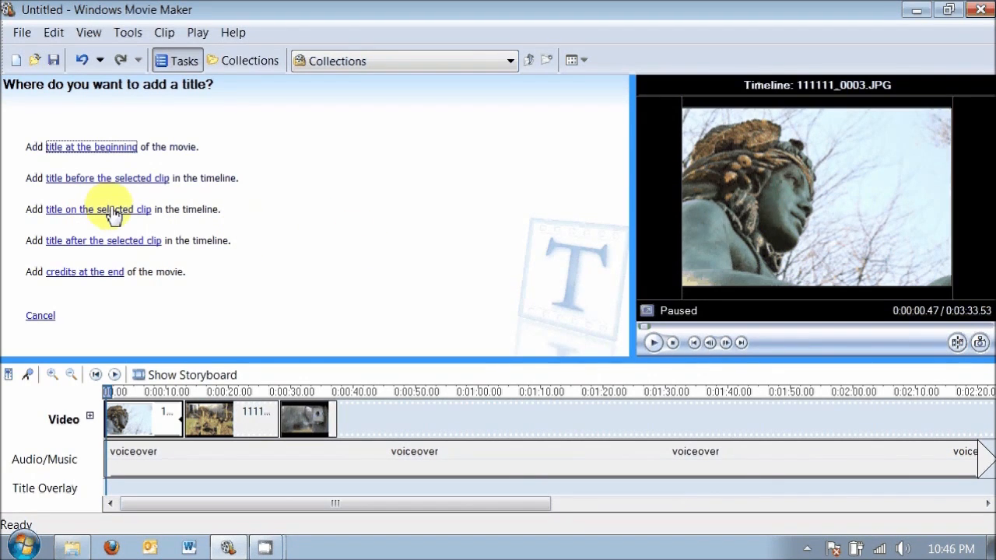
click(97, 209)
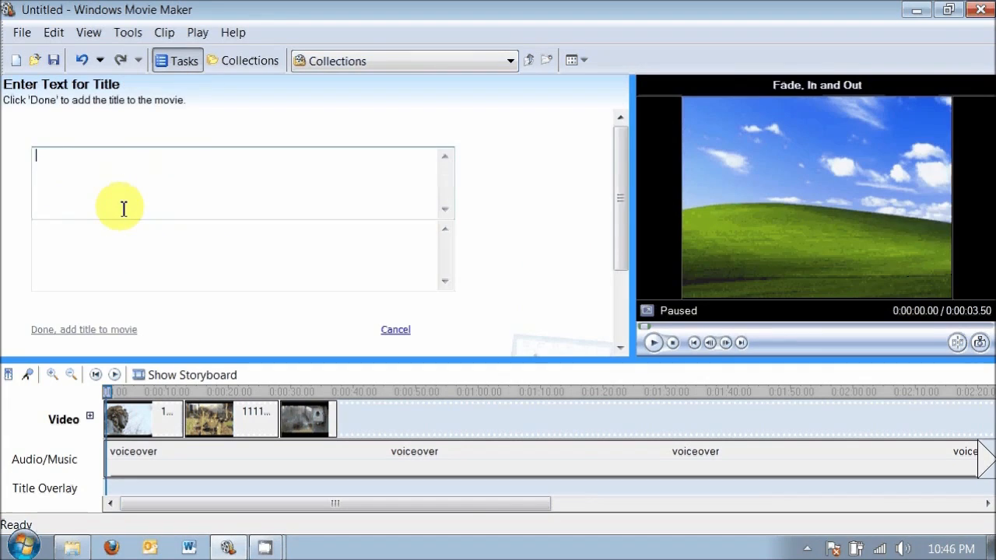
Enter the title text 'hello', review its font and colour settings, and add it to the movie.
text(hello)
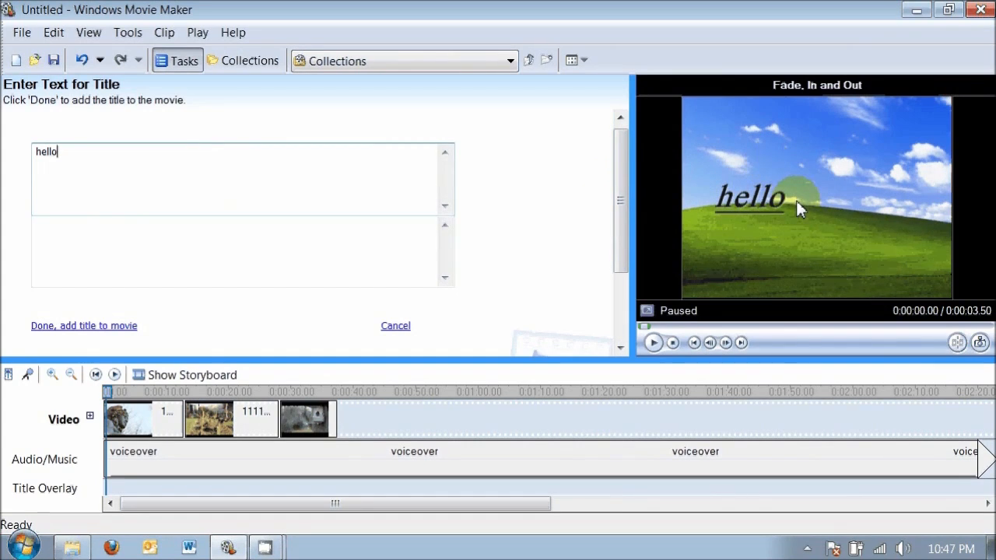
click(654, 343)
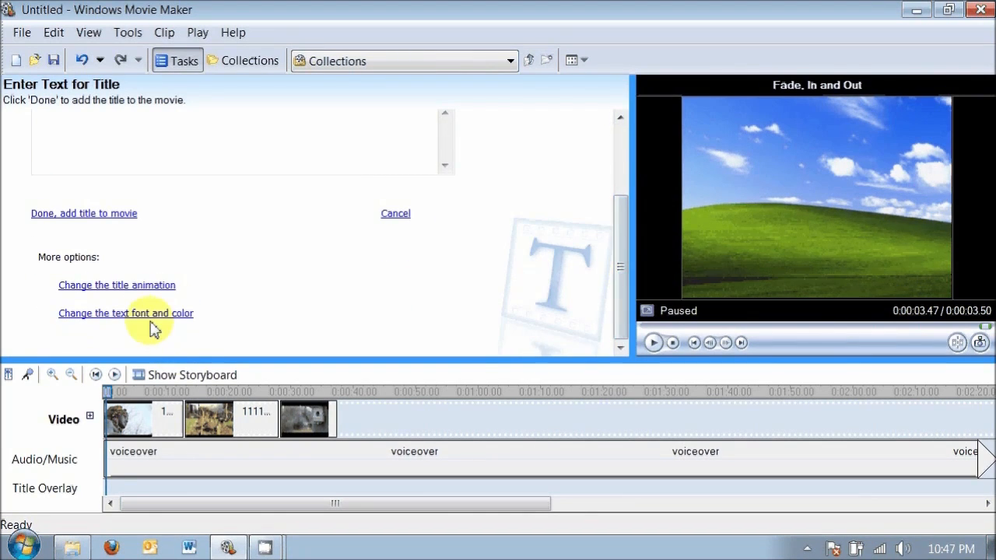
click(124, 313)
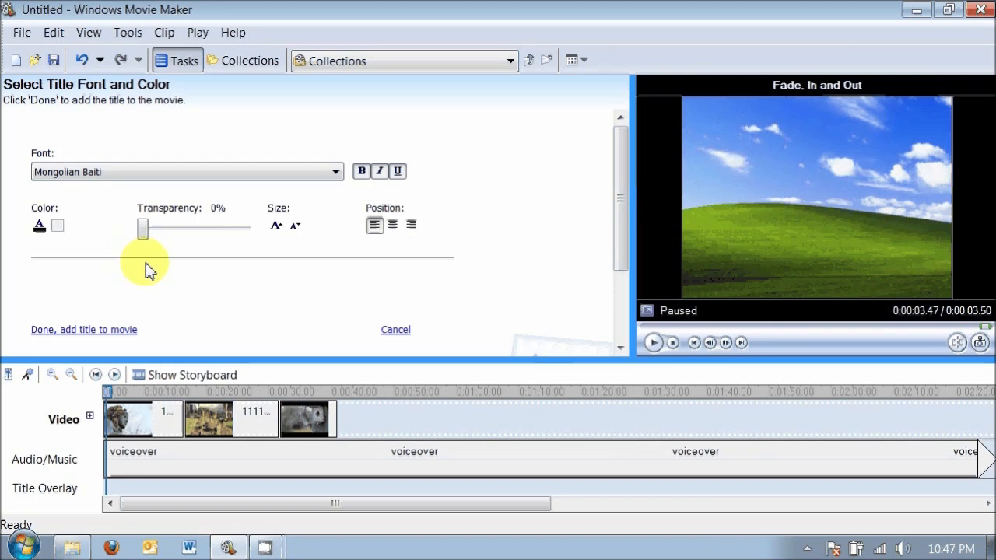
scroll(down, 3)
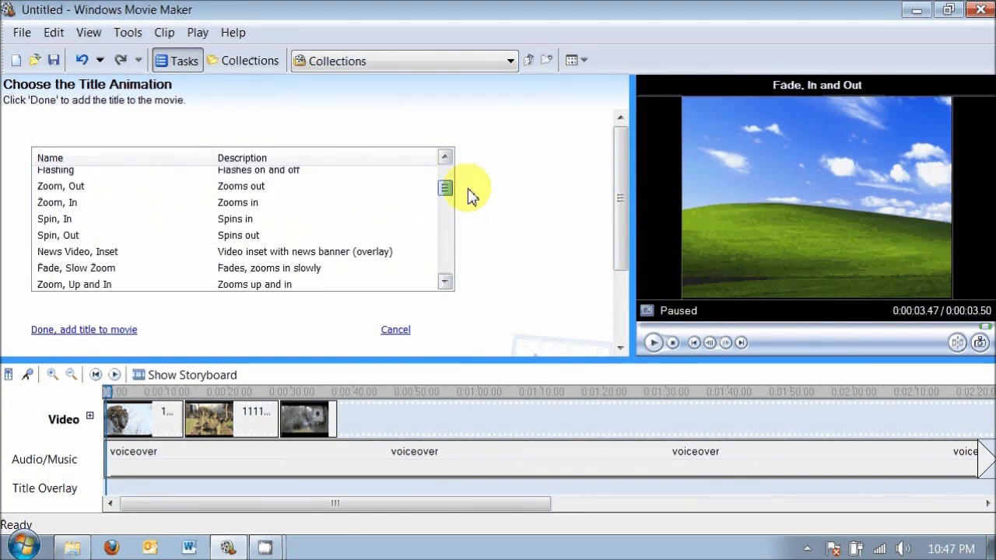
scroll(down, 3)
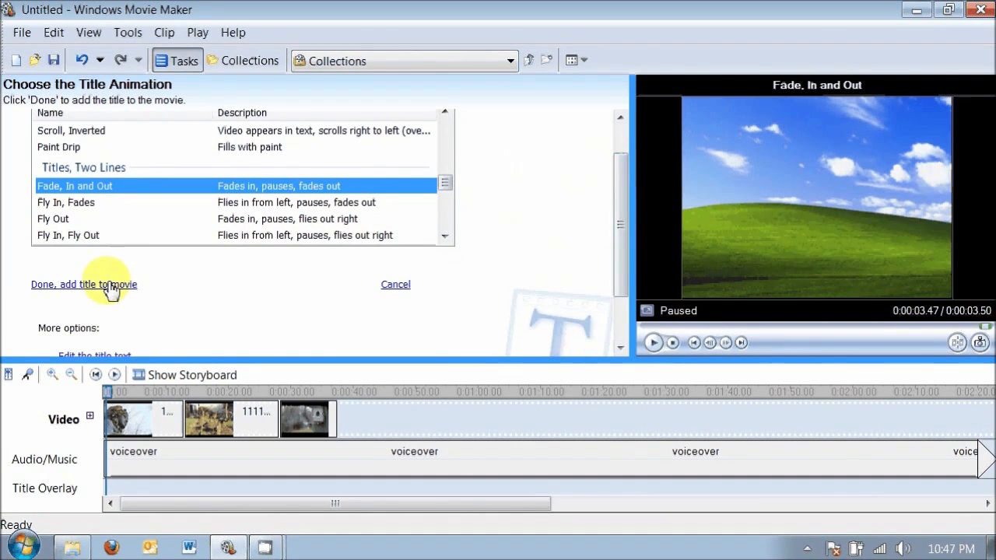
click(84, 283)
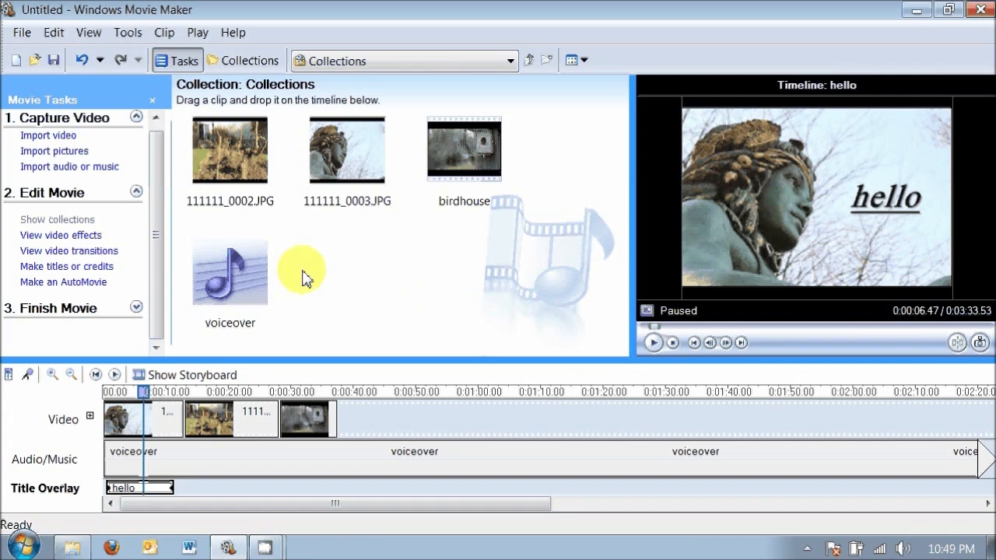
Reopen the title options so a new title can be placed at the birdhouse clip.
click(67, 266)
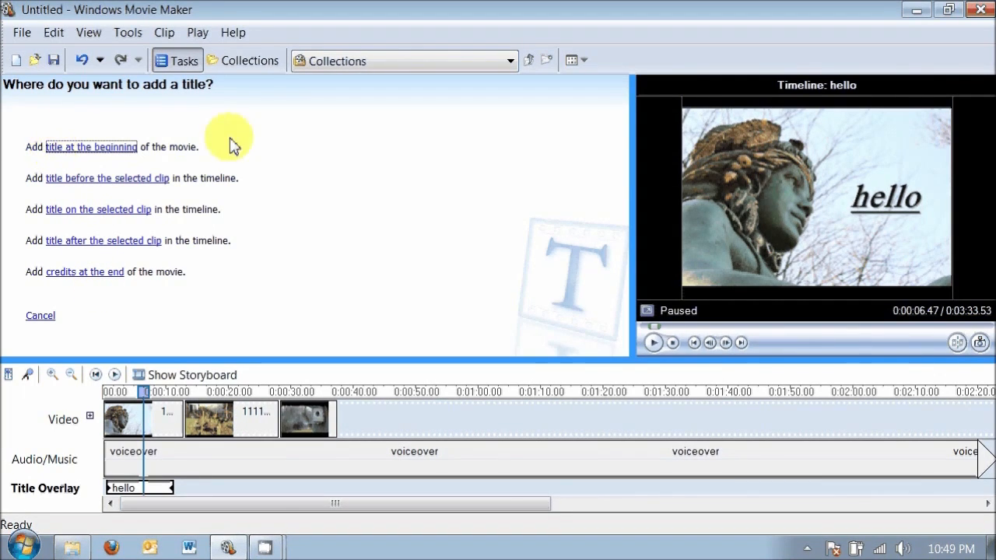
mouse_move(202, 152)
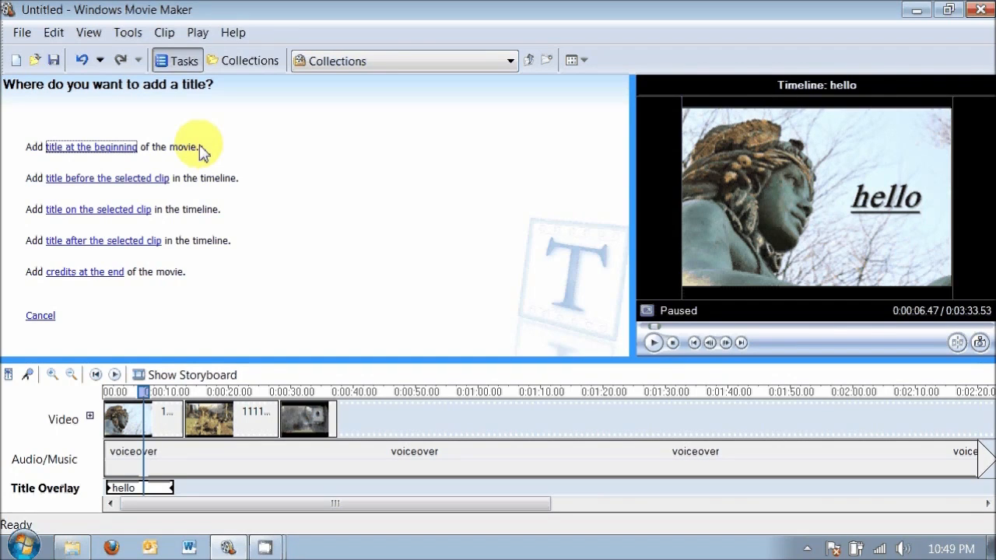
mouse_move(116, 149)
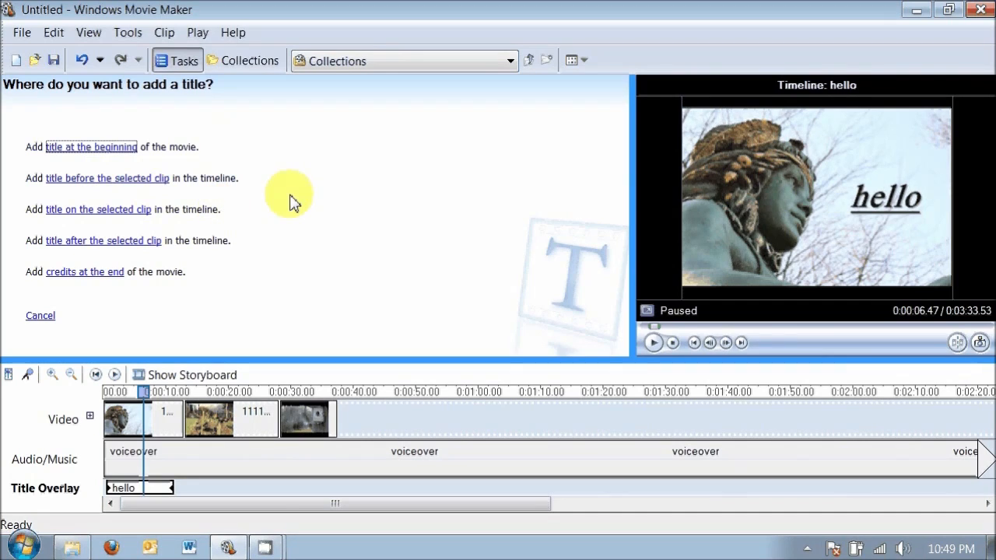
mouse_move(257, 327)
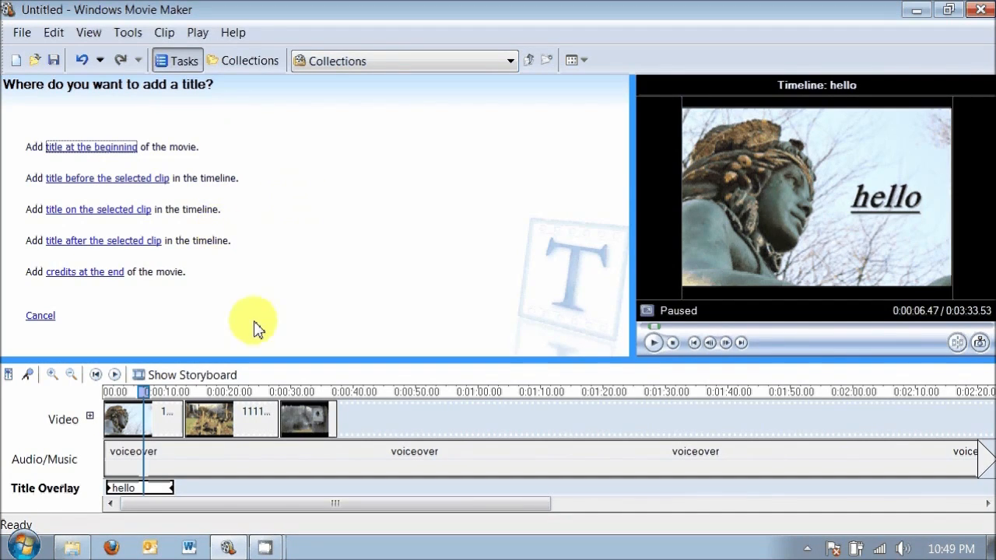
mouse_move(94, 280)
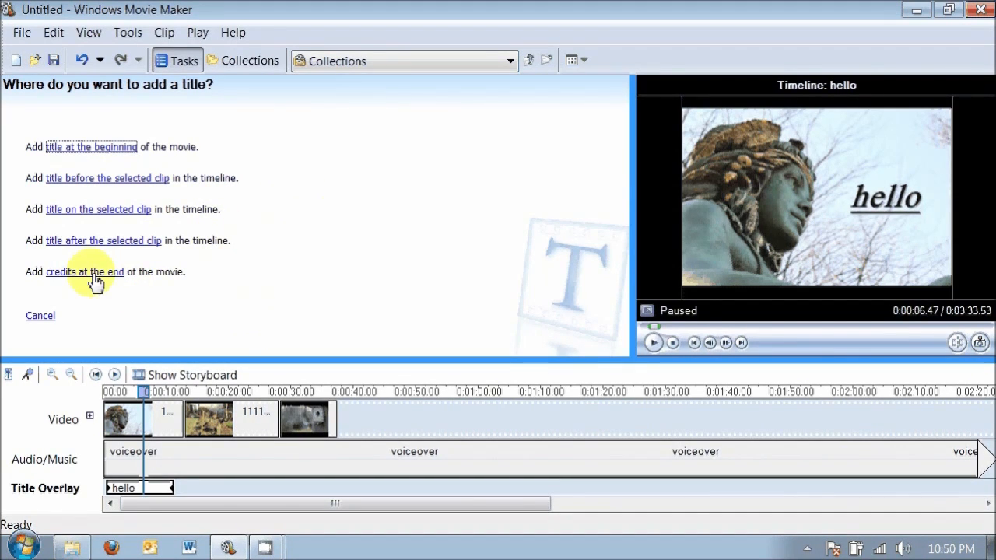
mouse_move(81, 257)
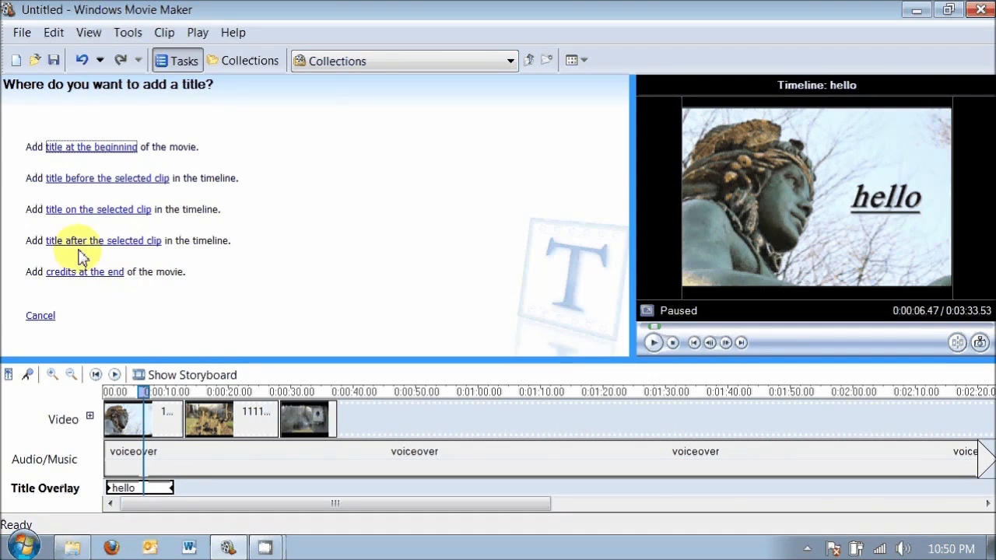
mouse_move(143, 249)
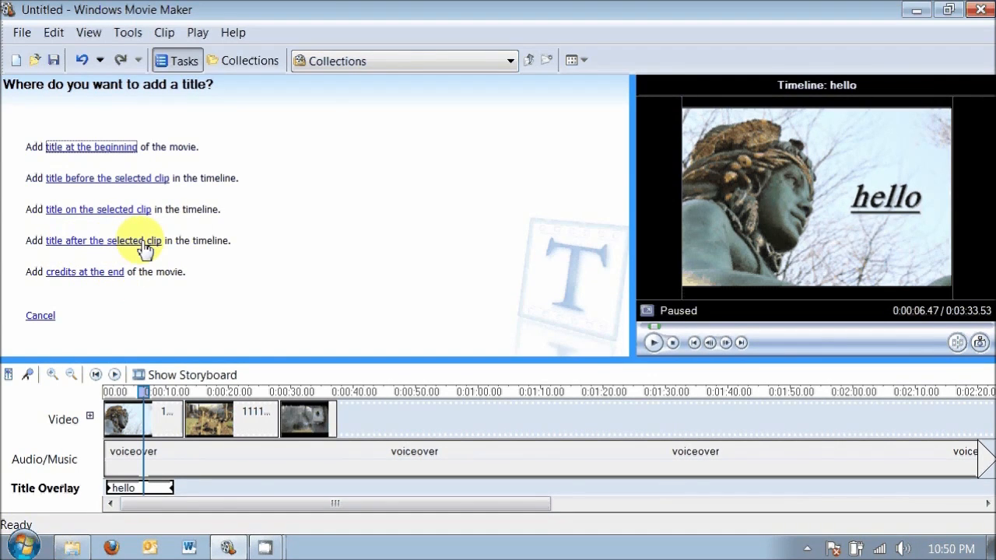
mouse_move(109, 187)
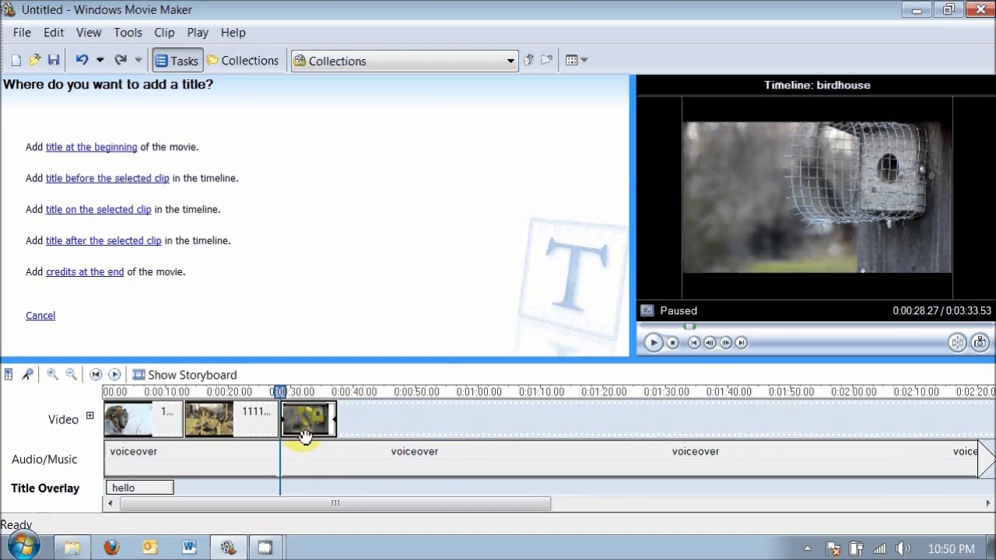
mouse_move(93, 246)
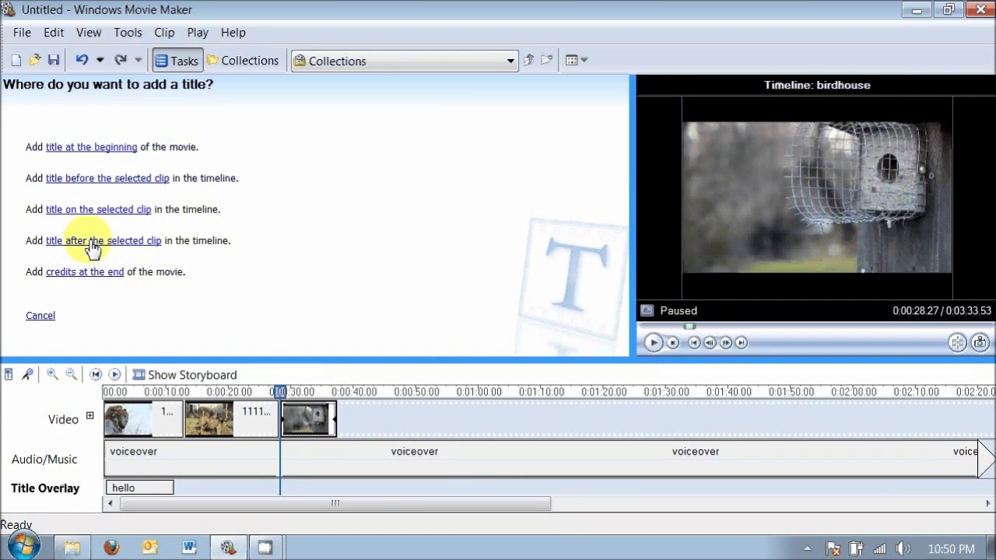
Add a blank title after the birdhouse clip, keeping its text colour black.
click(103, 239)
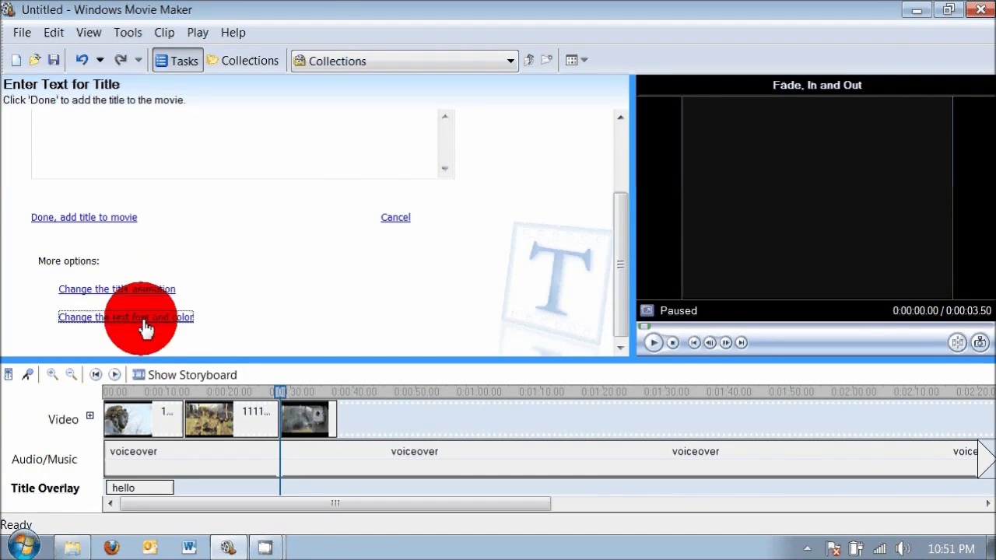
click(126, 317)
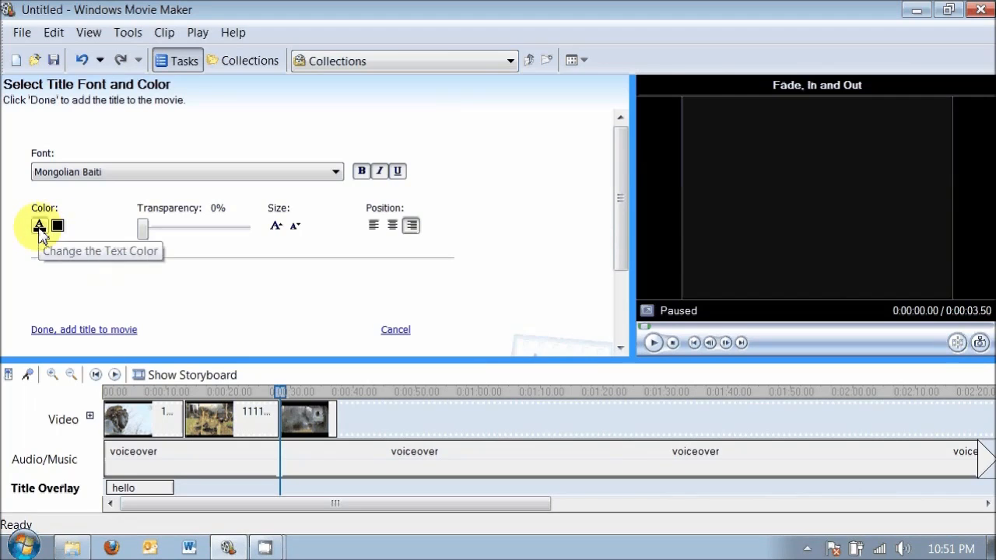
click(37, 225)
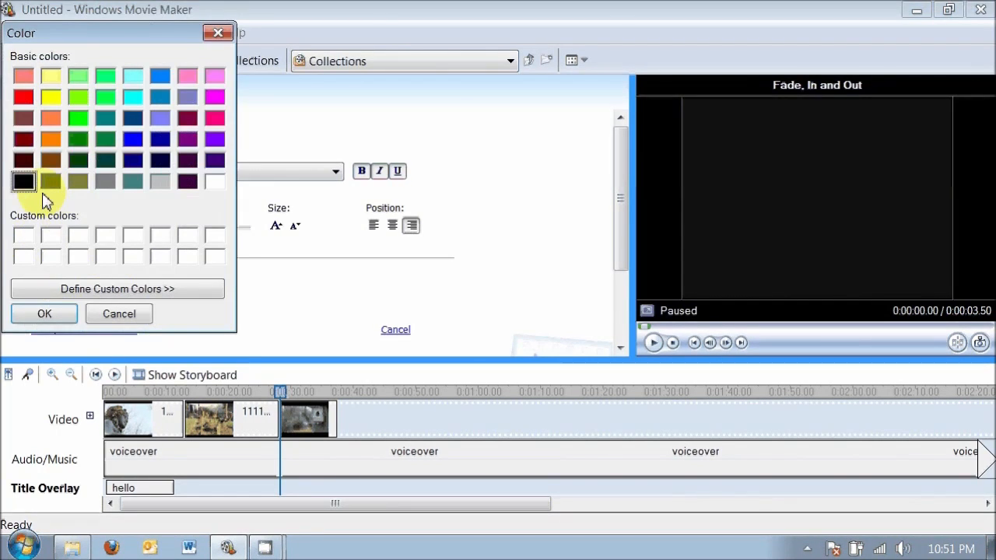
click(44, 314)
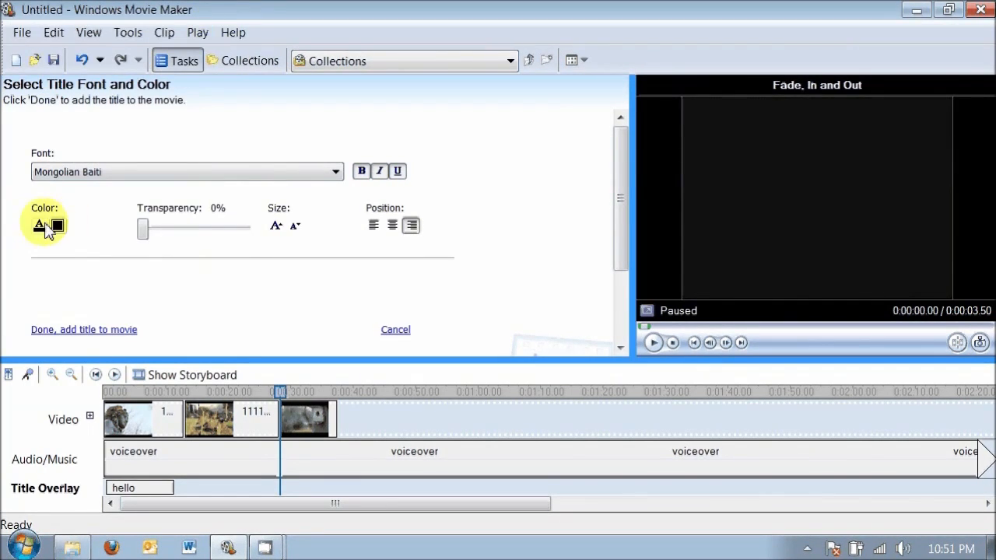
click(39, 225)
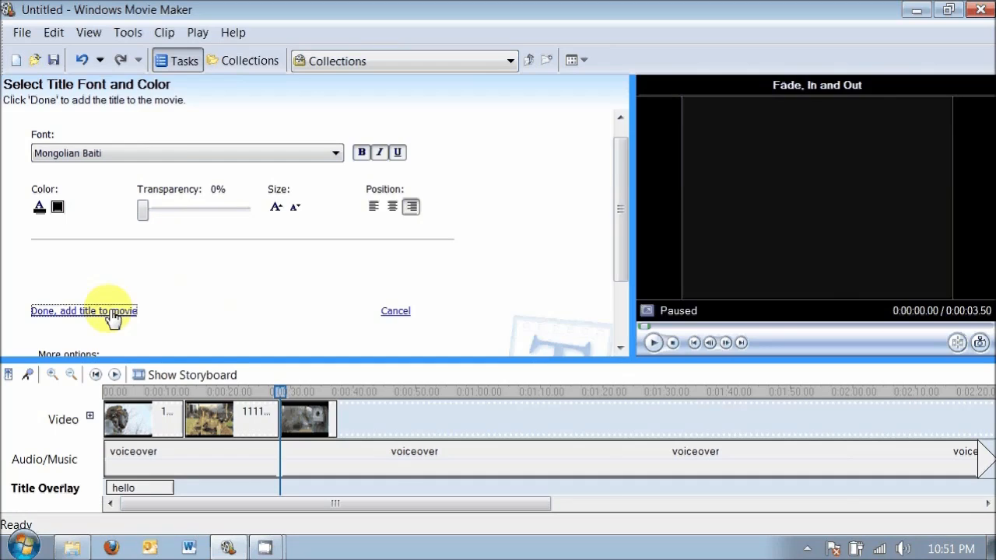
click(84, 312)
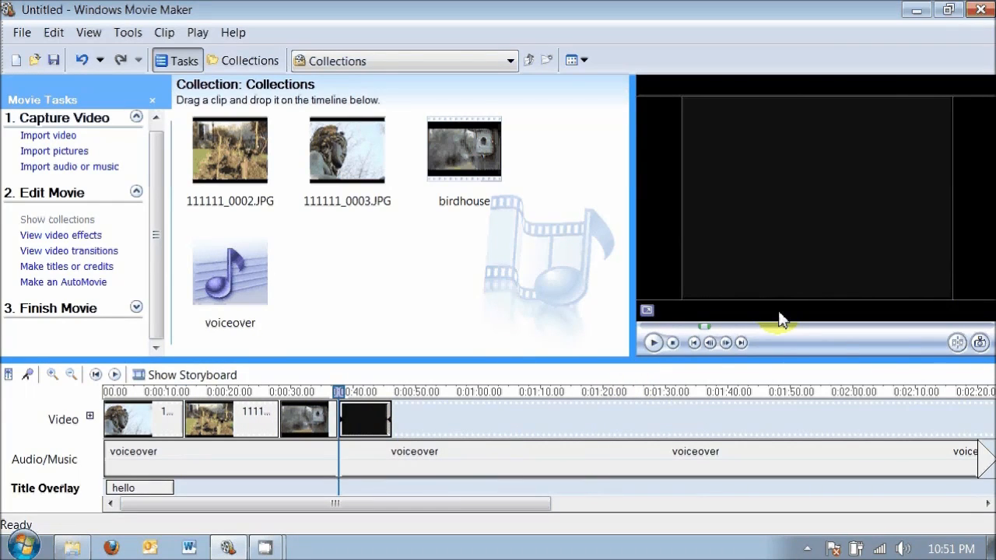
Start Save Movie File from the File menu to launch the Save Movie Wizard.
click(60, 195)
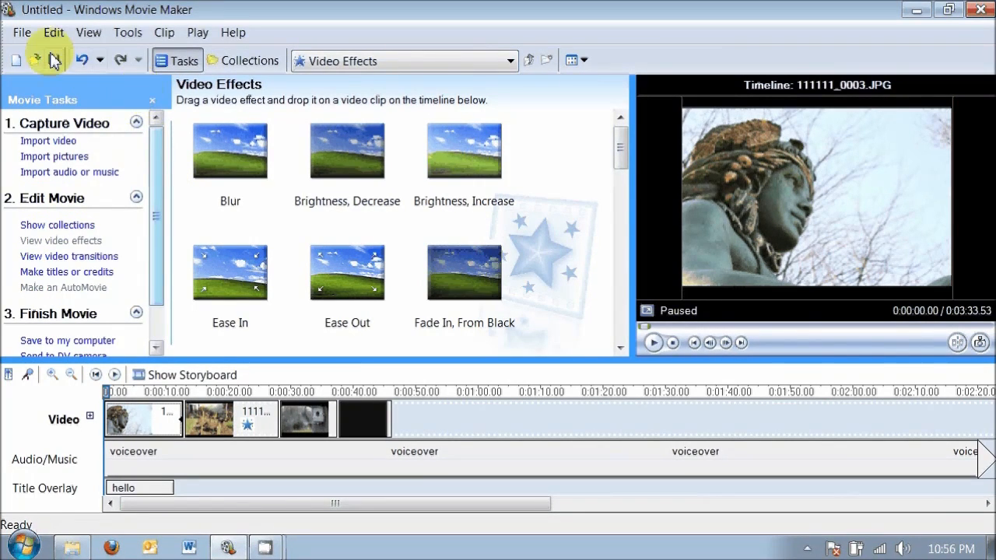
click(22, 31)
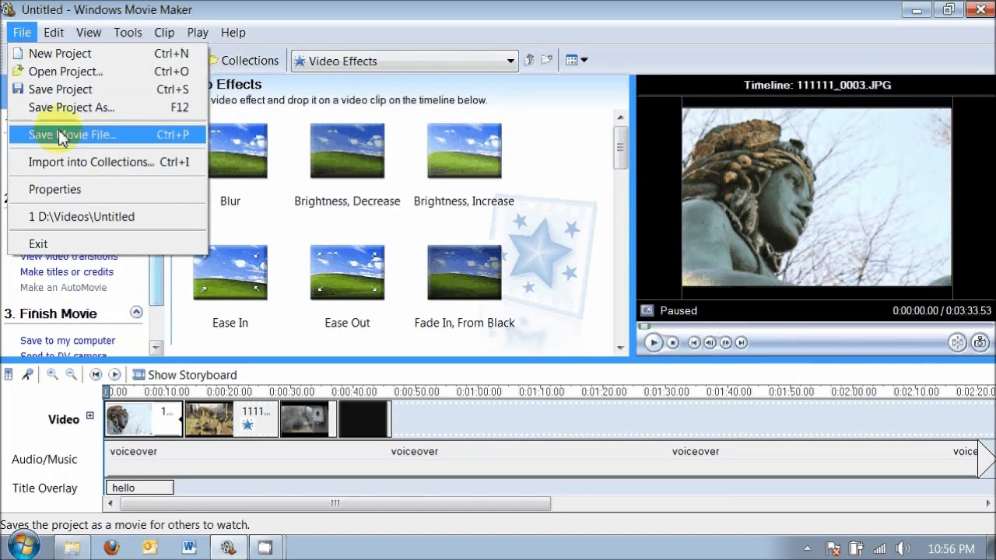
click(75, 134)
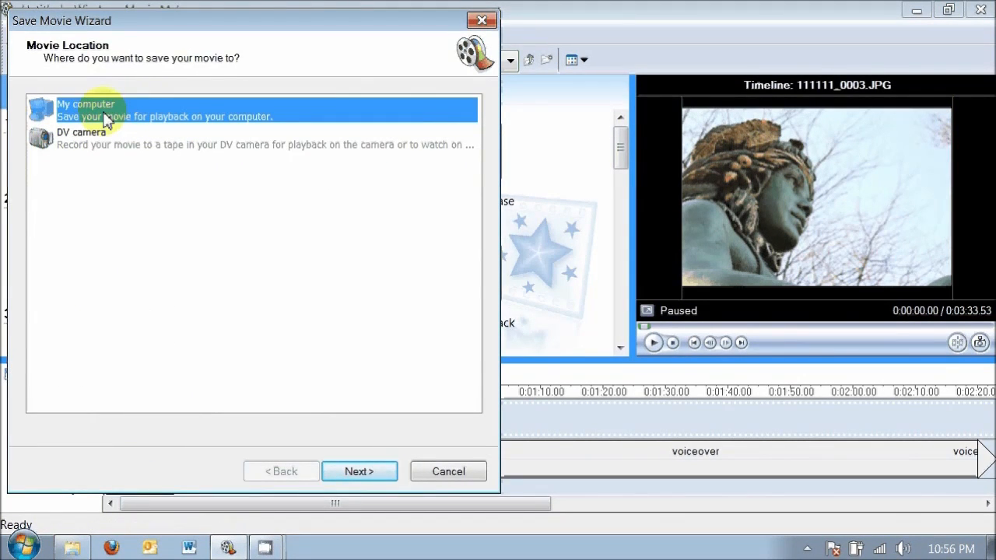
Save the movie to this computer, keeping the name Movie and the My Videos location.
click(358, 470)
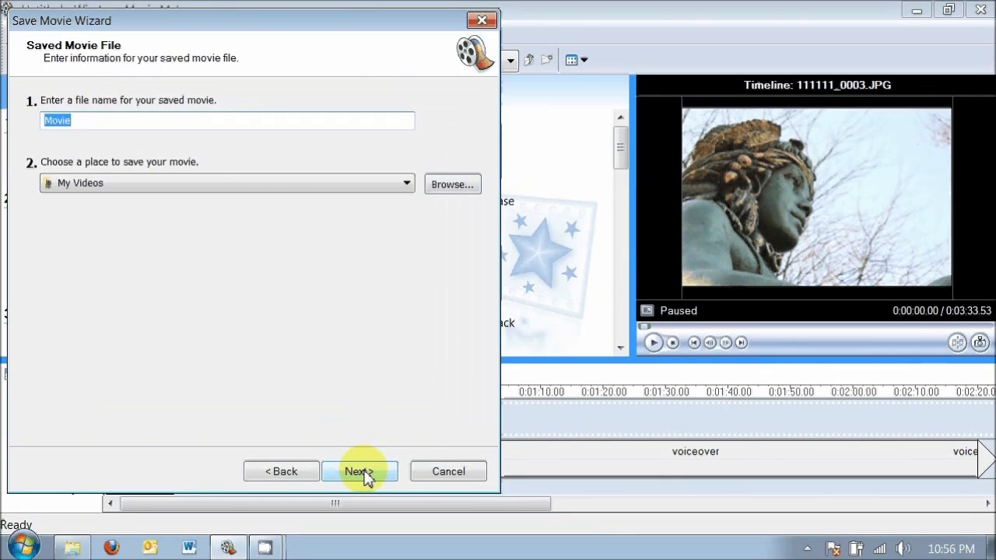
mouse_move(149, 149)
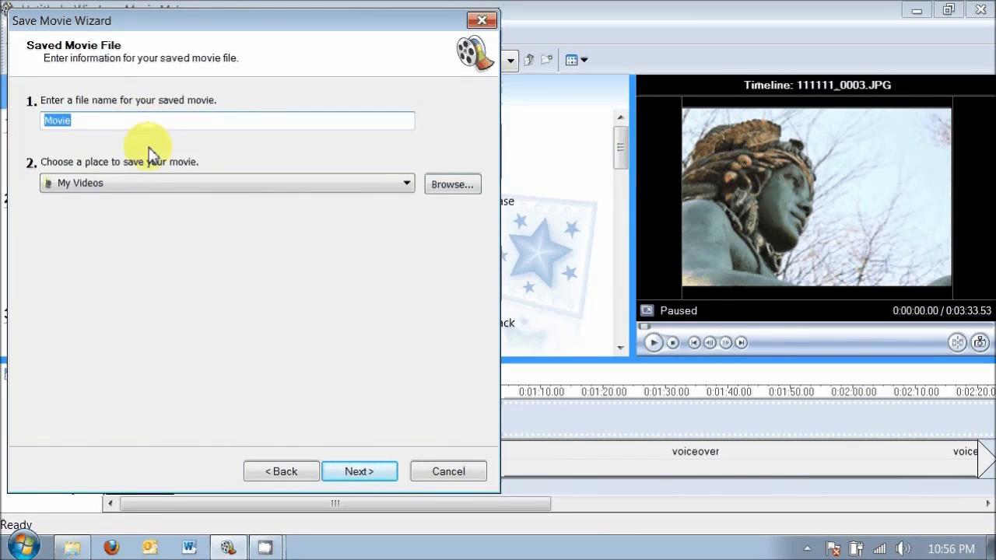
mouse_move(315, 381)
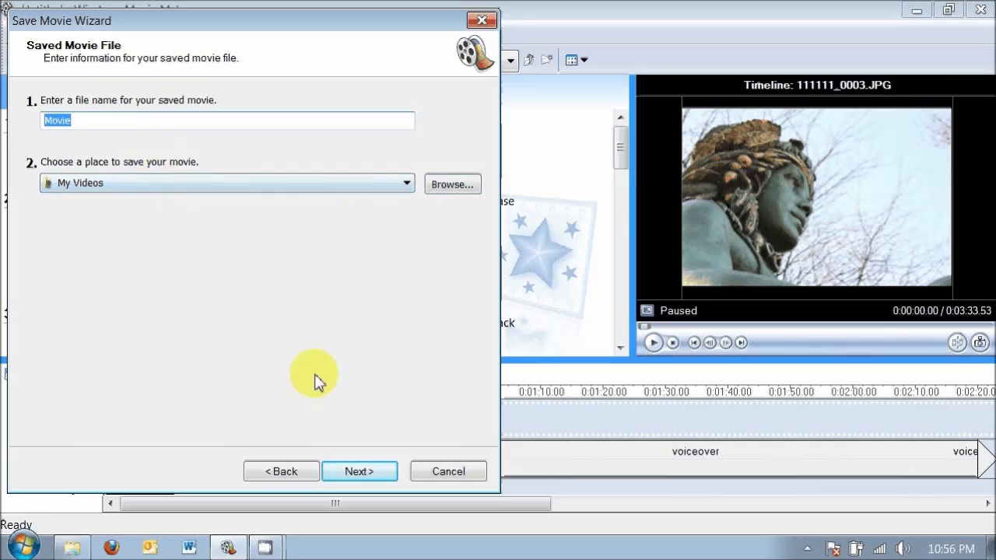
click(359, 470)
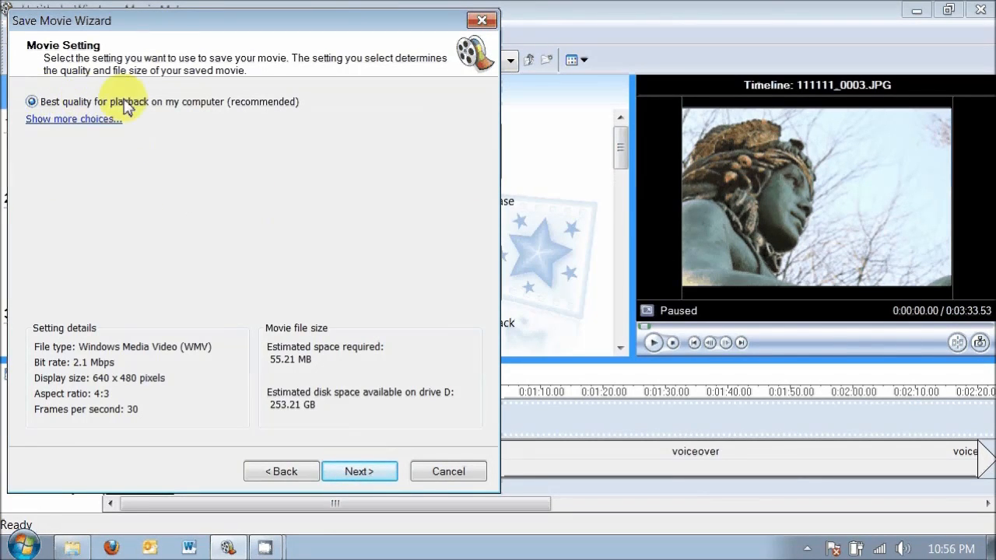
mouse_move(314, 109)
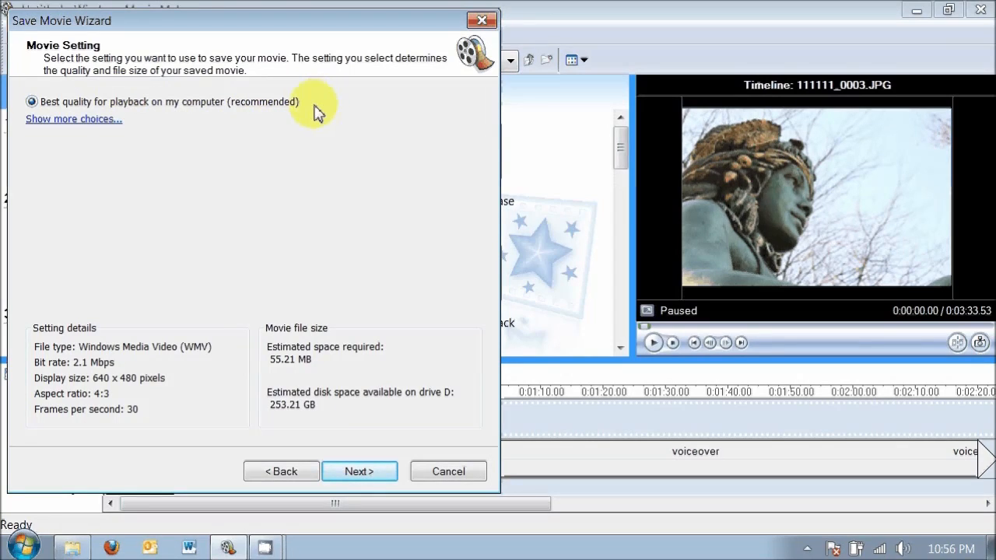
Review the quality choices, keep Best quality for computer playback and start saving.
click(74, 119)
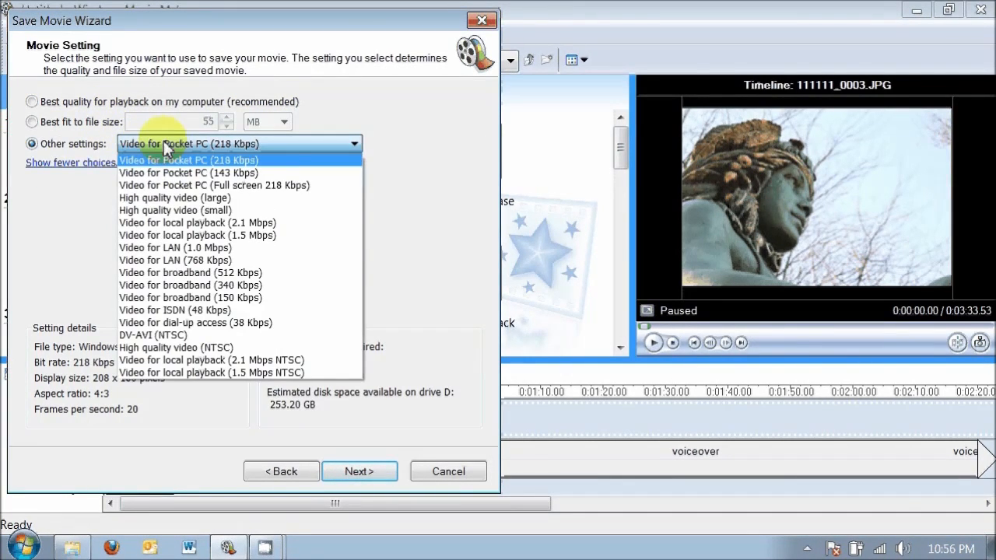
click(189, 159)
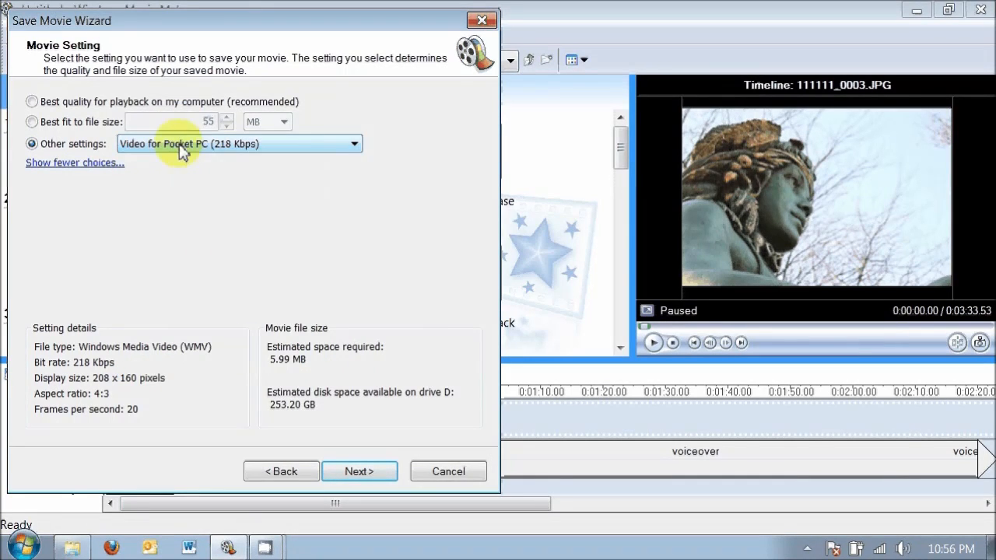
click(33, 101)
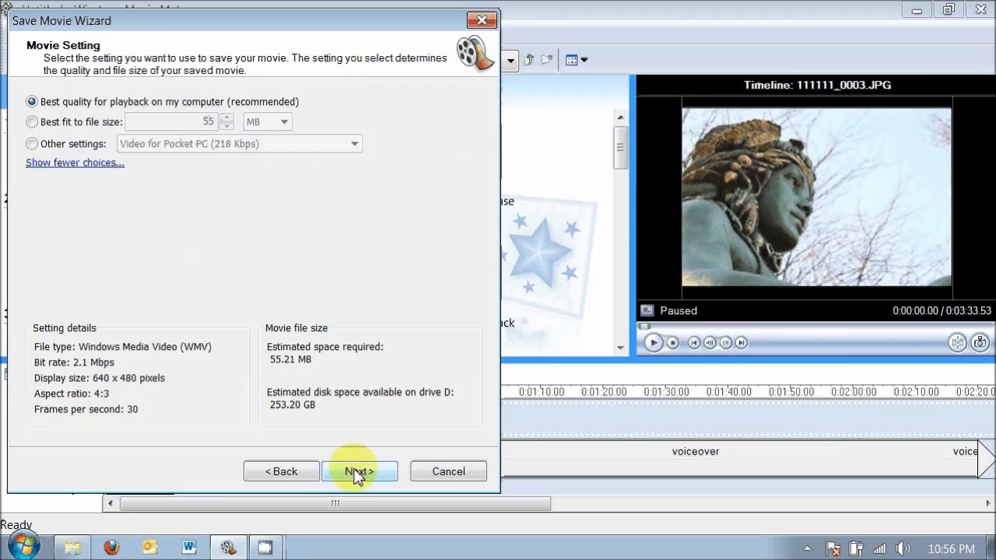
click(359, 472)
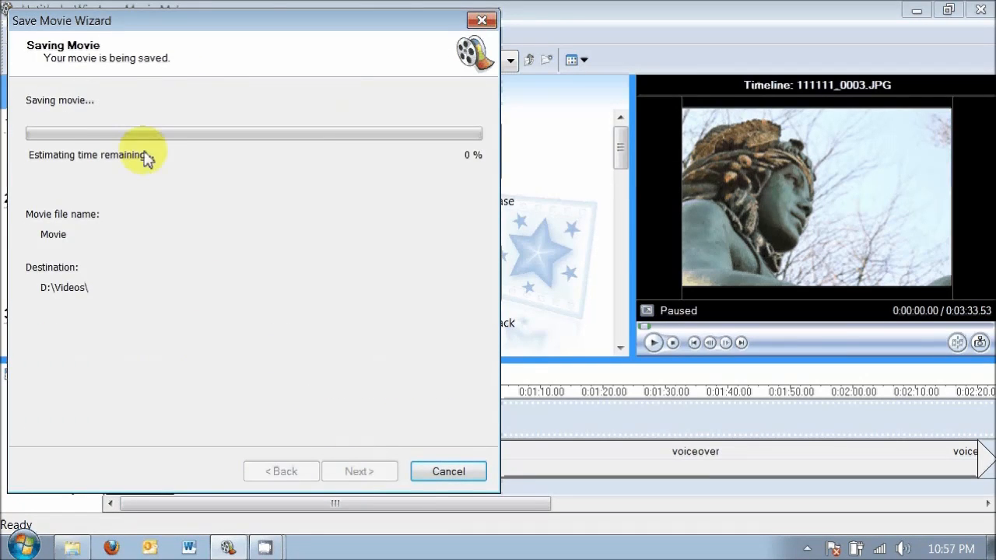